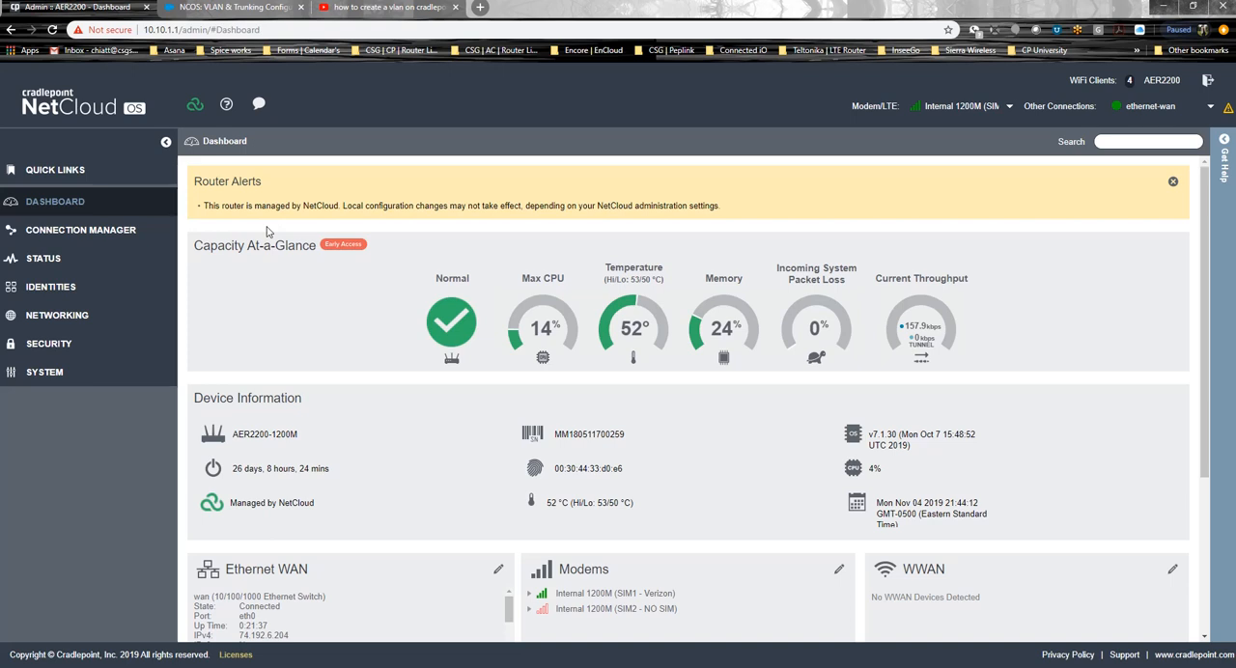
mouse_move(284, 291)
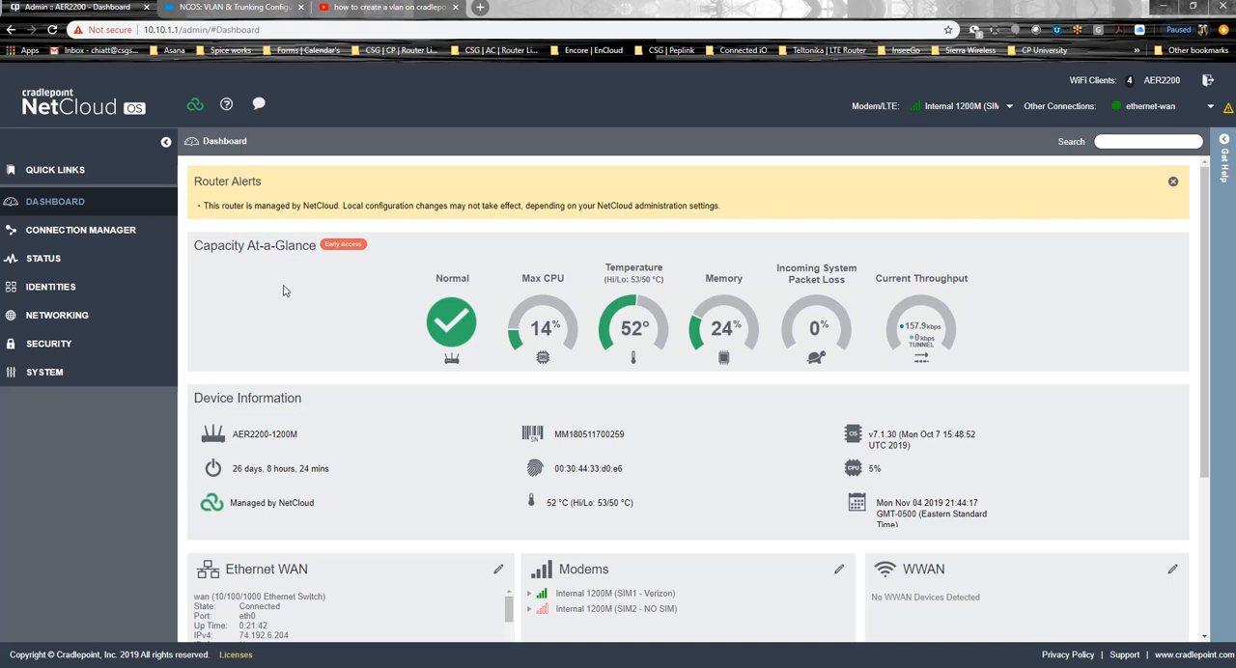
mouse_move(245, 291)
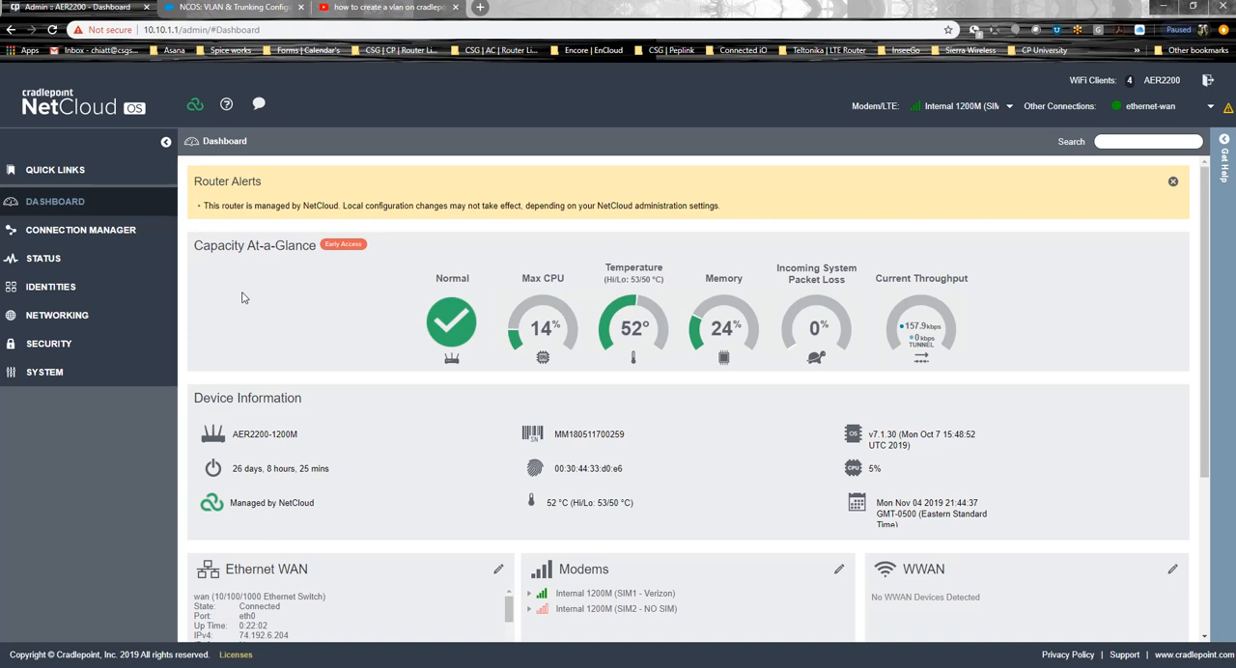
mouse_move(96, 251)
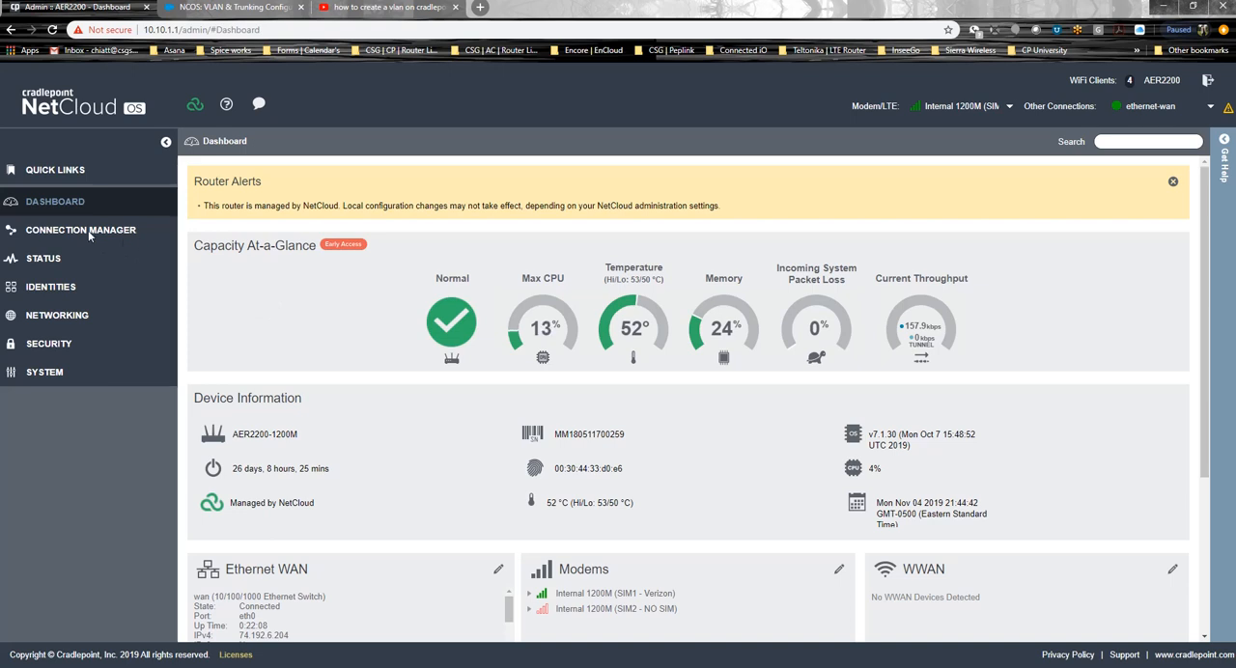
mouse_move(93, 230)
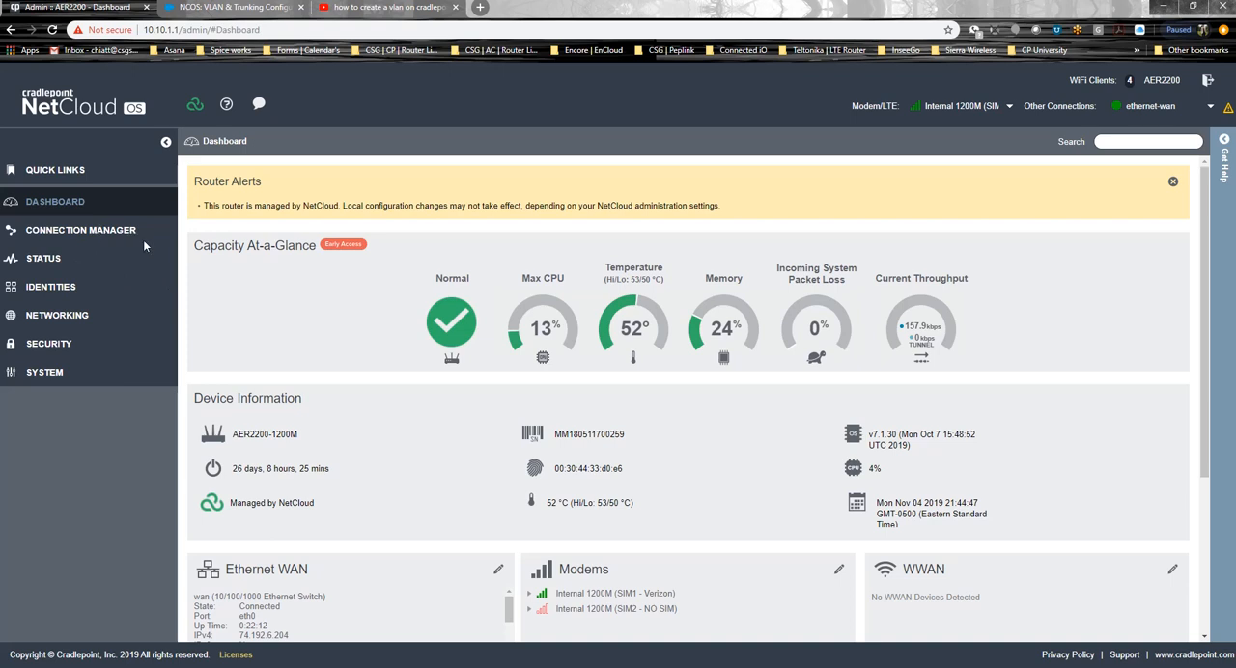
Step: Glance at Connection Manager > Devices, then return to the router dashboard
click(80, 230)
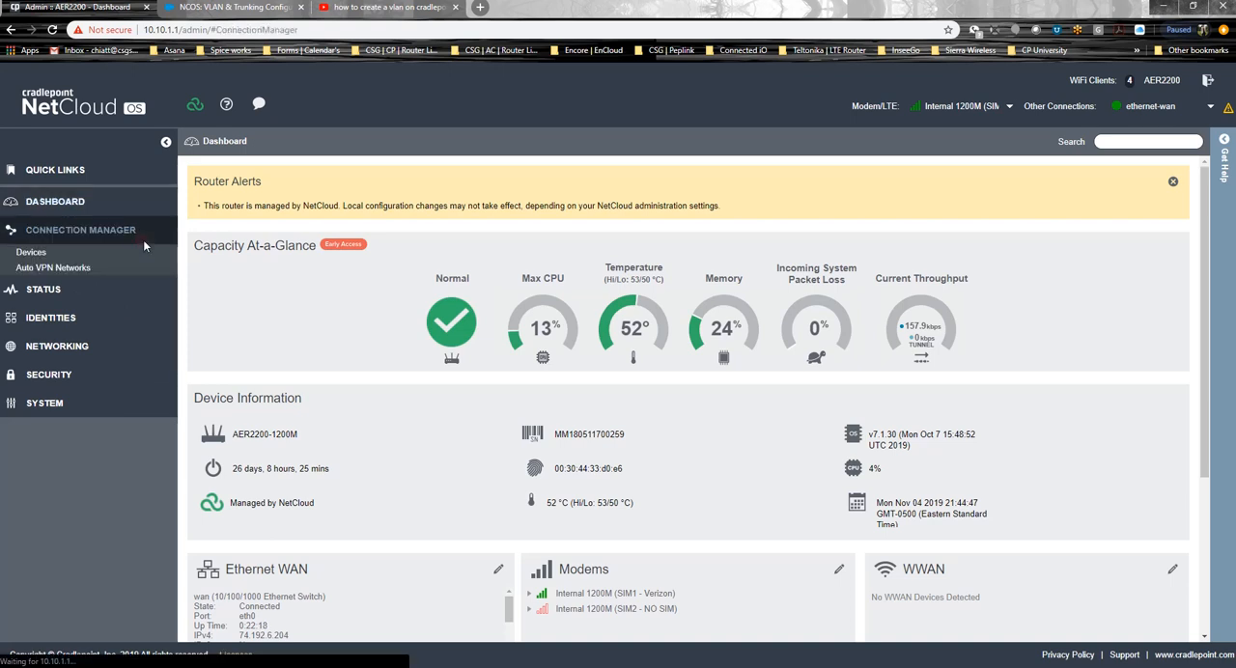
click(31, 252)
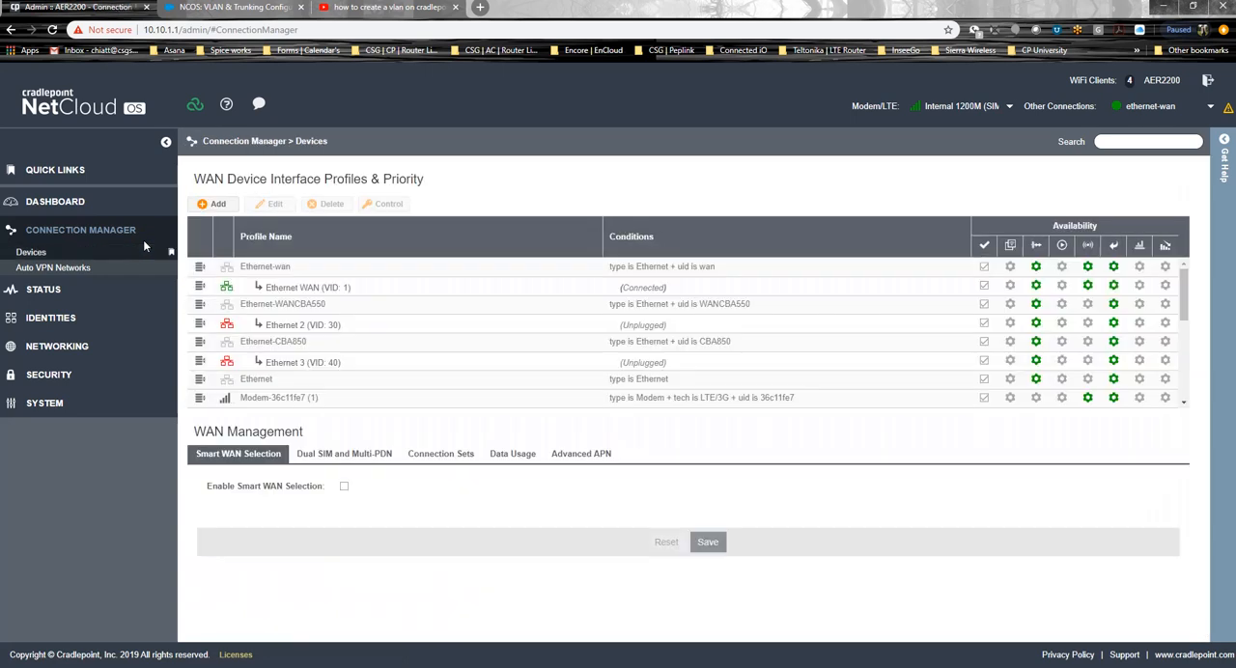
click(55, 202)
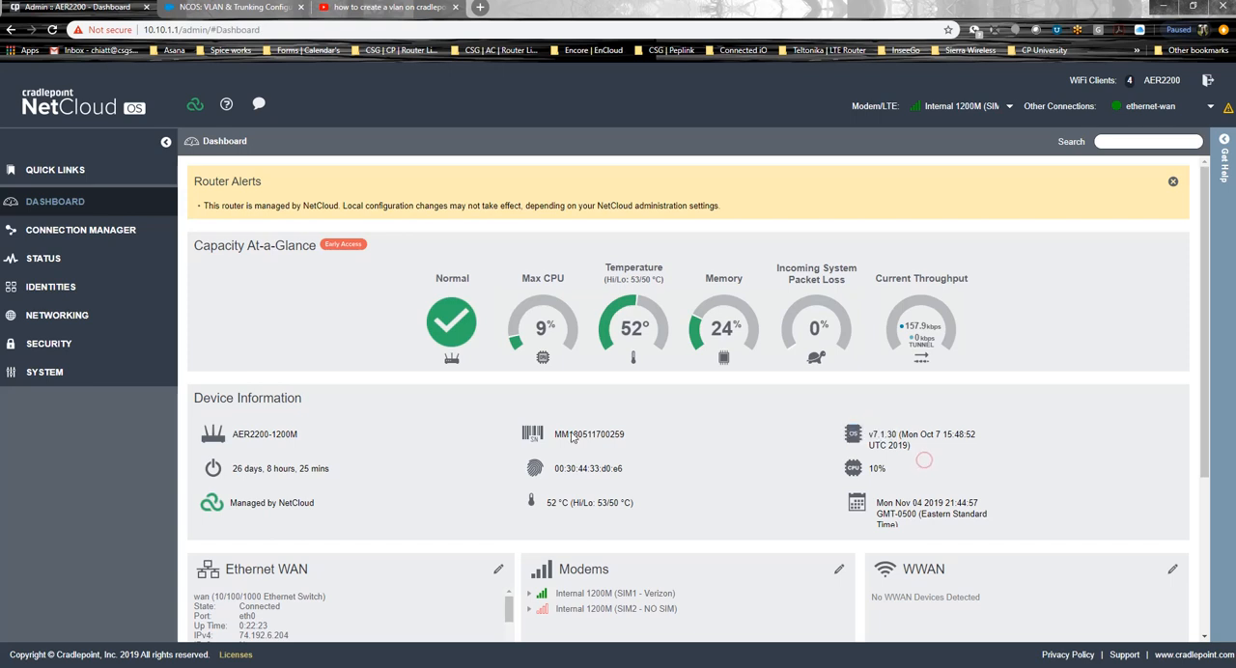
mouse_move(360, 331)
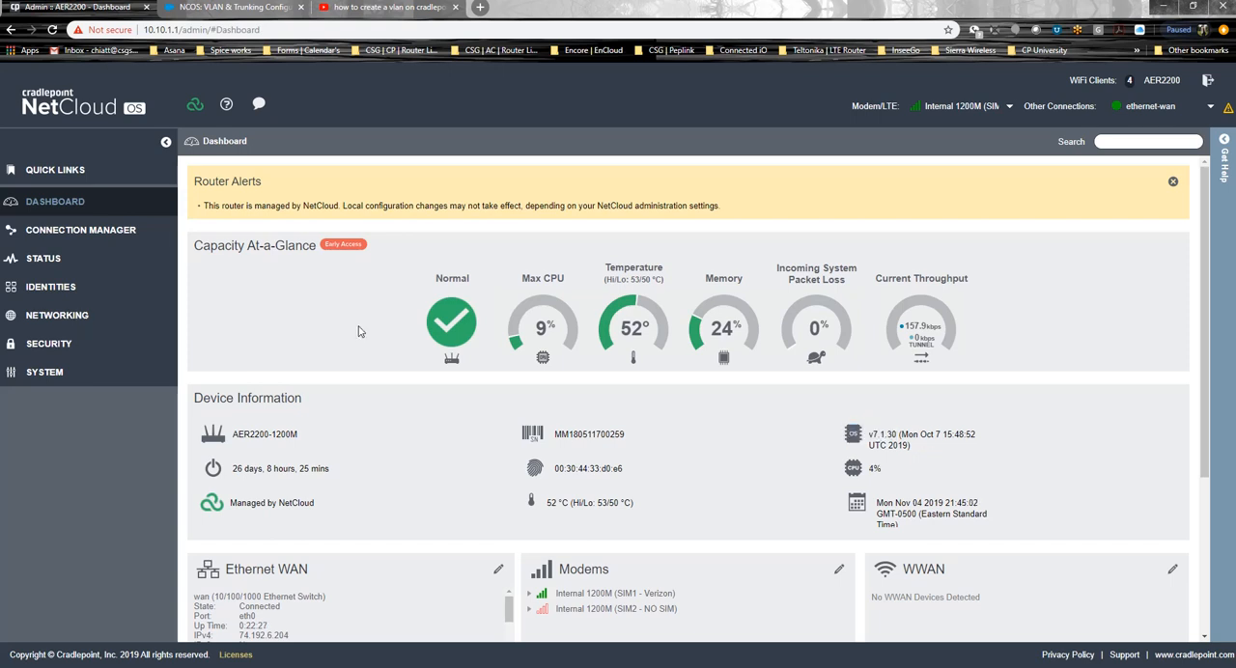
mouse_move(298, 323)
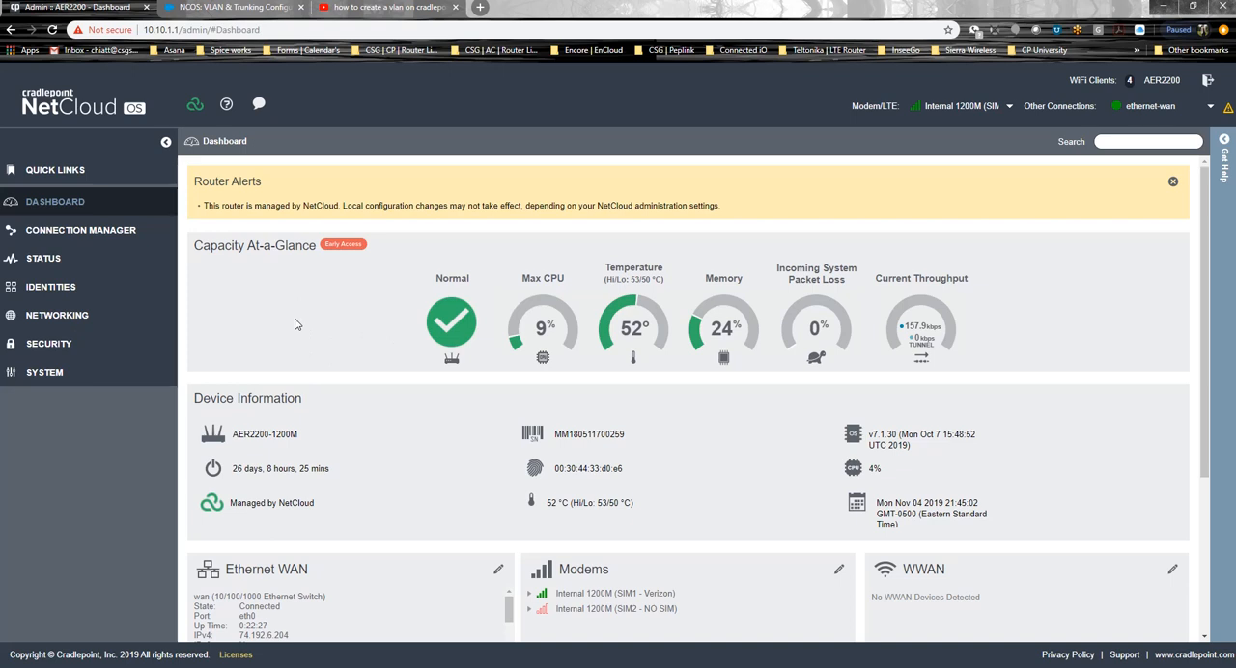
mouse_move(308, 312)
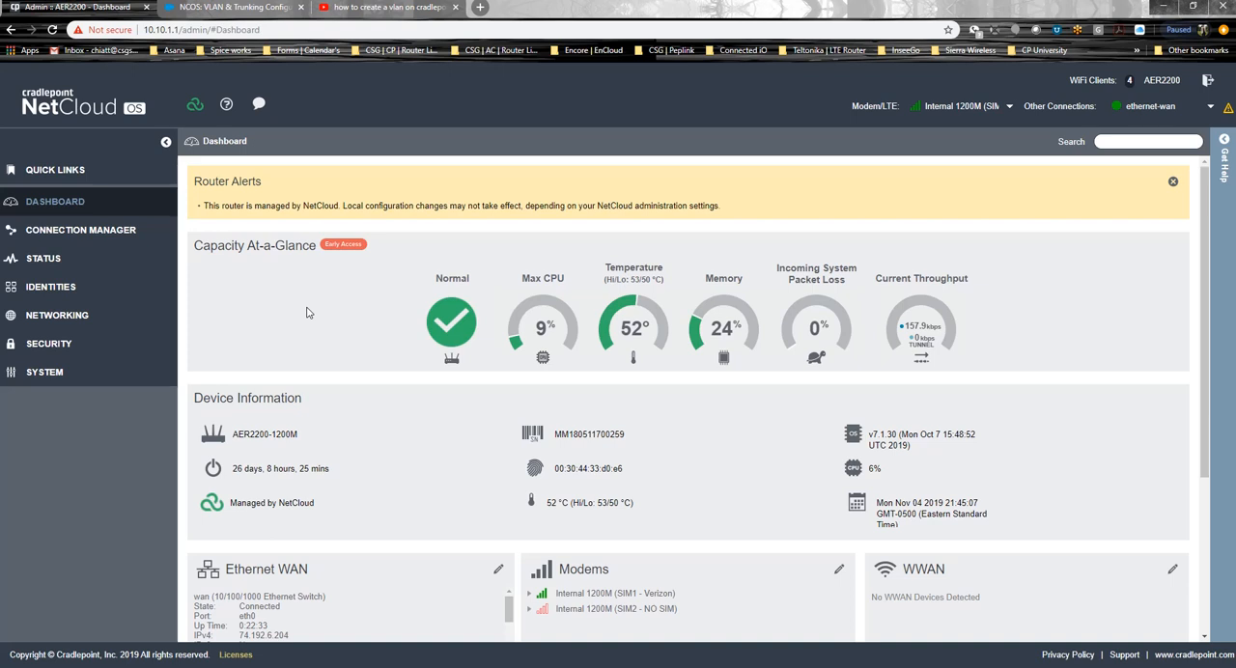
mouse_move(80, 271)
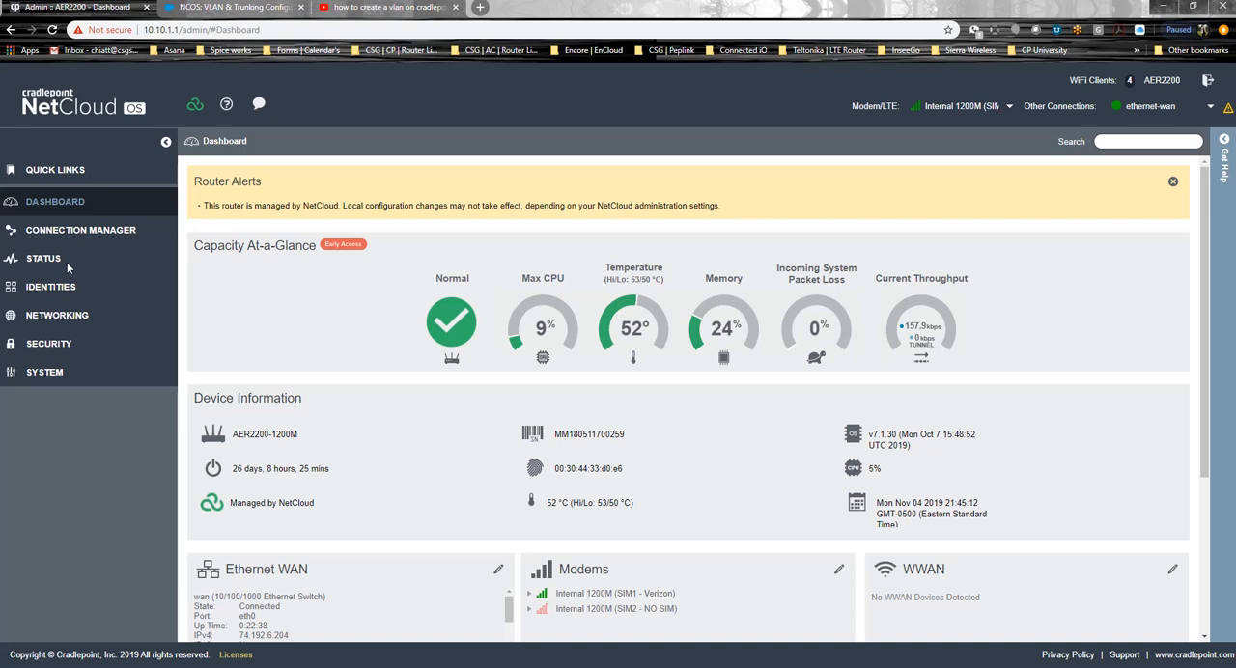
mouse_move(312, 358)
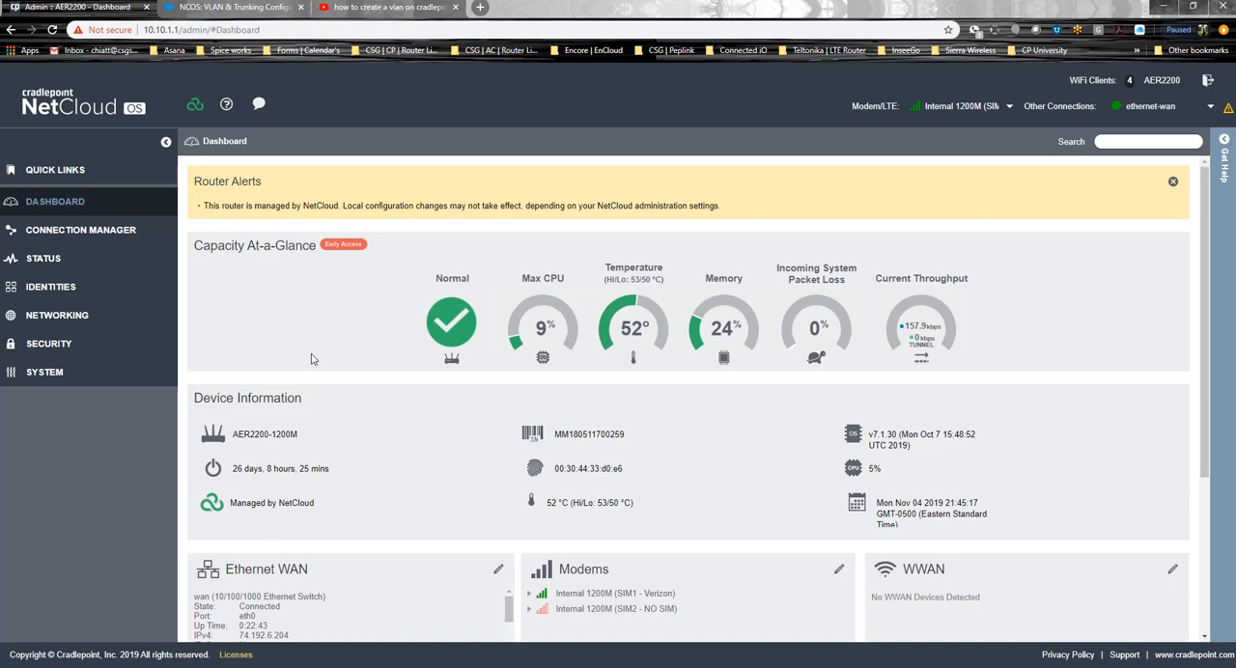
Step: Reopen Devices, expand the Ethernet WAN row's details, then go to Networking
click(80, 230)
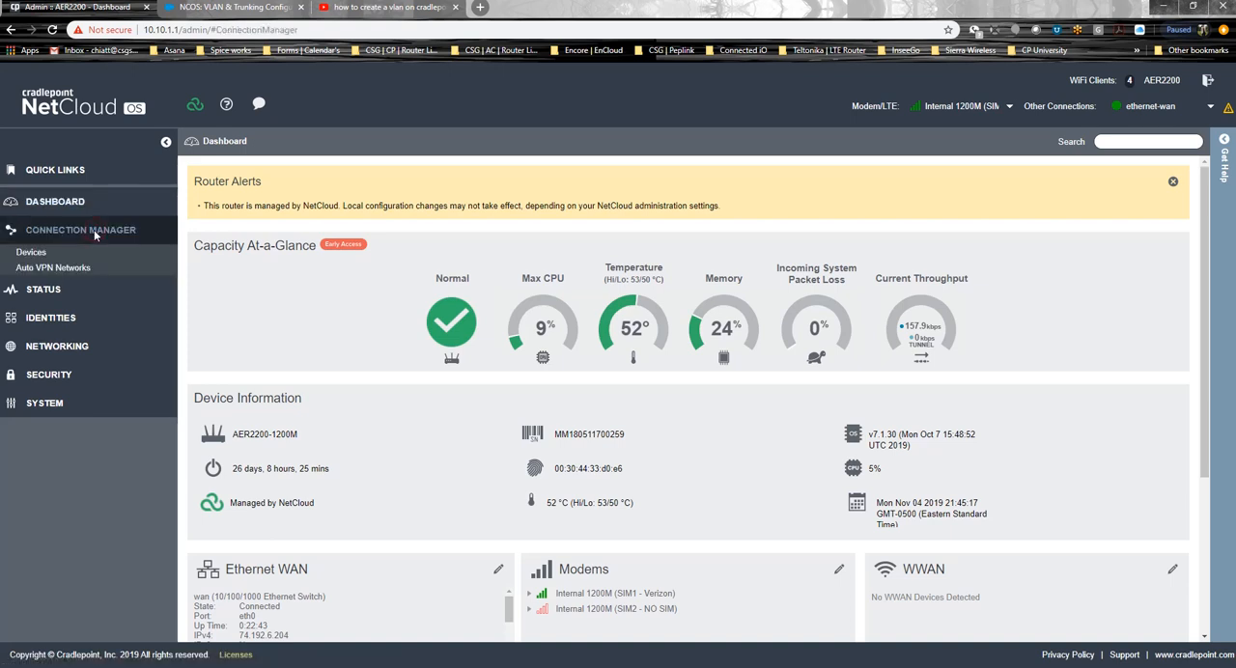
click(31, 252)
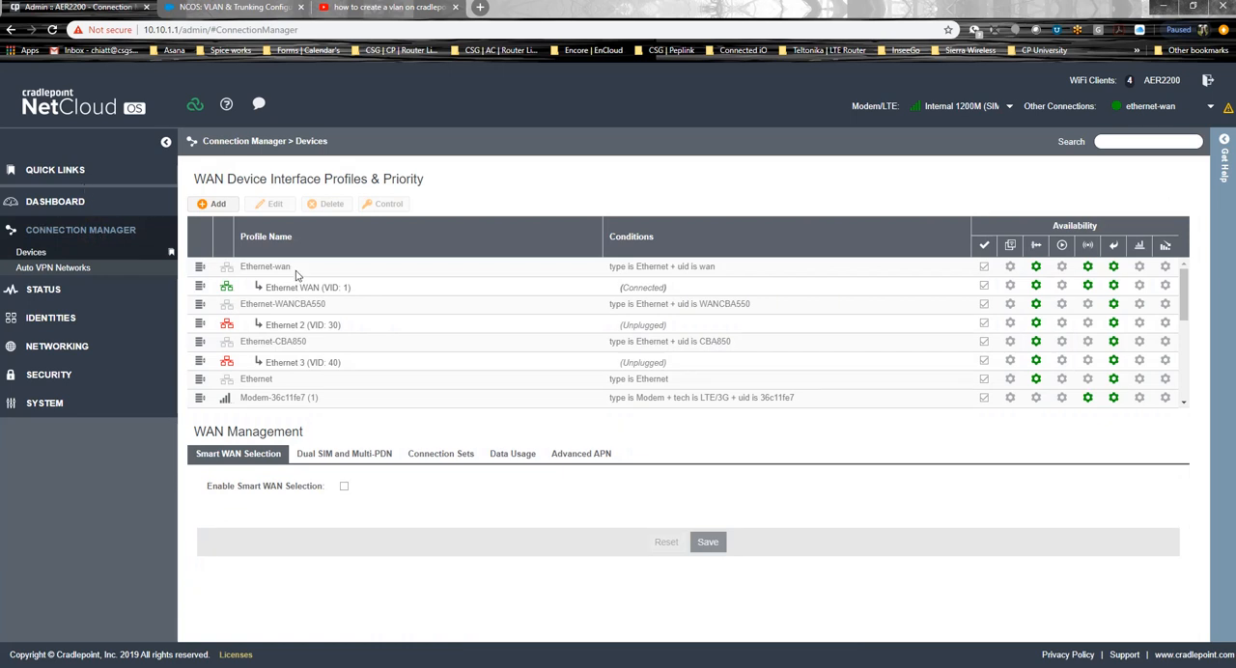
click(308, 287)
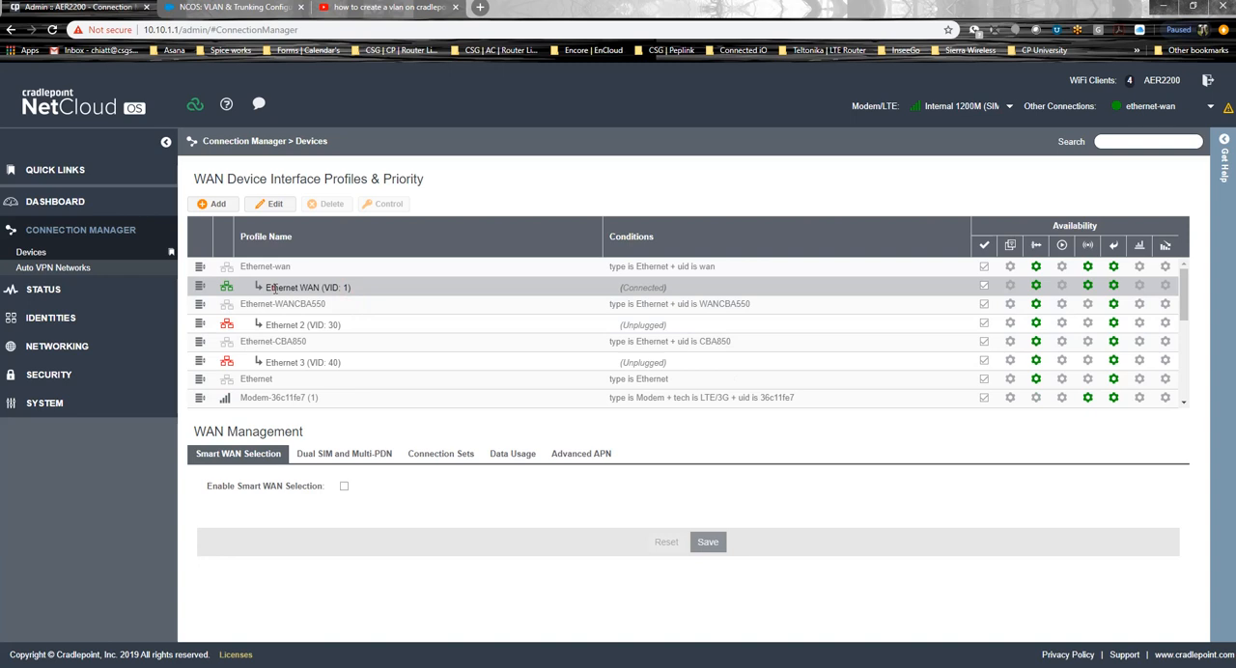
click(307, 287)
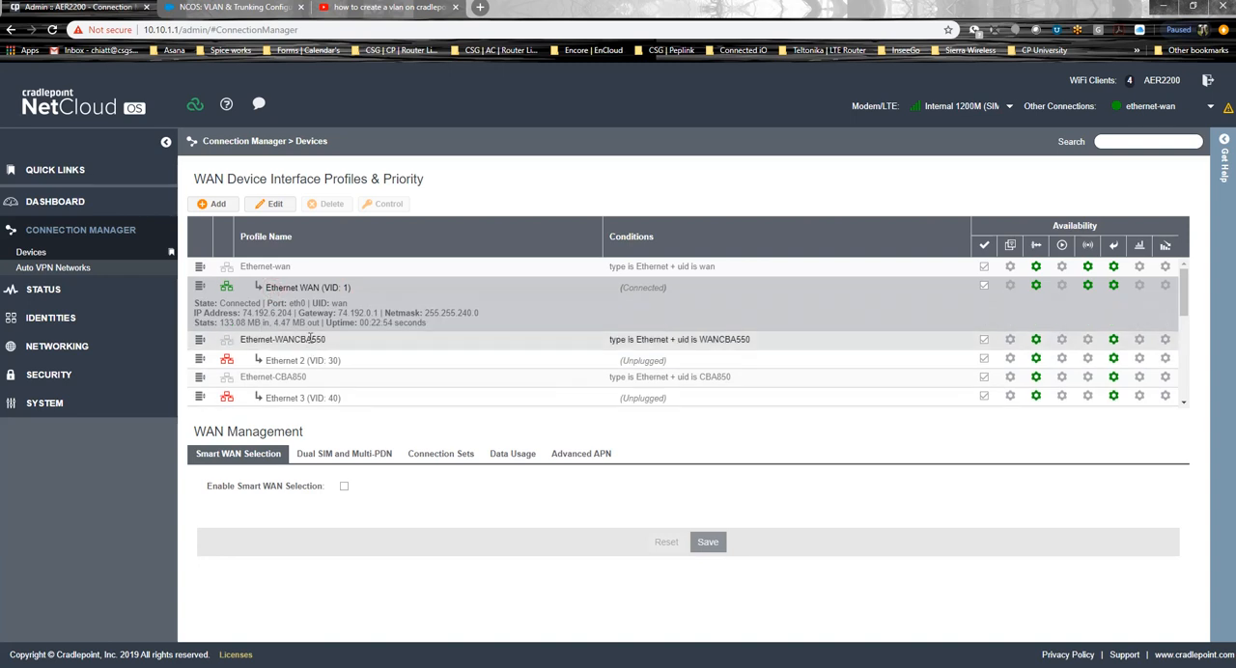
mouse_move(420, 352)
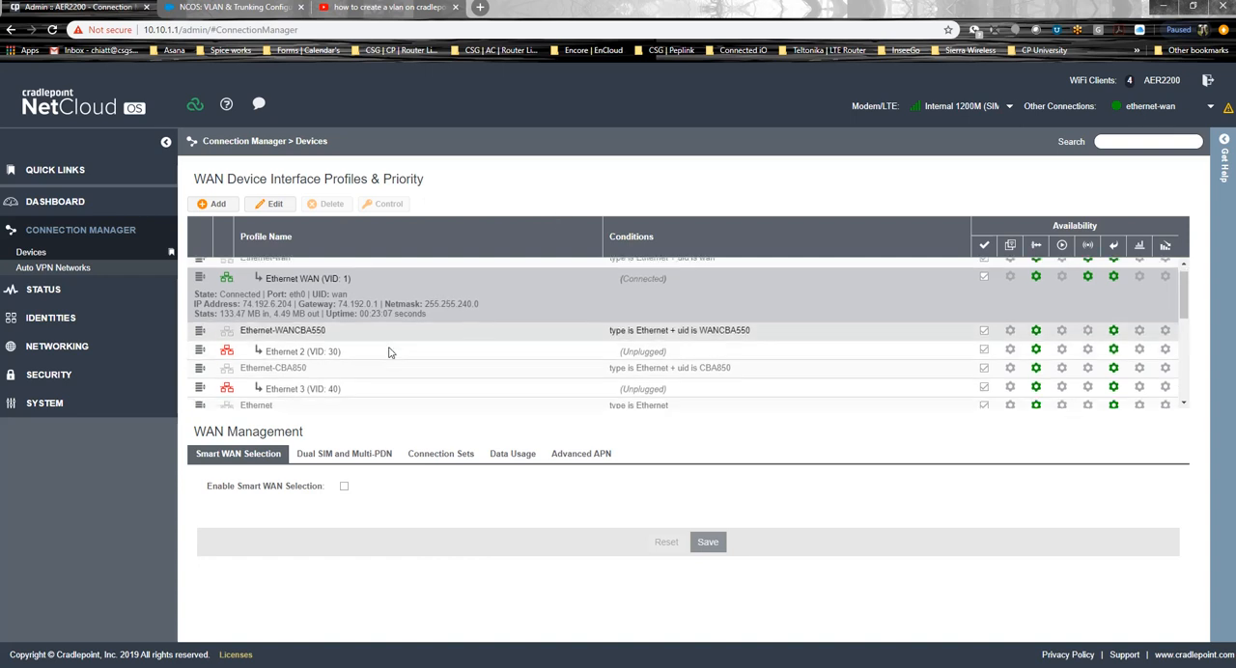
scroll(down, 3)
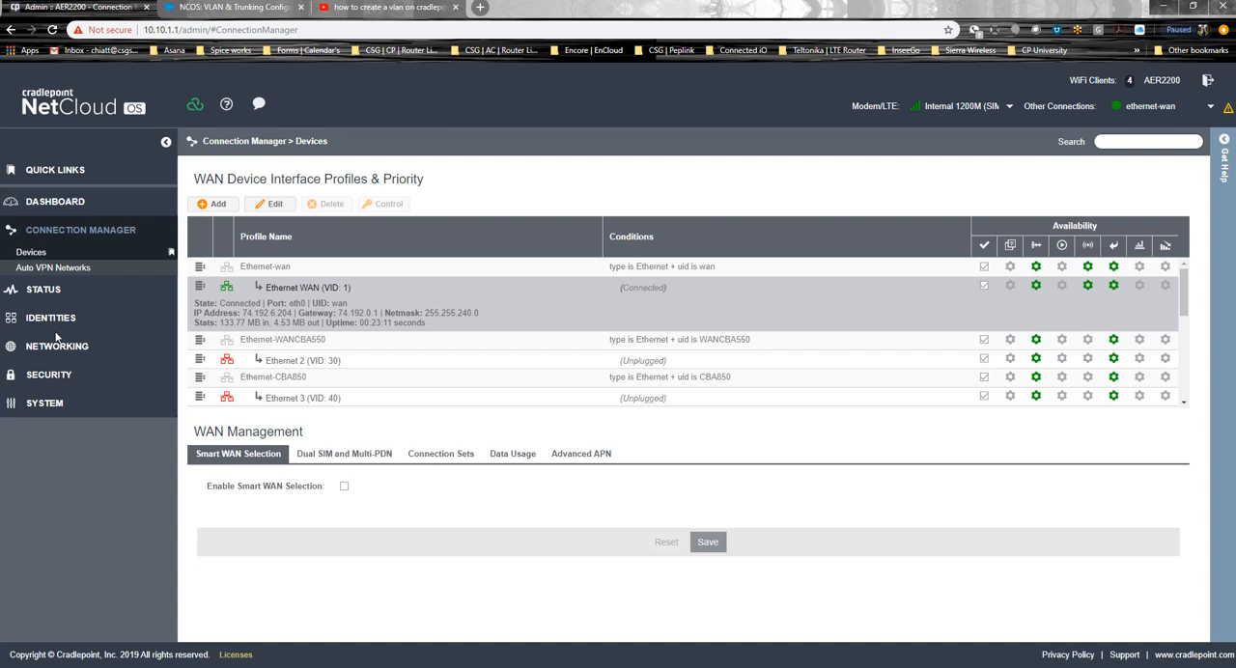
click(56, 346)
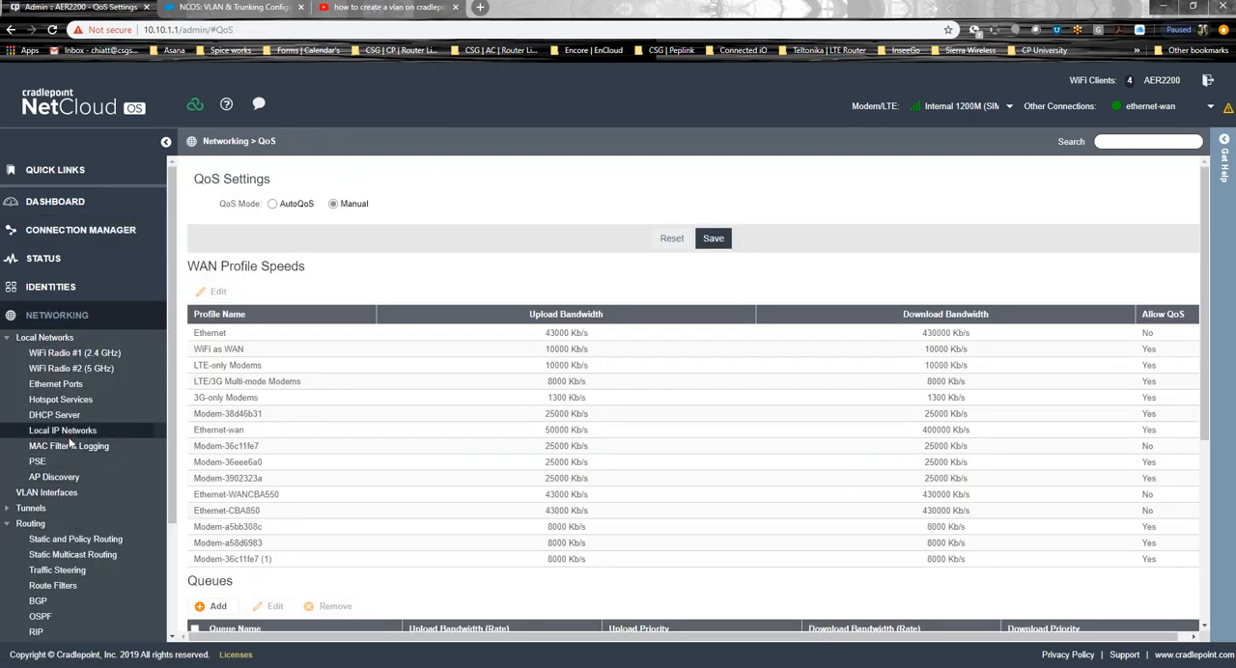
Step: Open Local IP Networks to review VoipVlan at 10.10.10.1 on VLAN 10
click(62, 430)
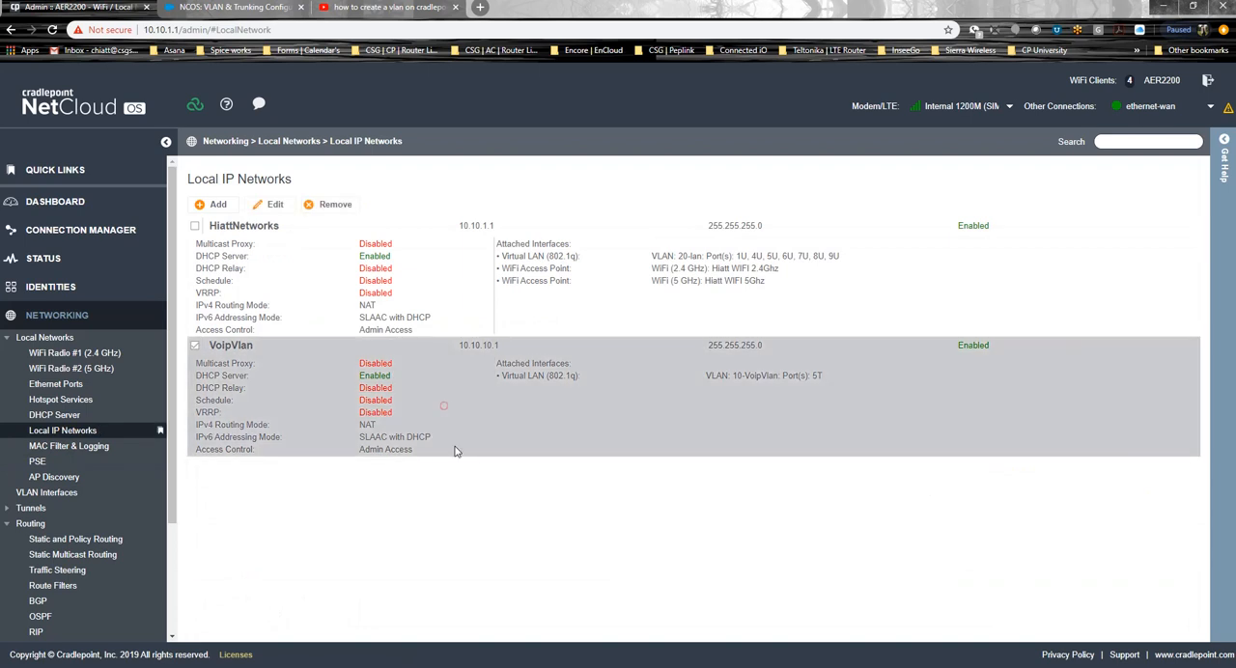
mouse_move(824, 384)
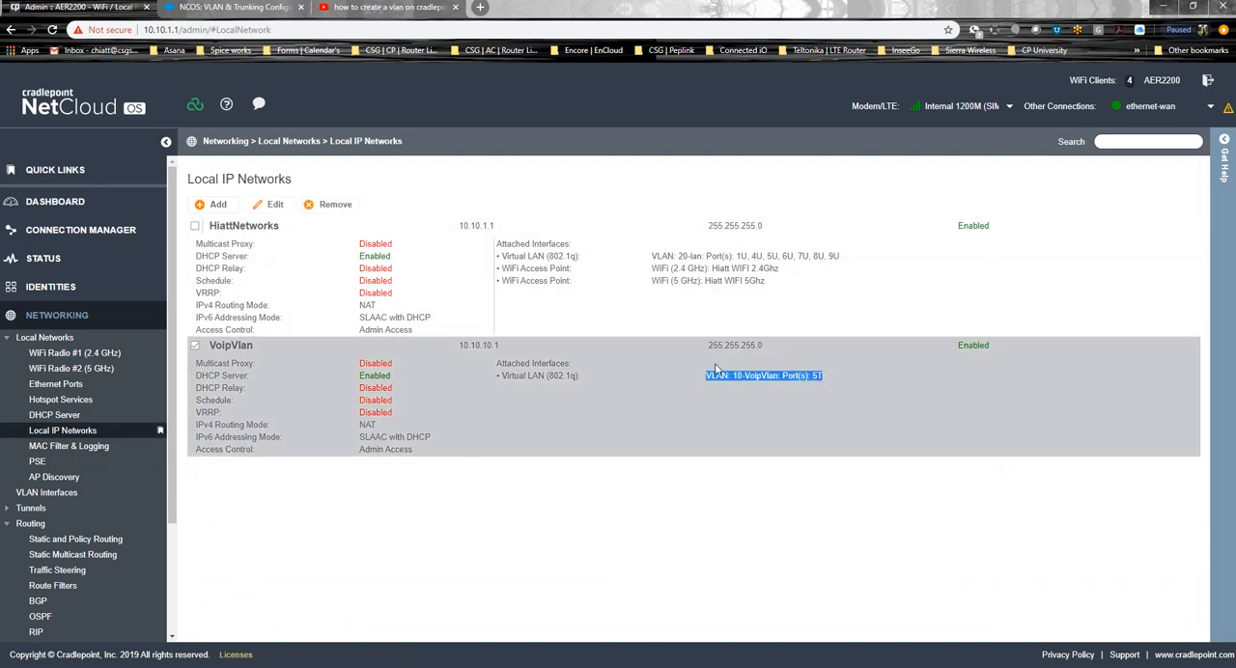
mouse_move(807, 388)
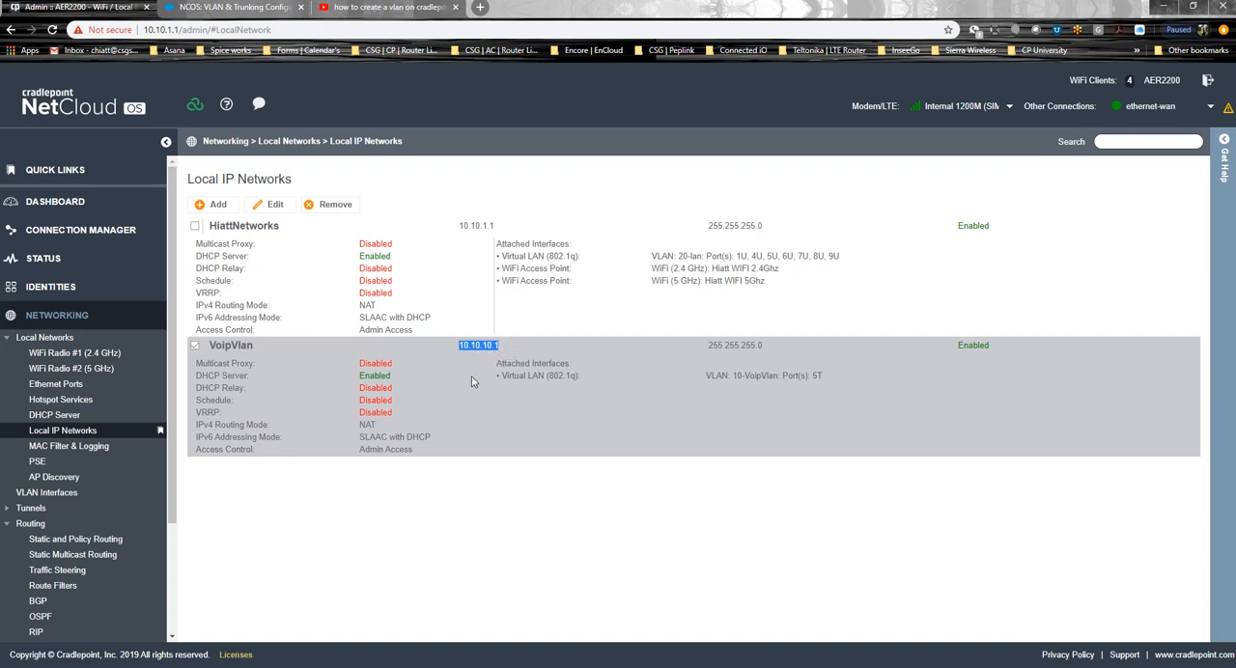
mouse_move(350, 252)
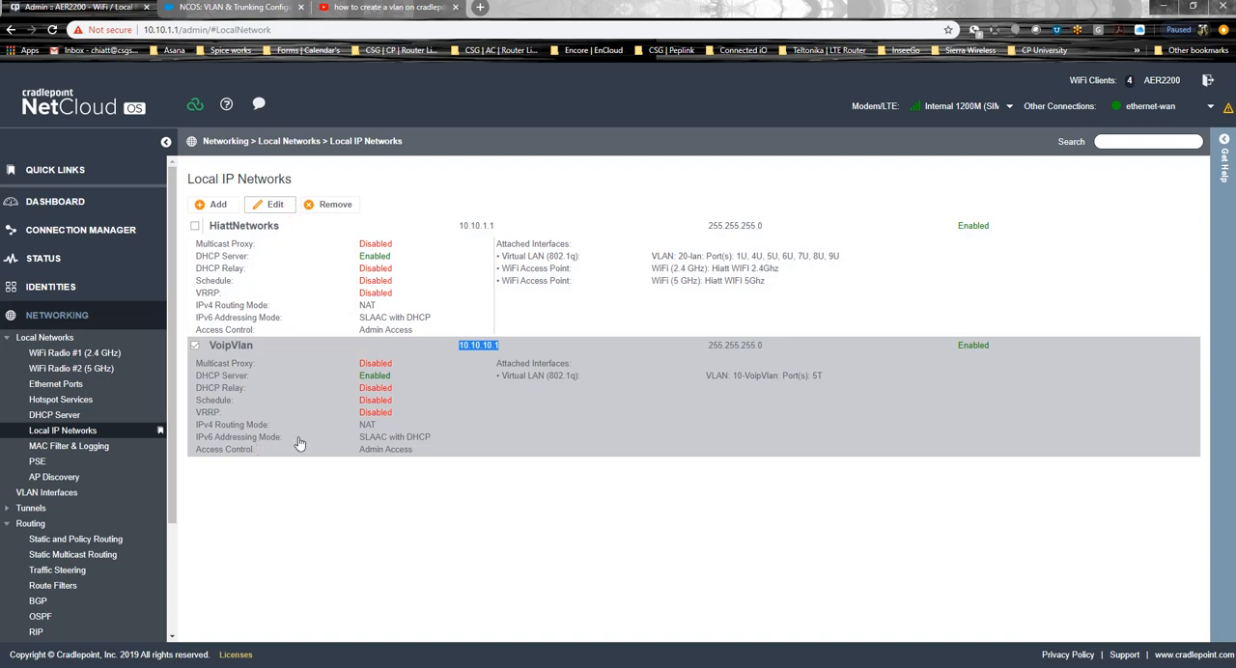
Step: Open VoipVlan's editor and review its access control, interfaces, IPv4 and name settings
click(269, 204)
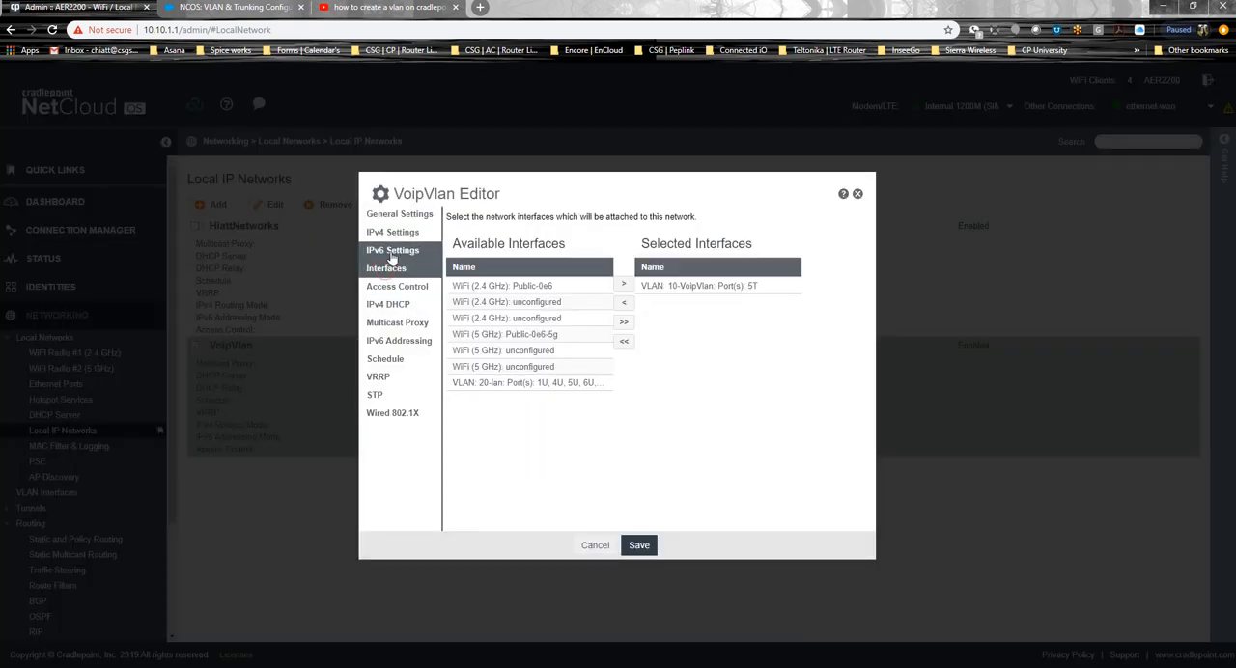
click(398, 286)
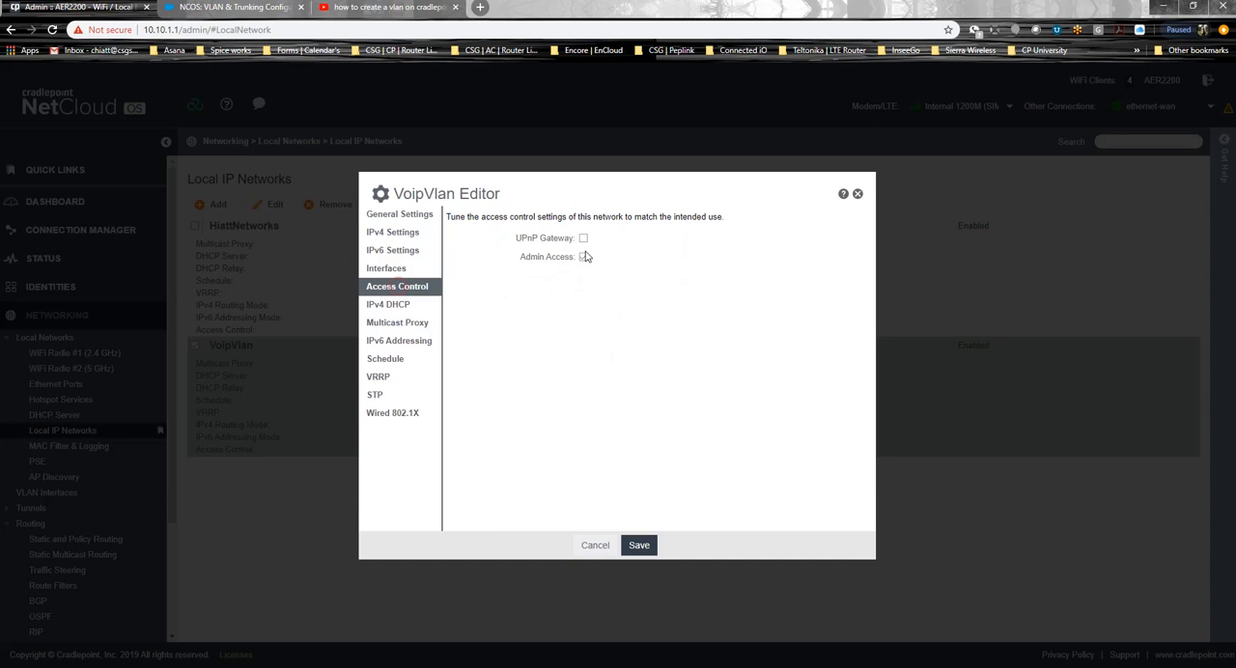
click(387, 268)
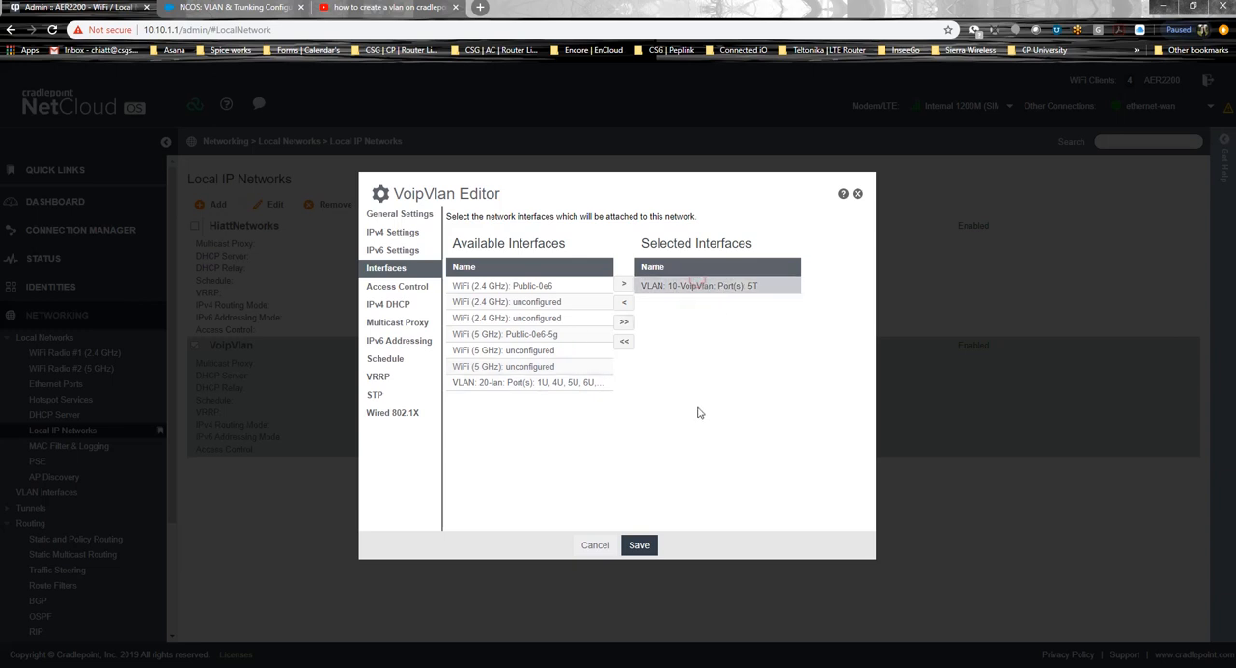
click(391, 231)
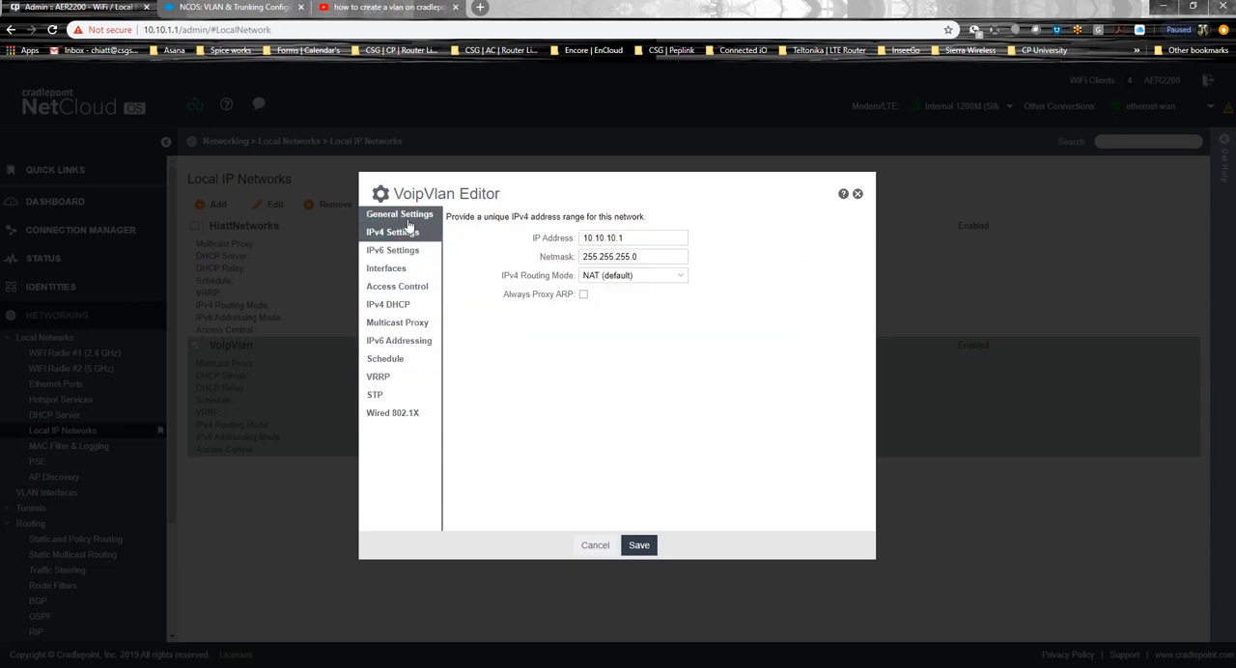
click(399, 213)
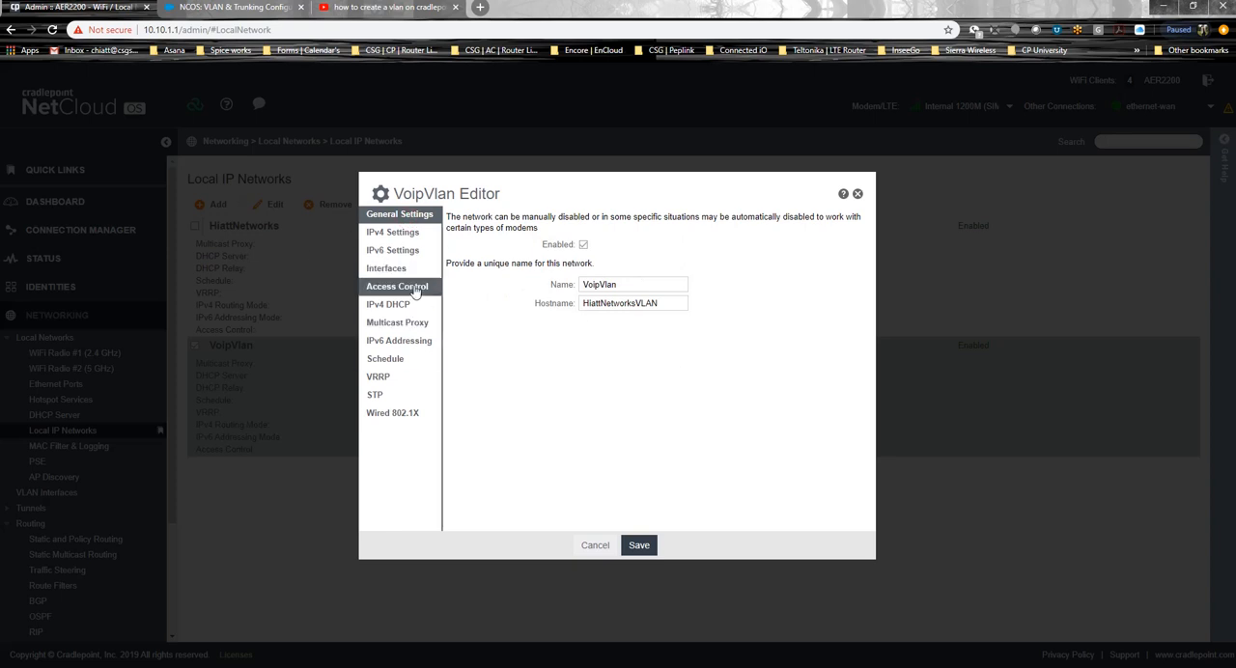
Step: Preview Enable Schedule Service on the Schedule tab, then cancel without saving
click(385, 358)
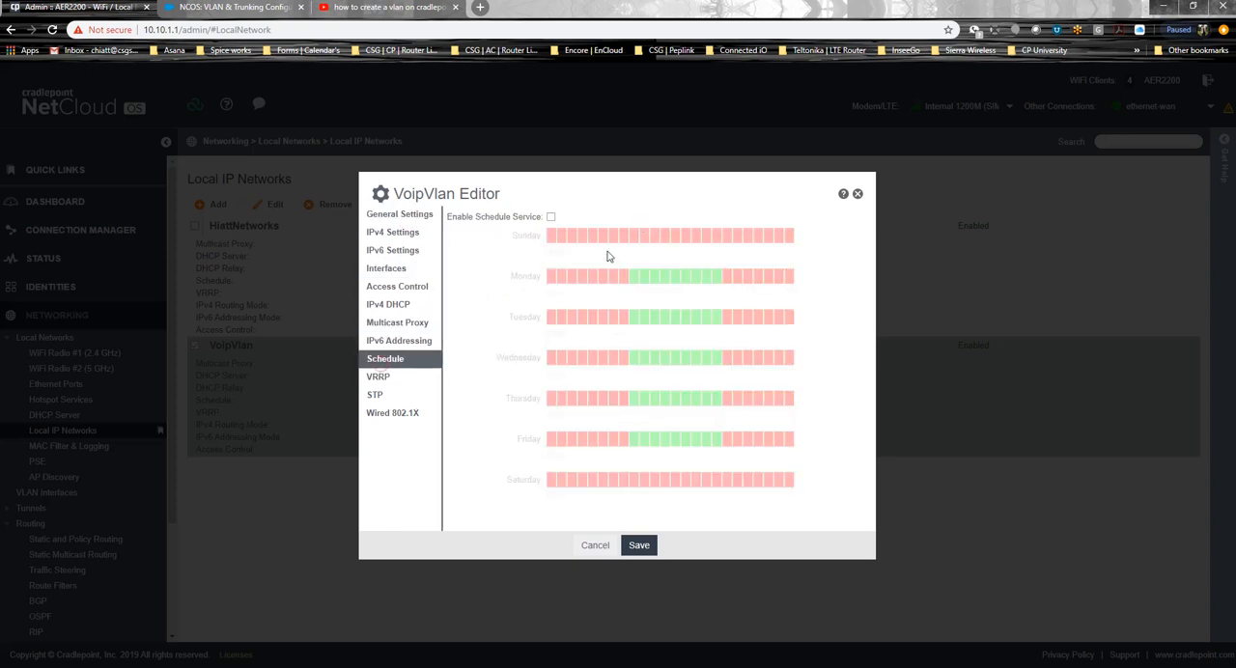
click(552, 217)
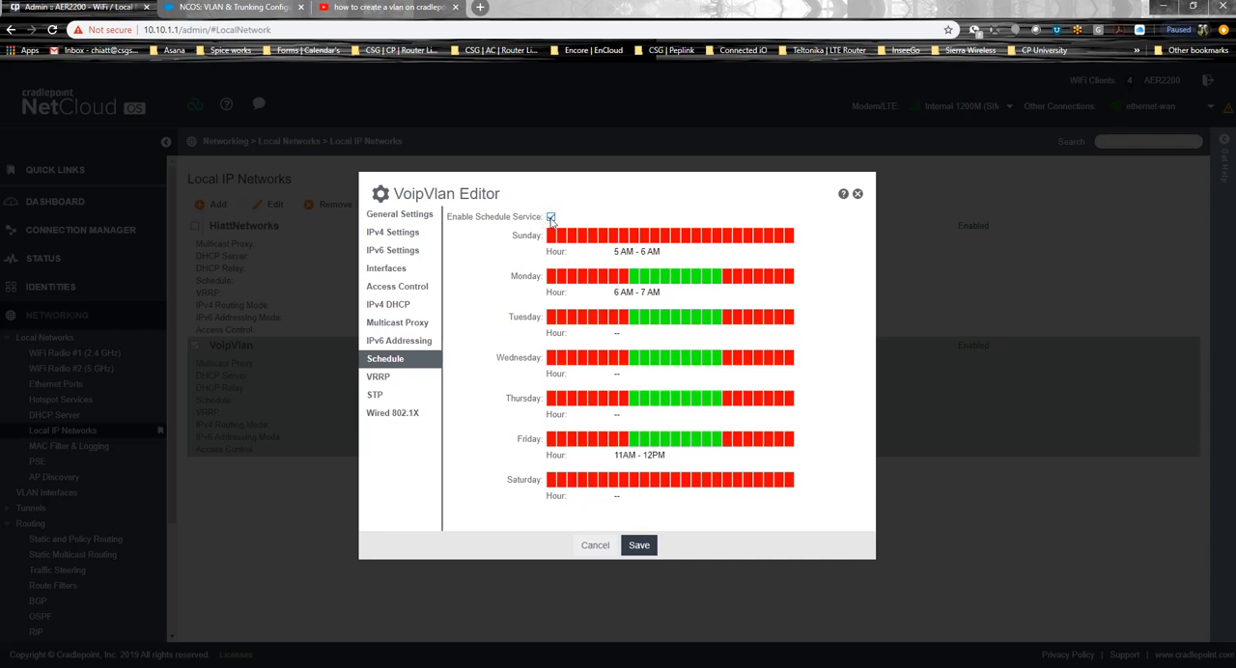
click(549, 216)
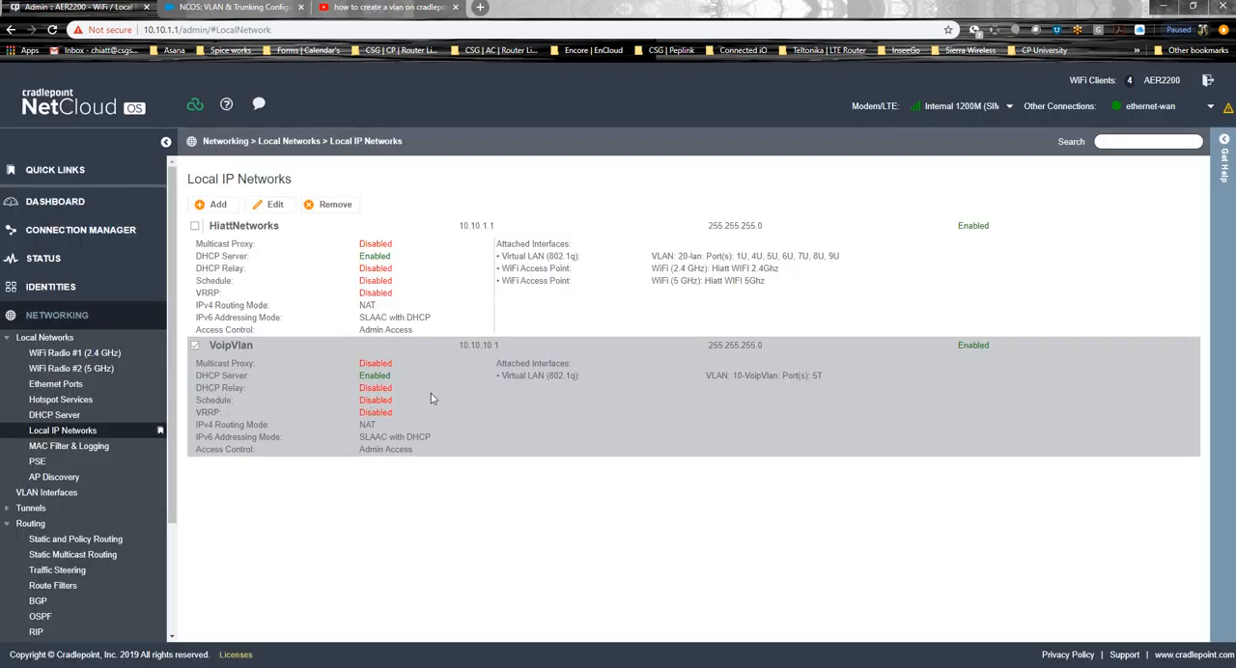
mouse_move(297, 403)
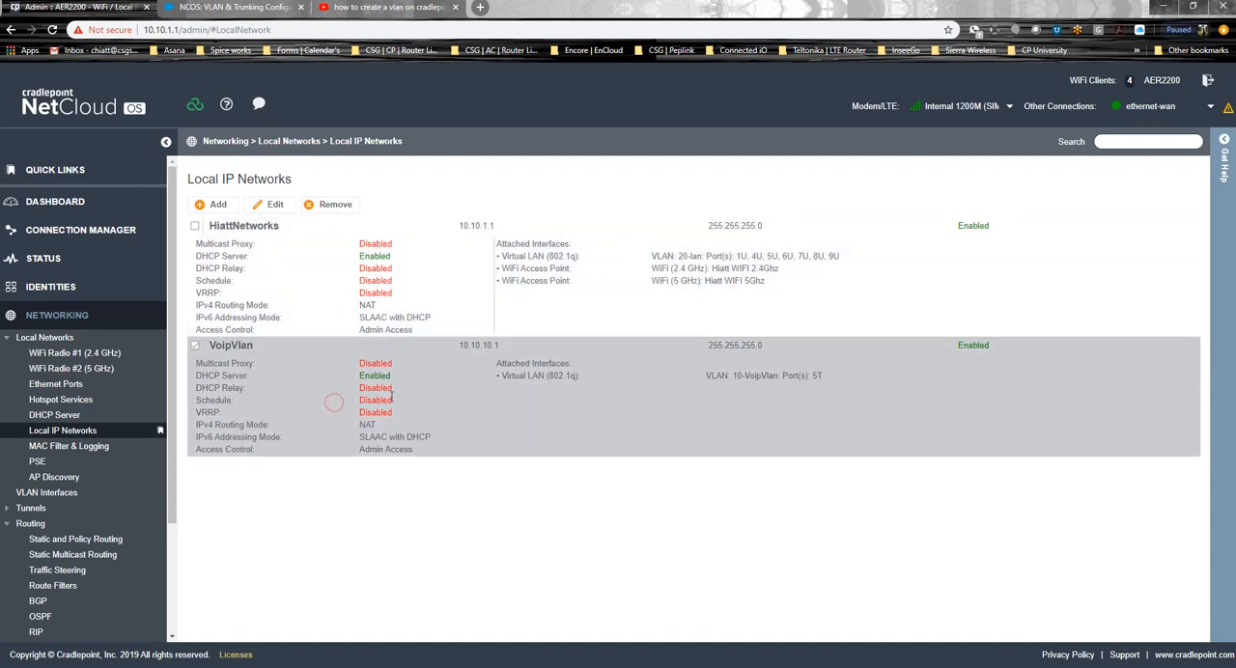
Step: Navigate to Networking > Routing > Traffic Steering and edit the Voip Vlan Cellular Only rule
click(80, 229)
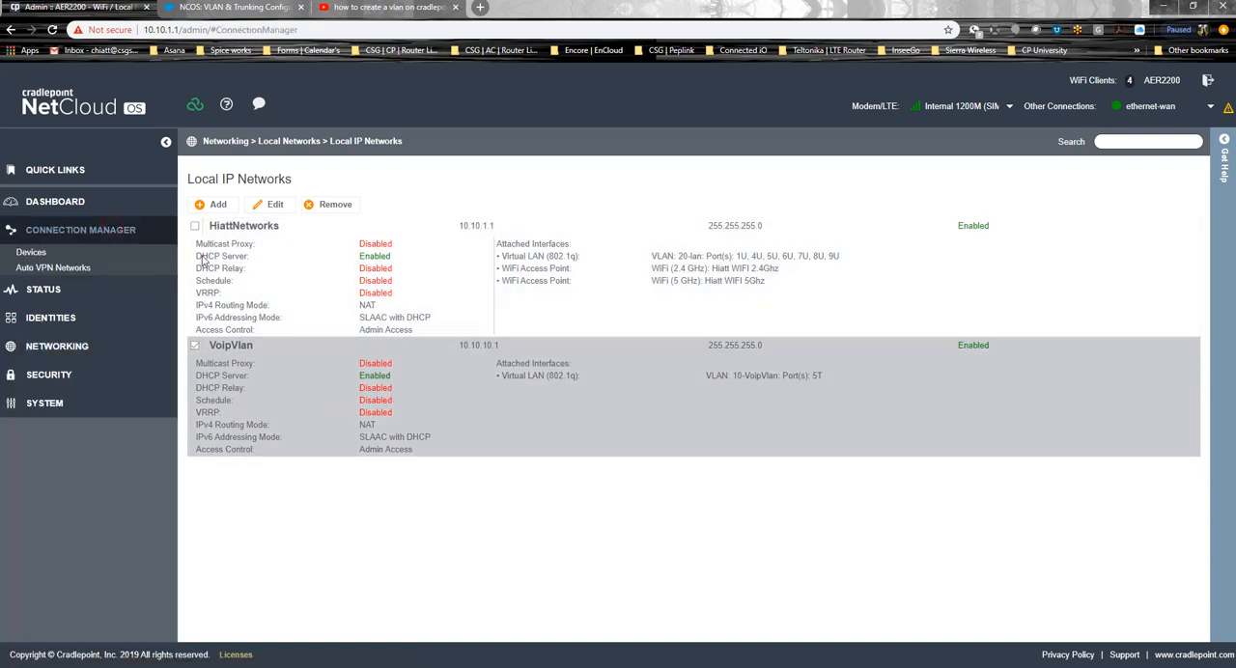
click(30, 252)
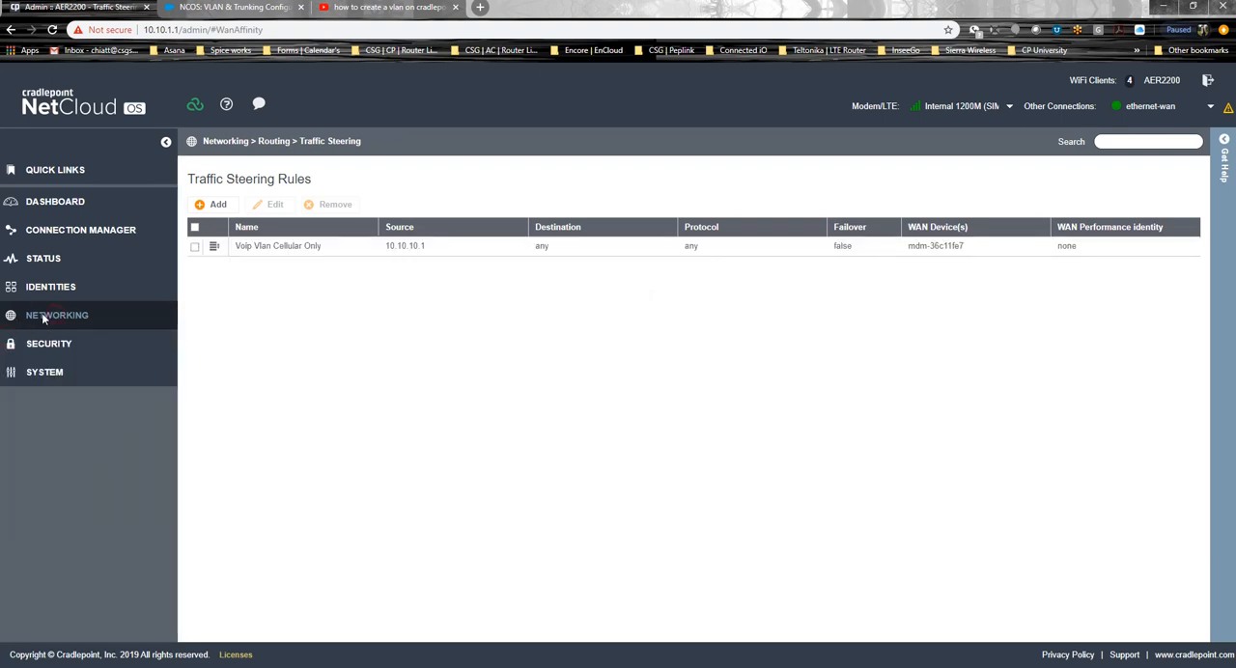
click(56, 315)
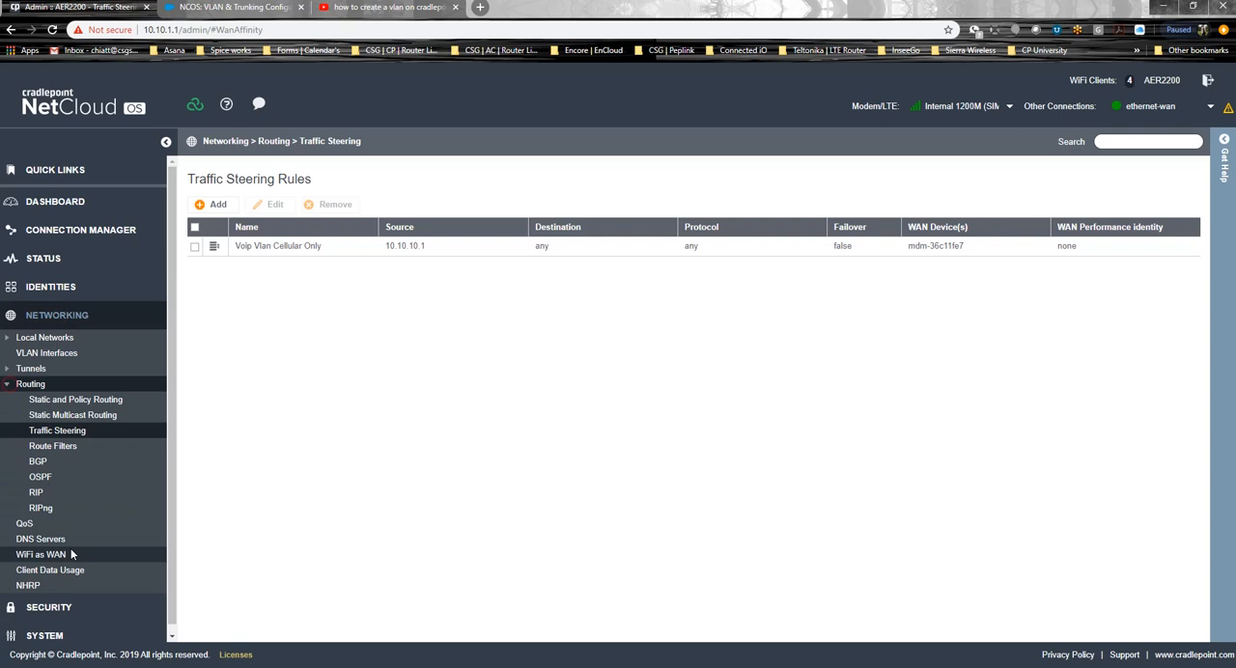
mouse_move(395, 301)
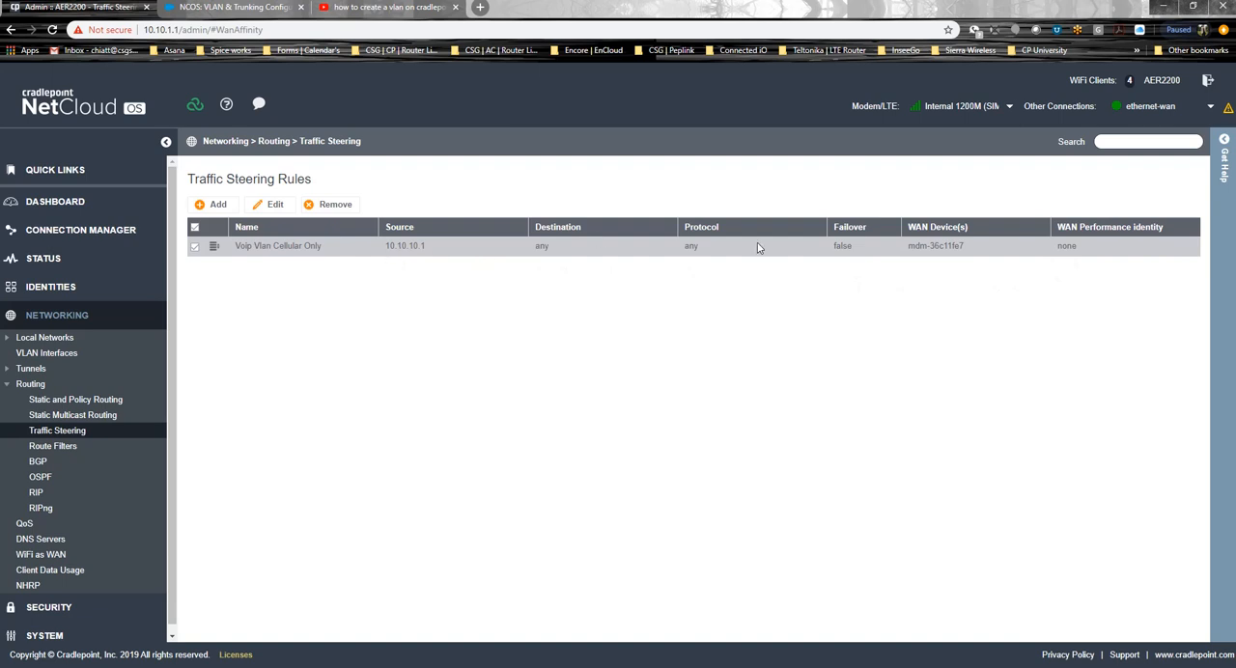
mouse_move(381, 386)
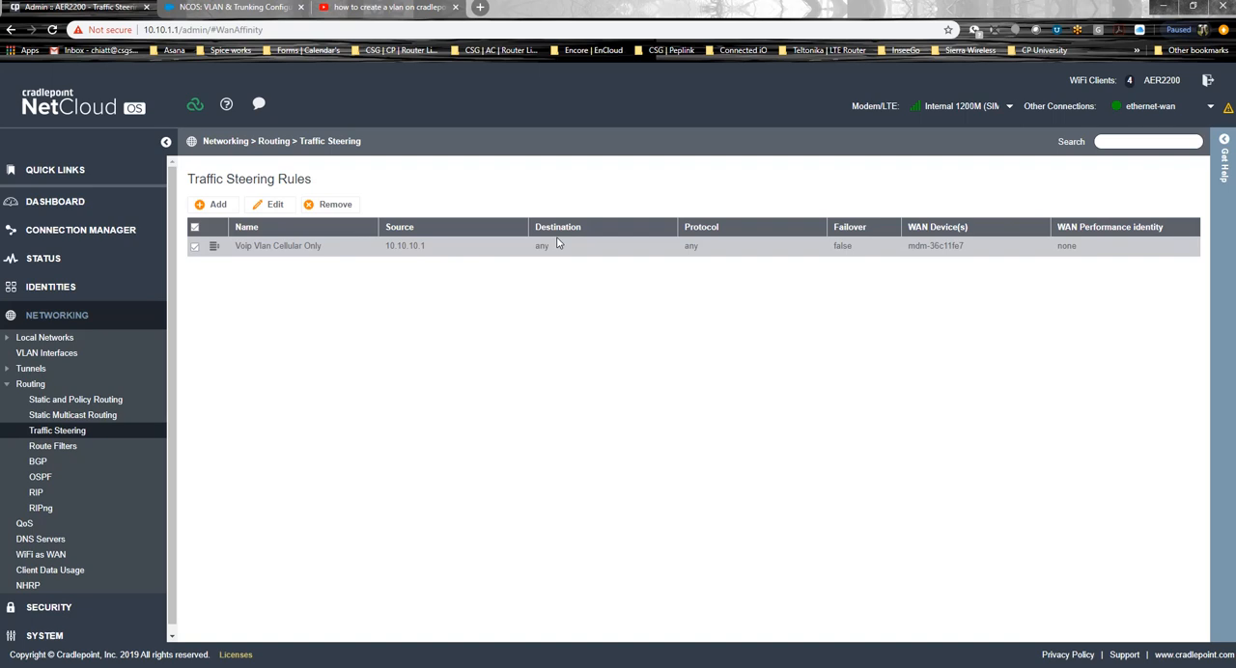
mouse_move(739, 252)
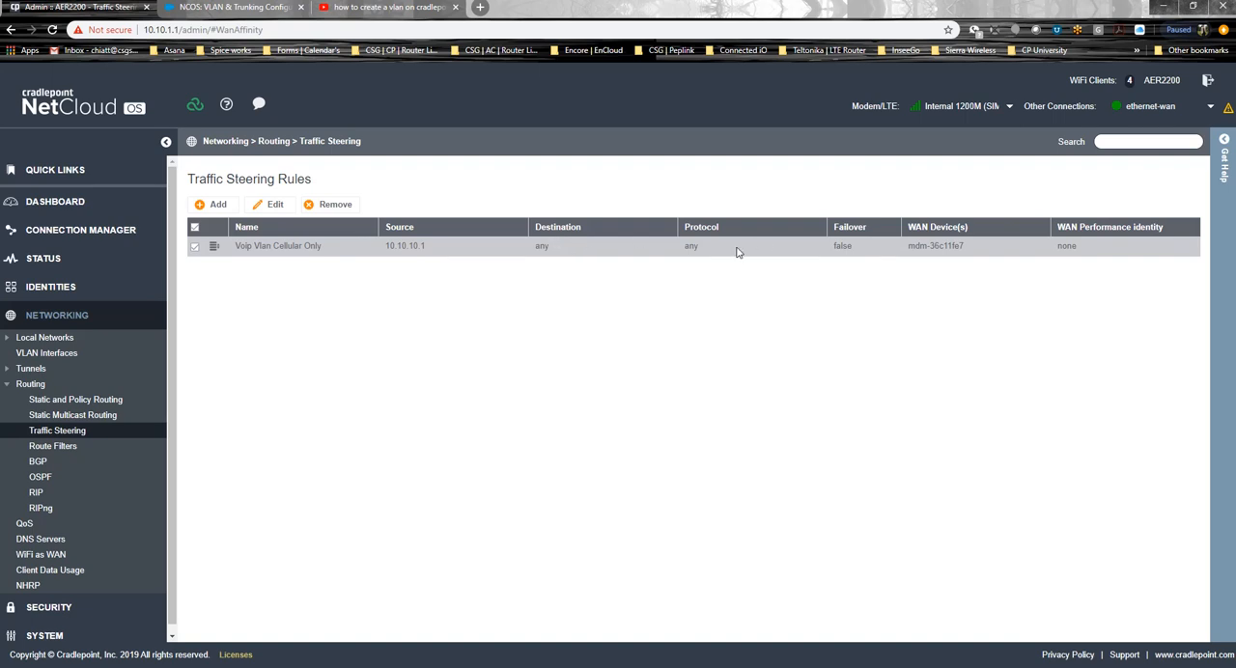
mouse_move(868, 249)
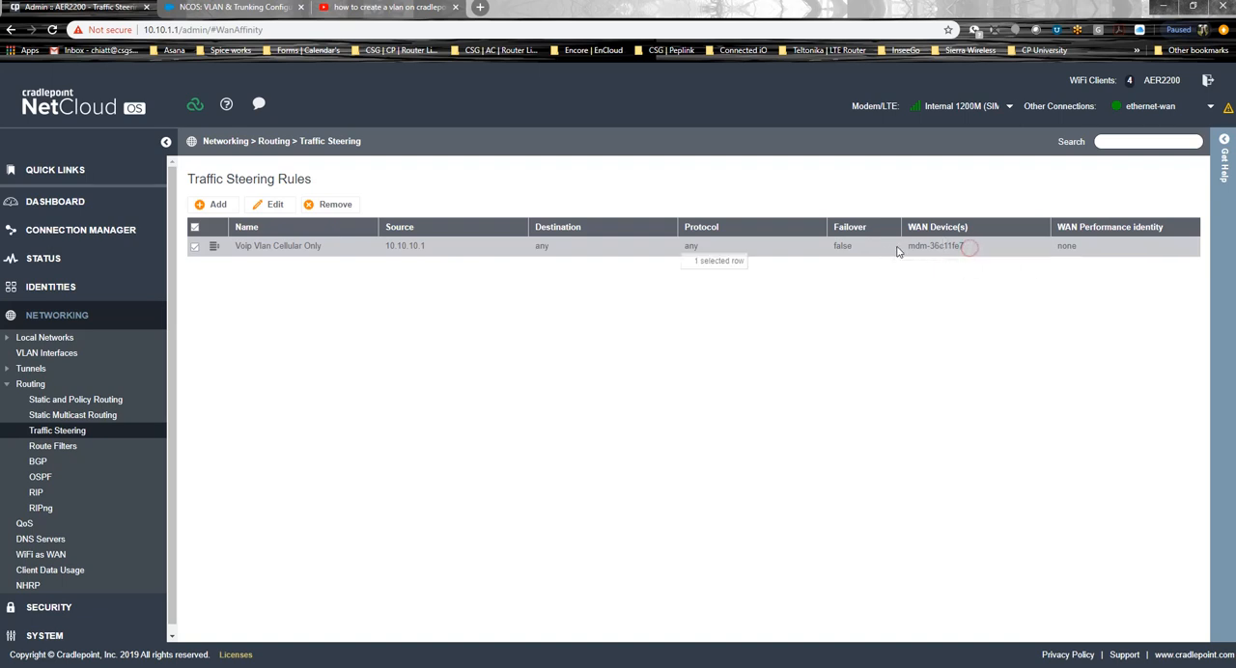
click(275, 204)
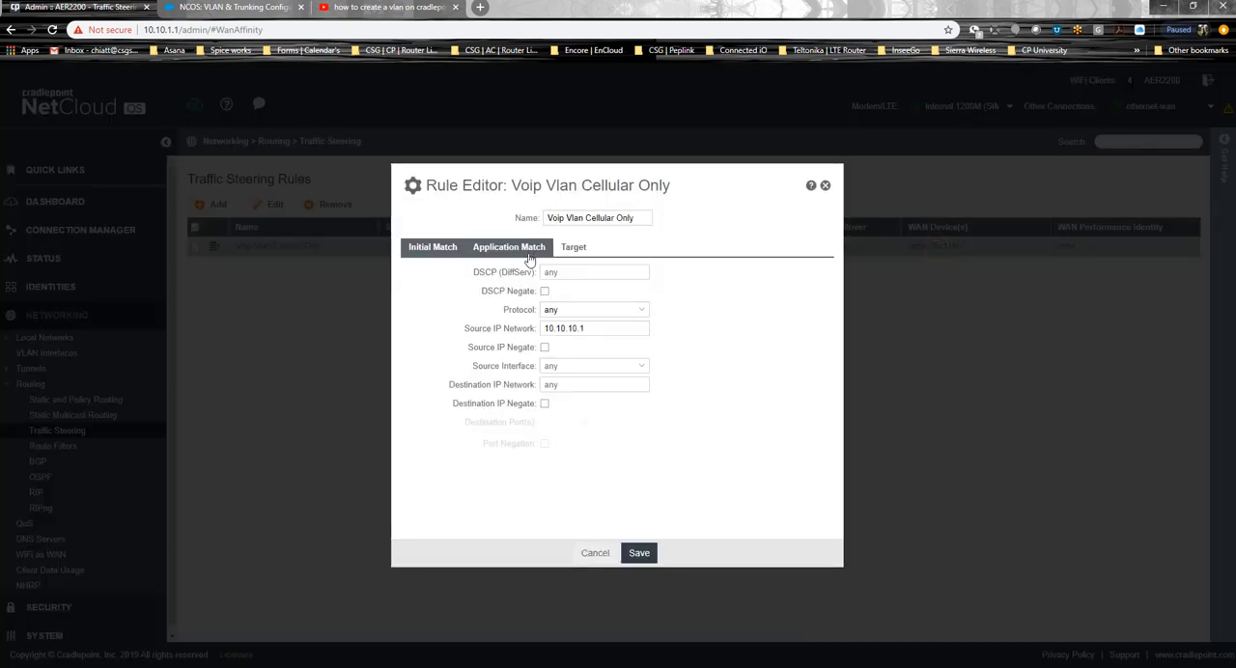
Step: On Initial Match, try HiattNetworks as source interface, check source network, then revert to any
click(433, 248)
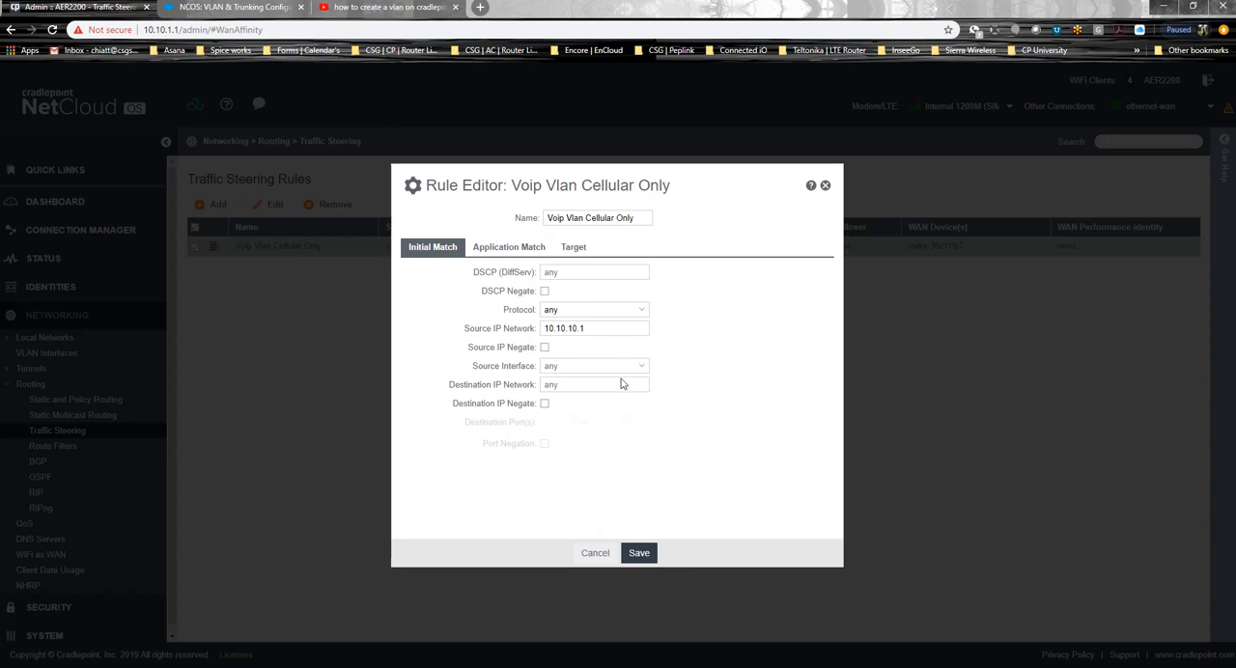
click(593, 366)
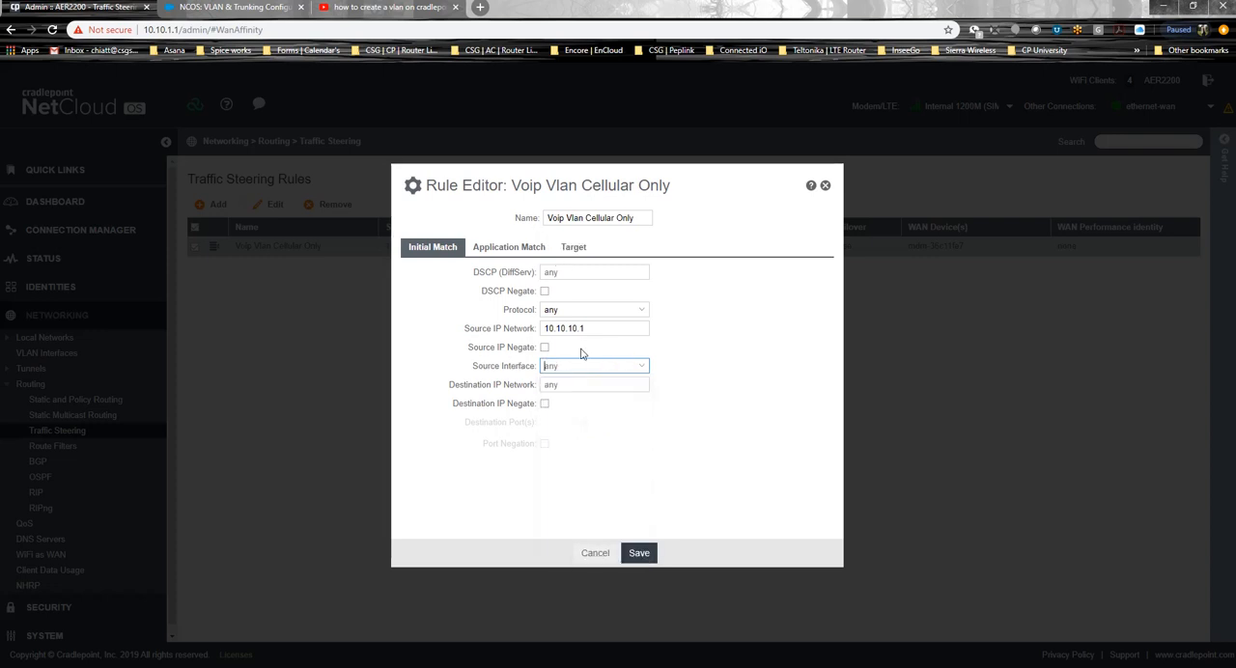
click(594, 366)
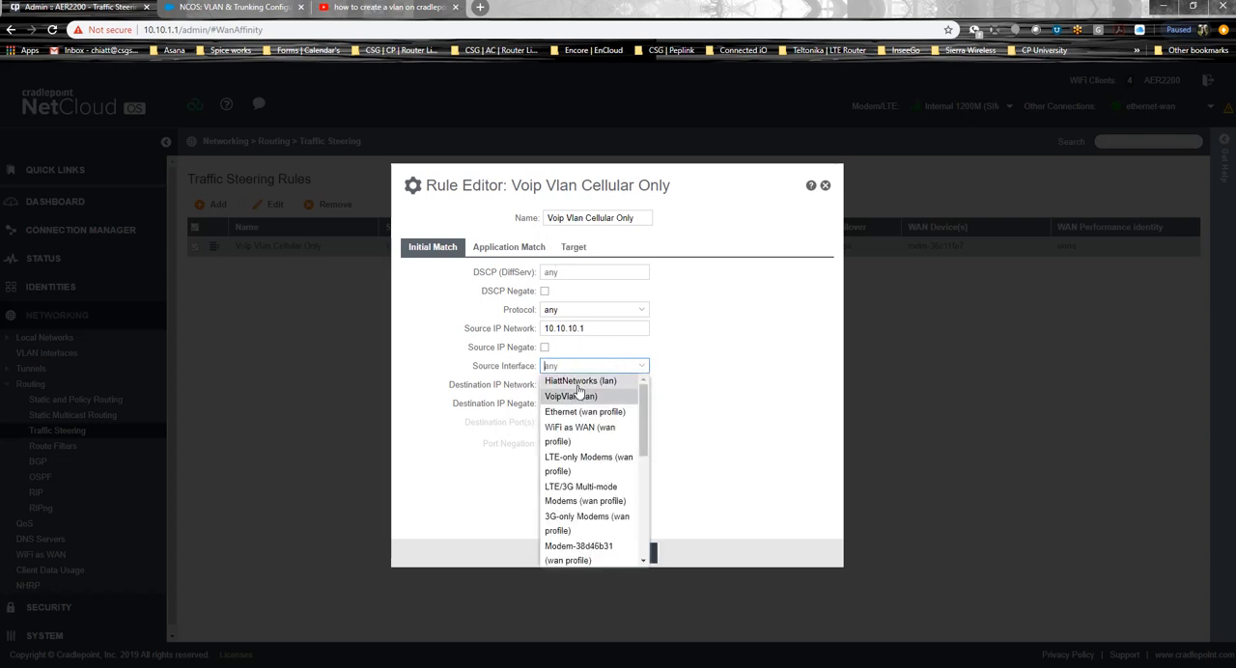
click(577, 381)
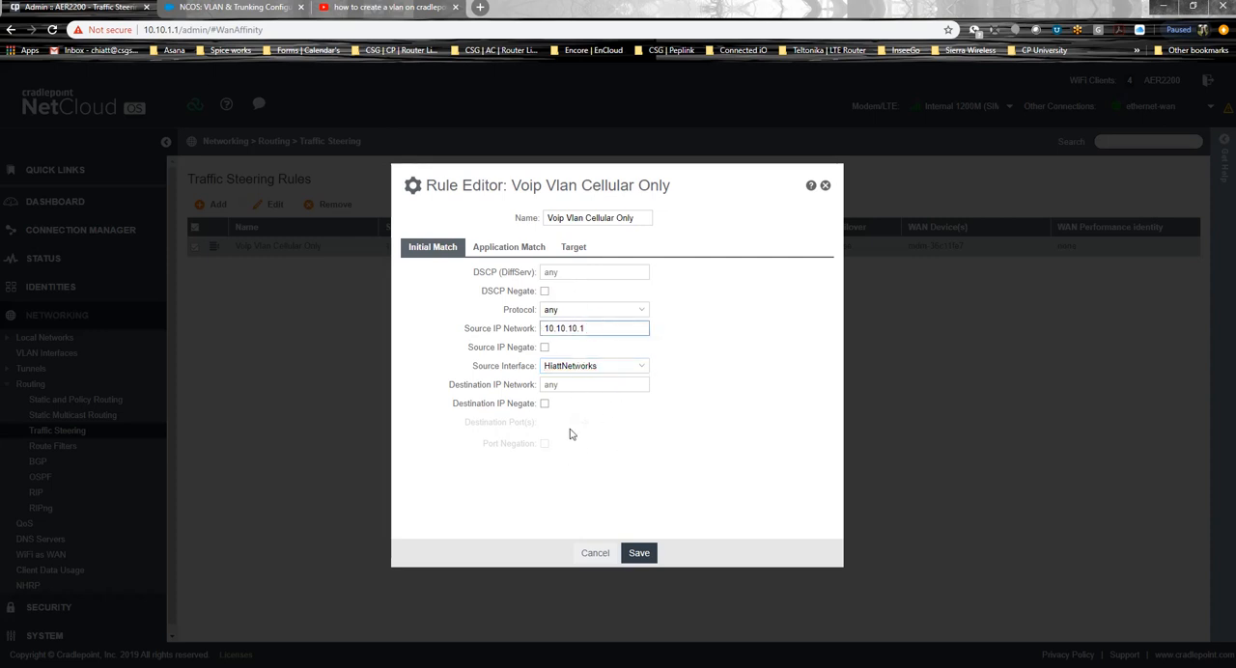
click(590, 365)
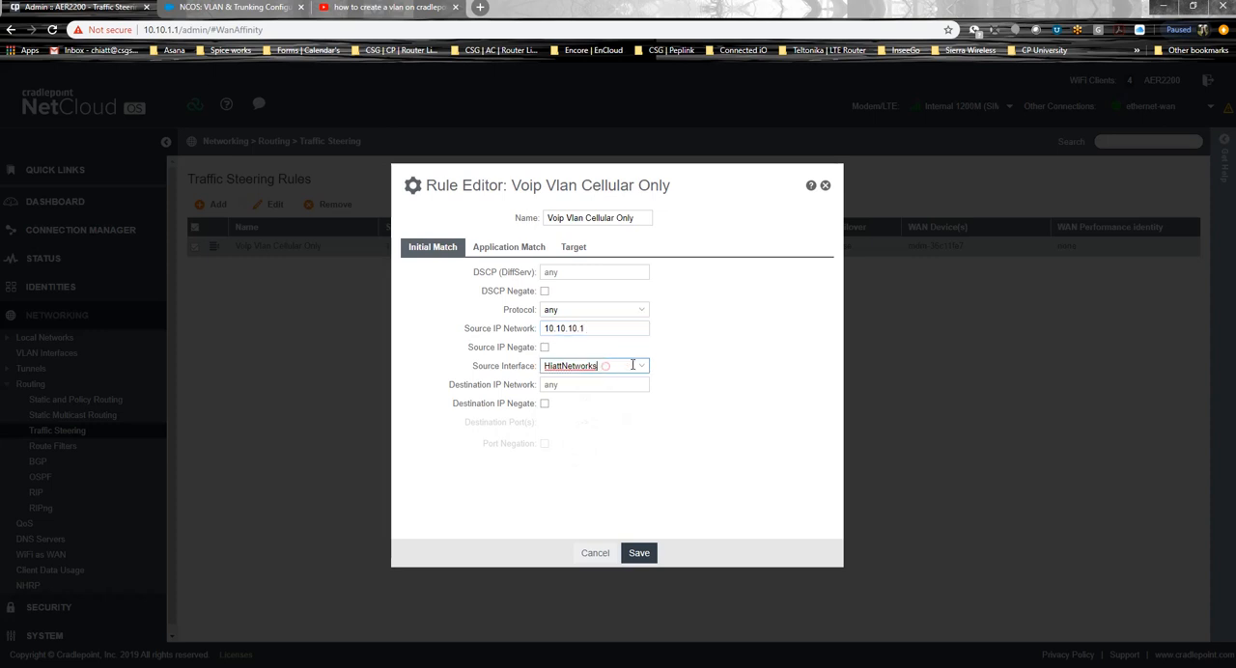
click(594, 328)
text(2)
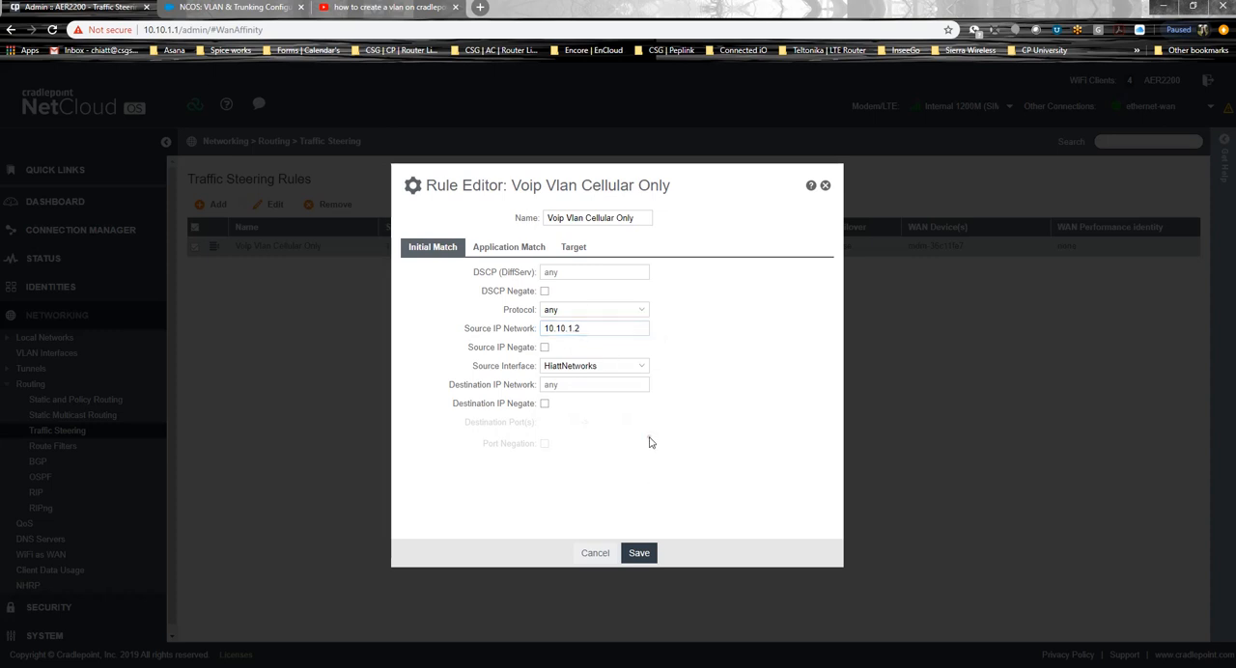
click(594, 366)
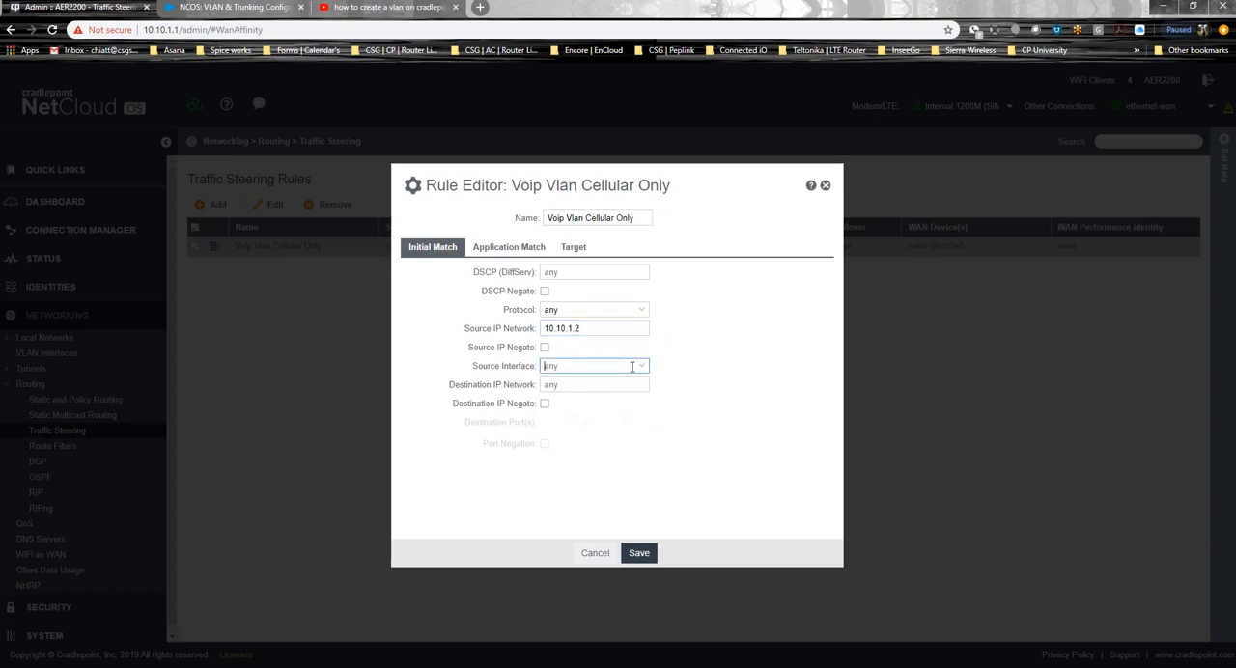
Step: Confirm the Target WAN binding stays on 36c11fe7 and cancel the editor
click(572, 247)
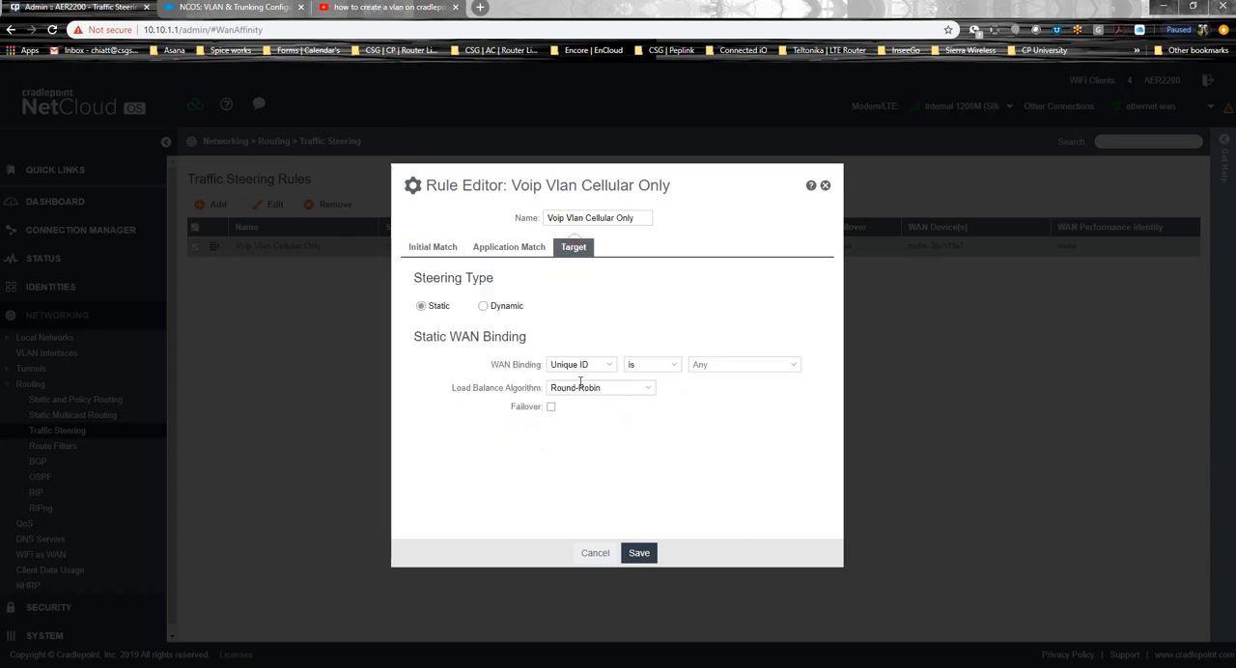
click(743, 364)
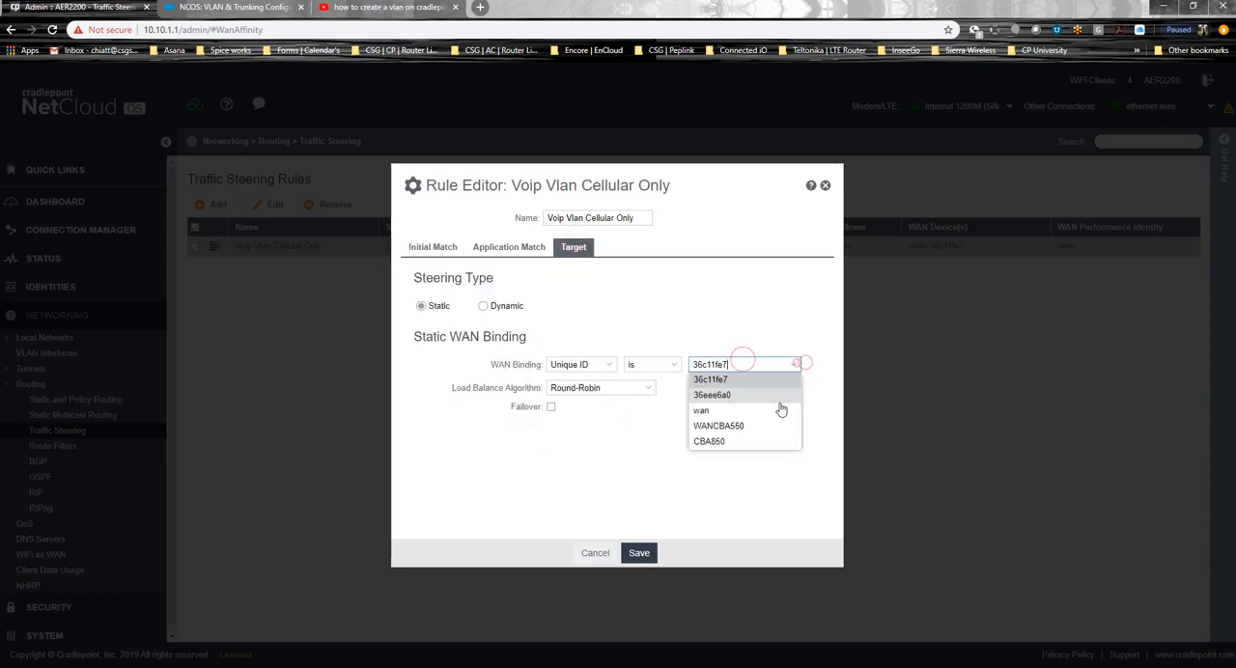
click(710, 379)
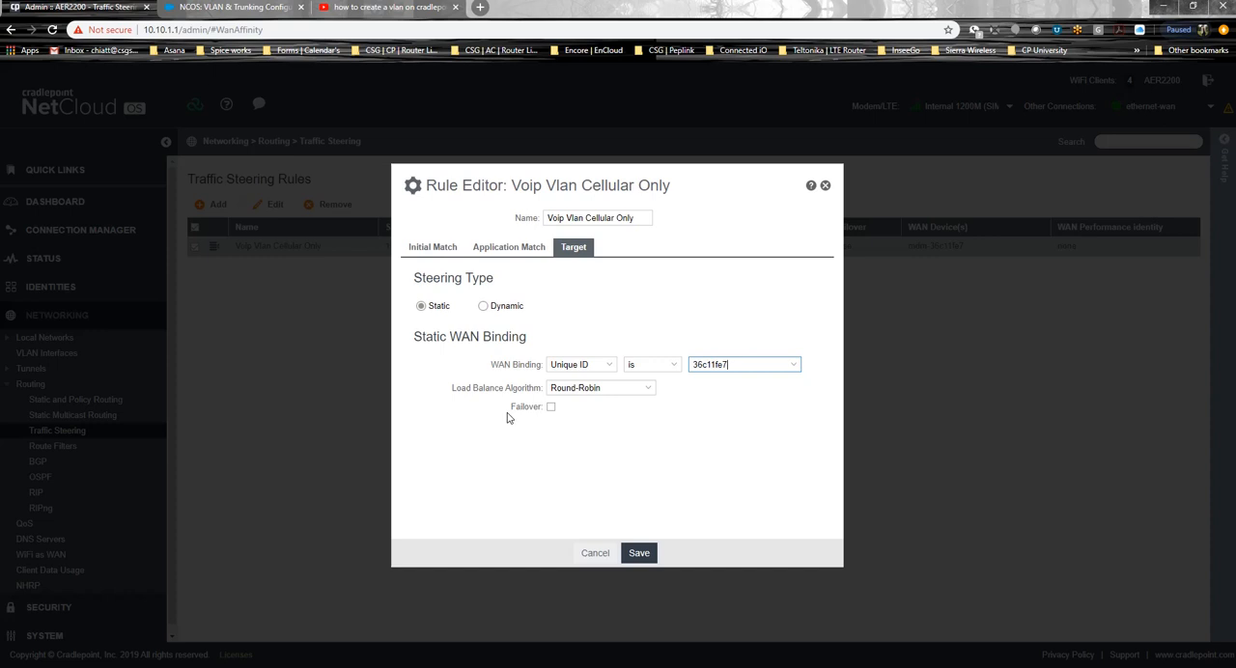
mouse_move(697, 510)
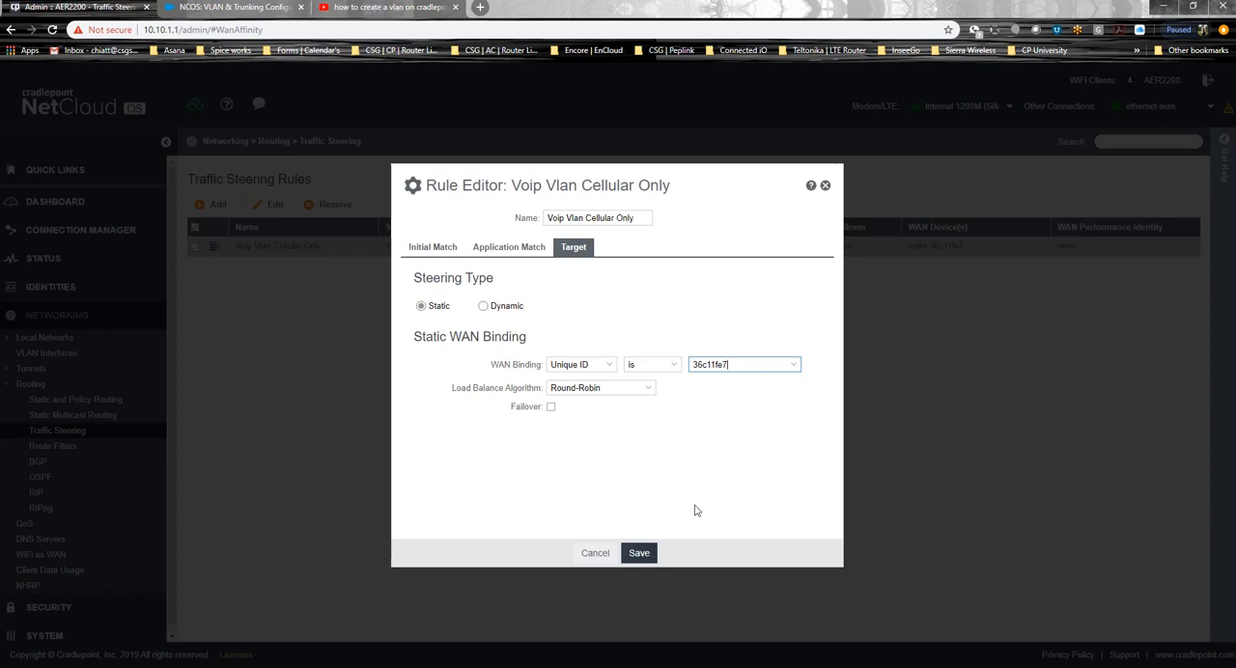
click(638, 552)
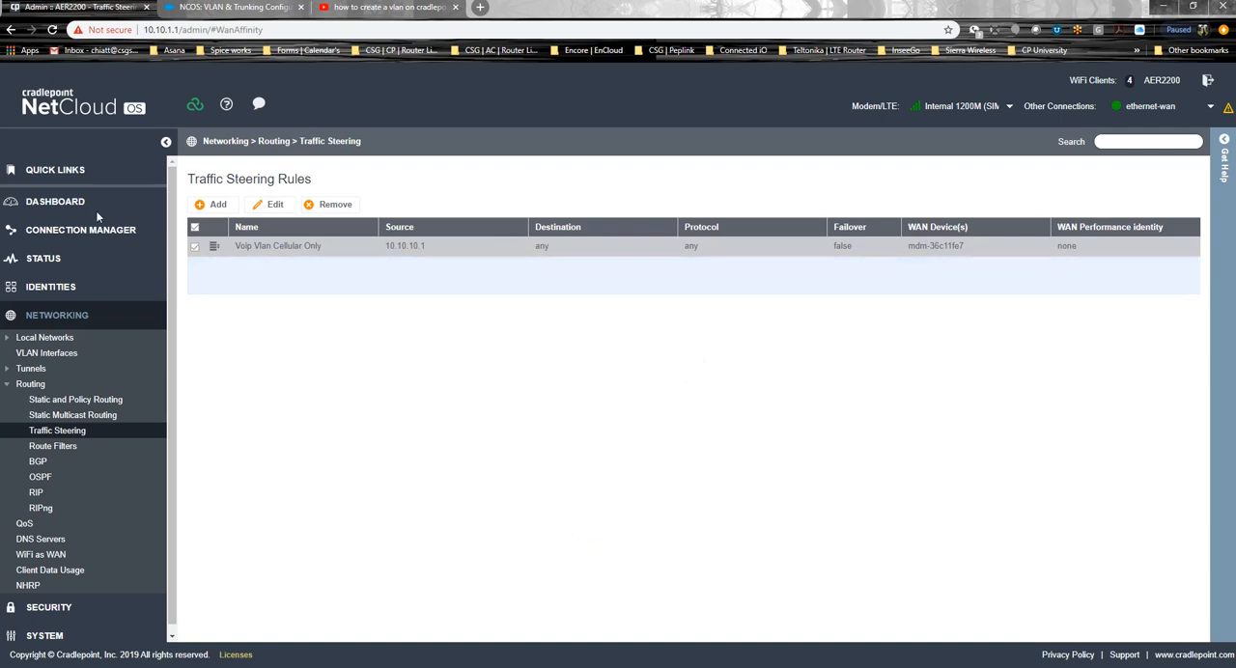
Step: Open Connection Manager > Devices and expand the Ethernet 2 and Ethernet WAN details
click(80, 229)
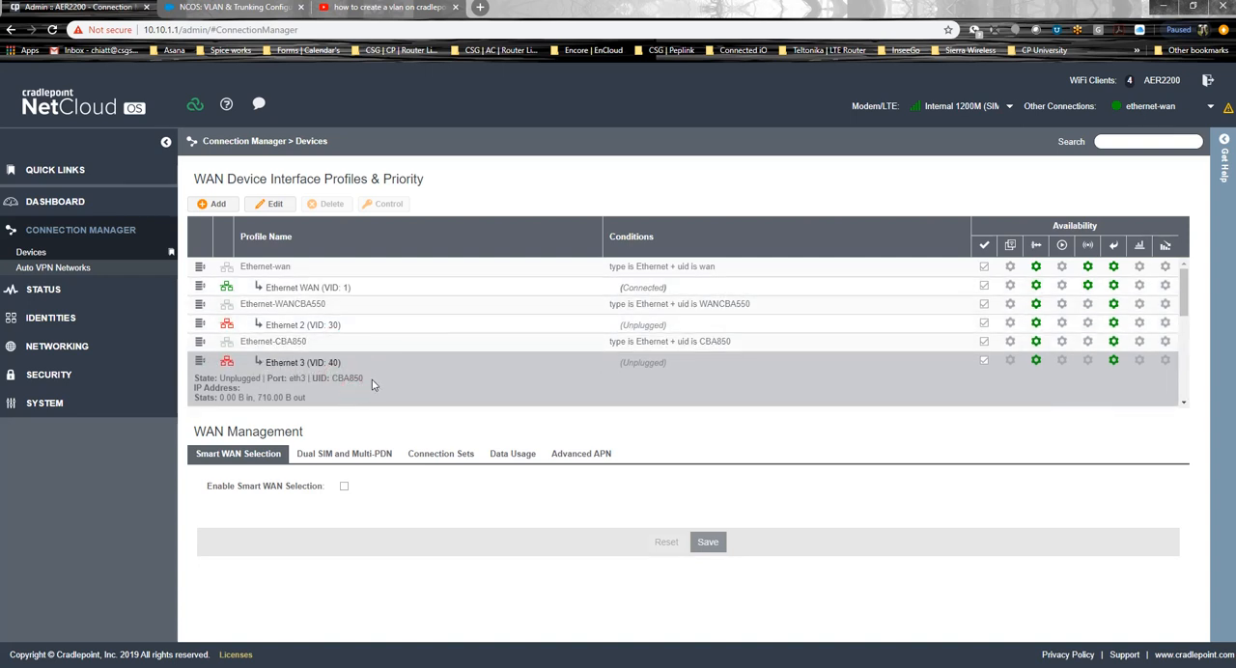
click(302, 325)
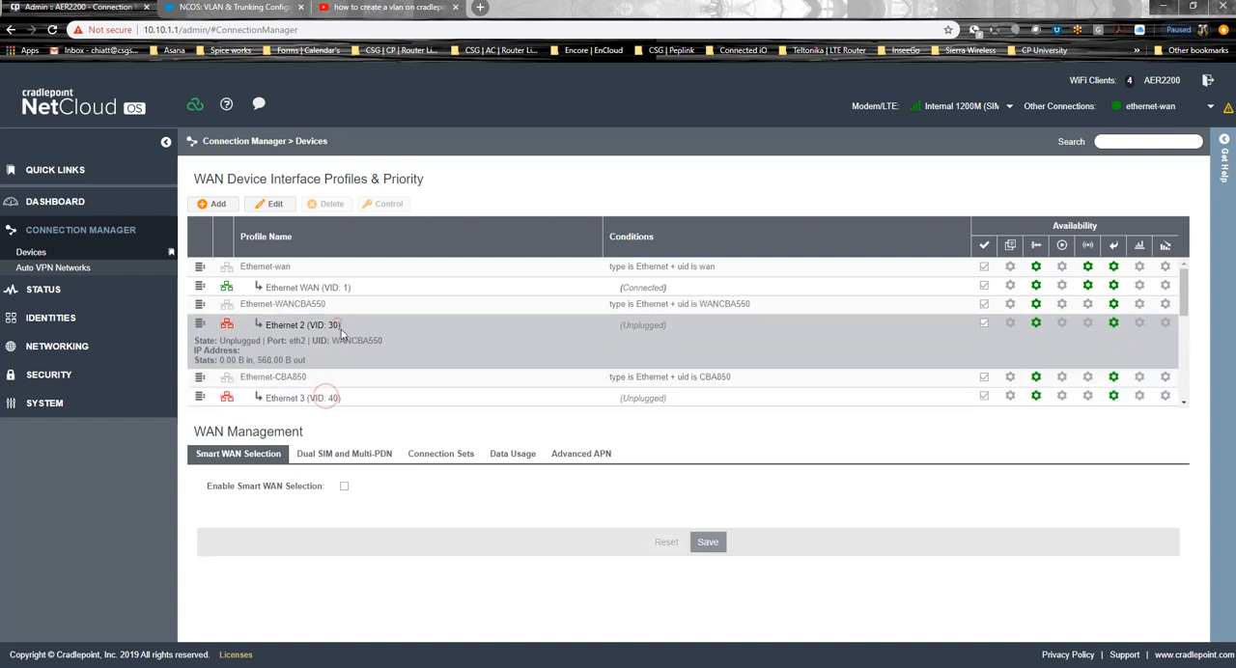
click(309, 287)
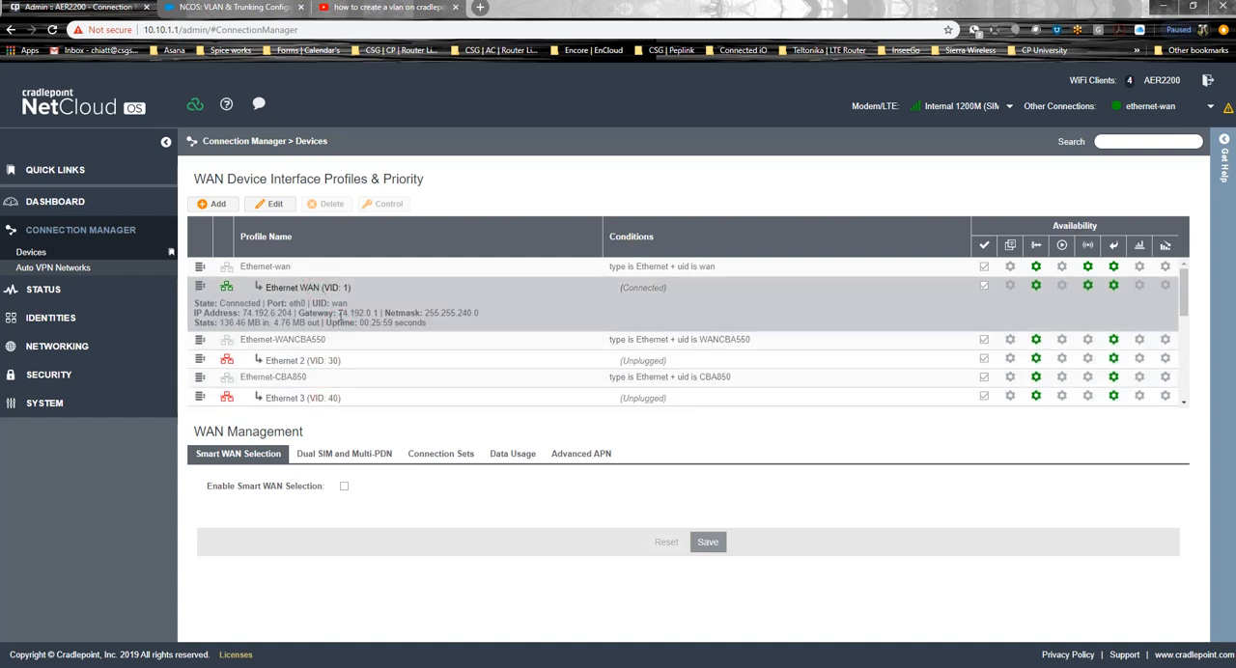
mouse_move(352, 307)
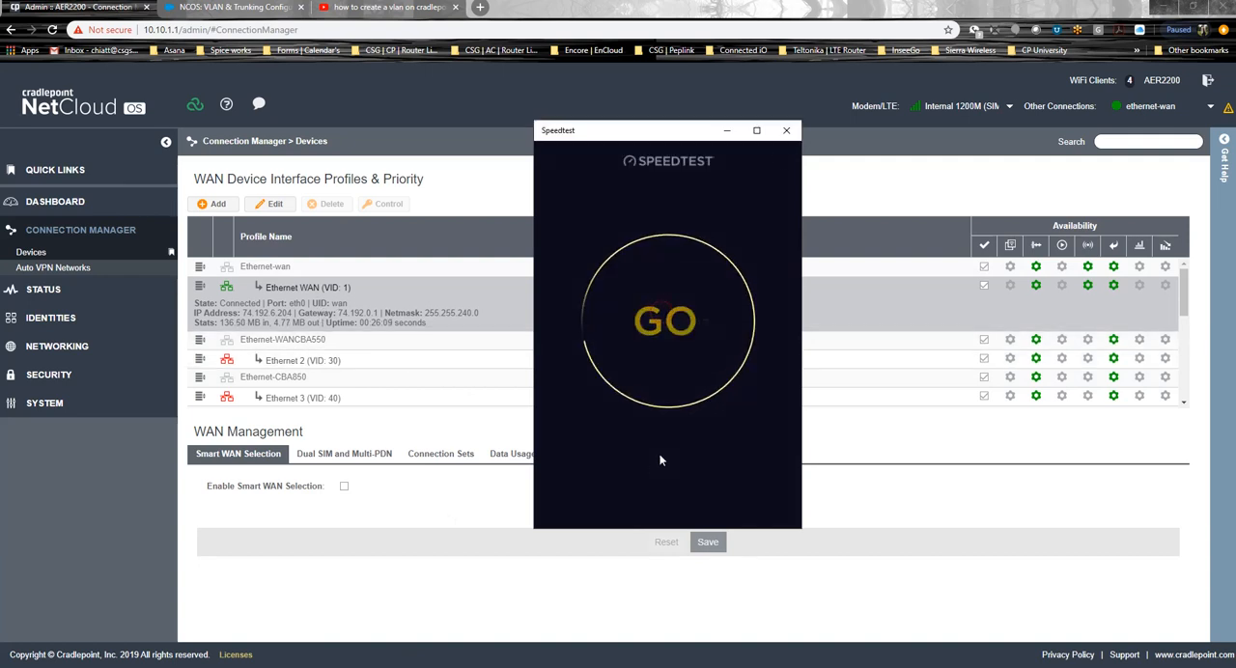
Step: Run the speed test (about 103 Mbps down, 9 ms ping) and close it
click(668, 322)
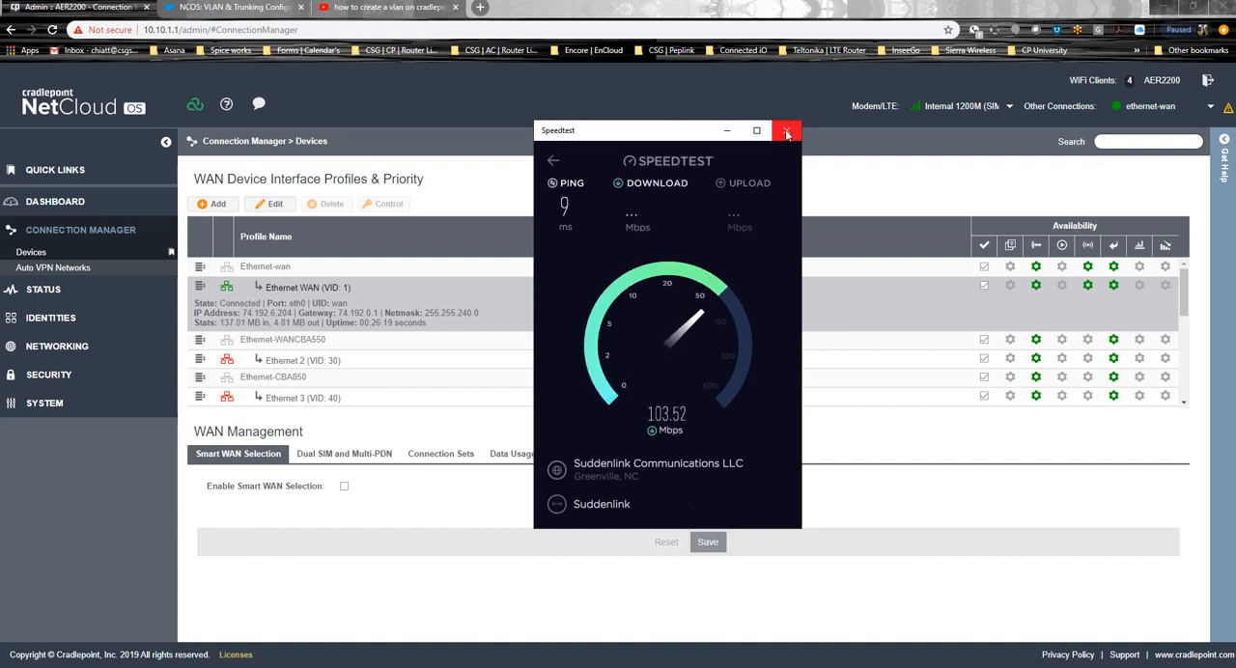
click(788, 131)
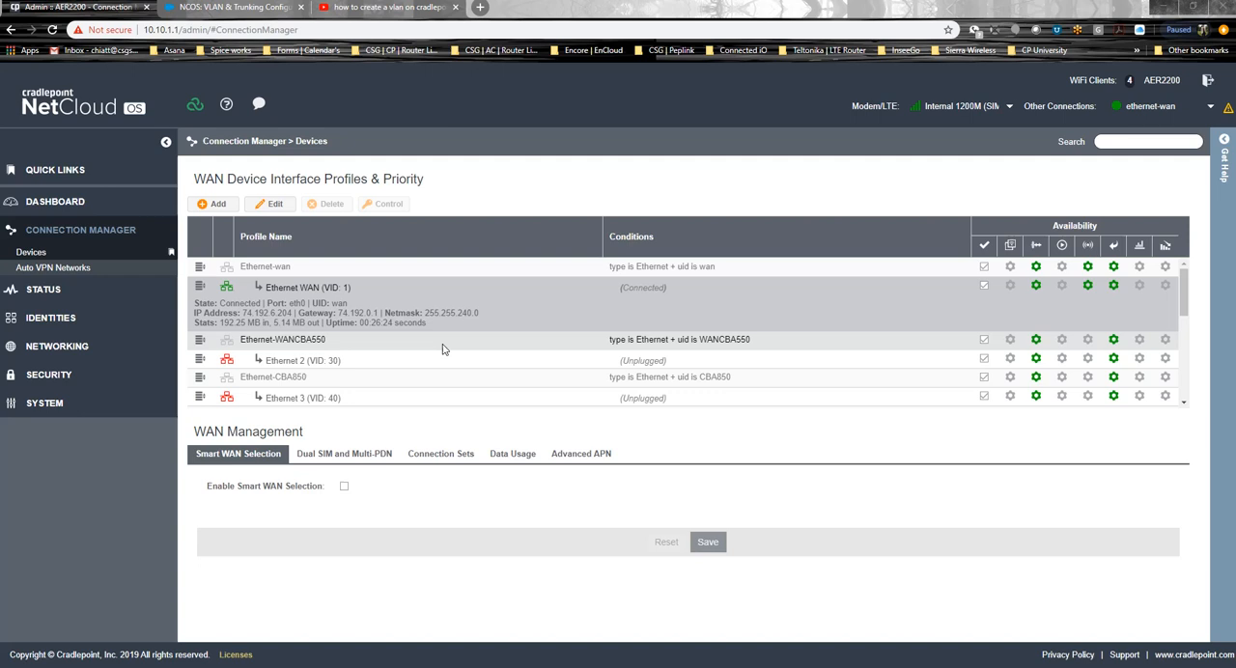
Step: Scroll to the modem, expand Networking, and open Traffic Steering's existing rule
scroll(down, 3)
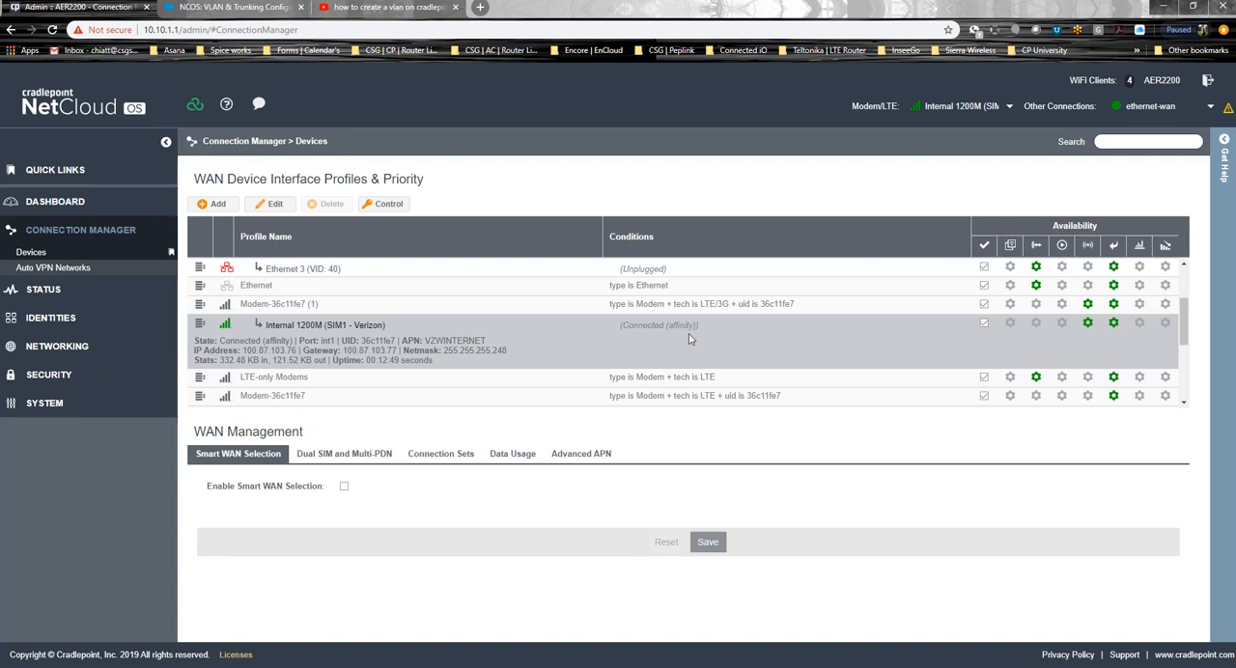
mouse_move(586, 332)
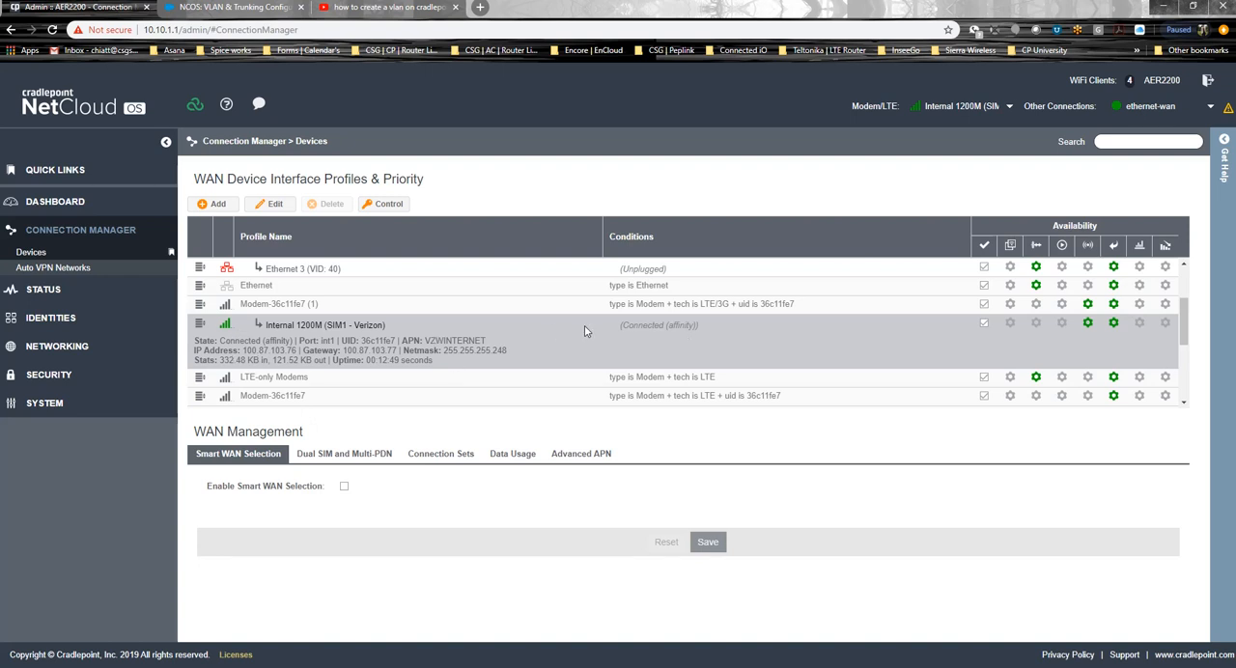
mouse_move(72, 351)
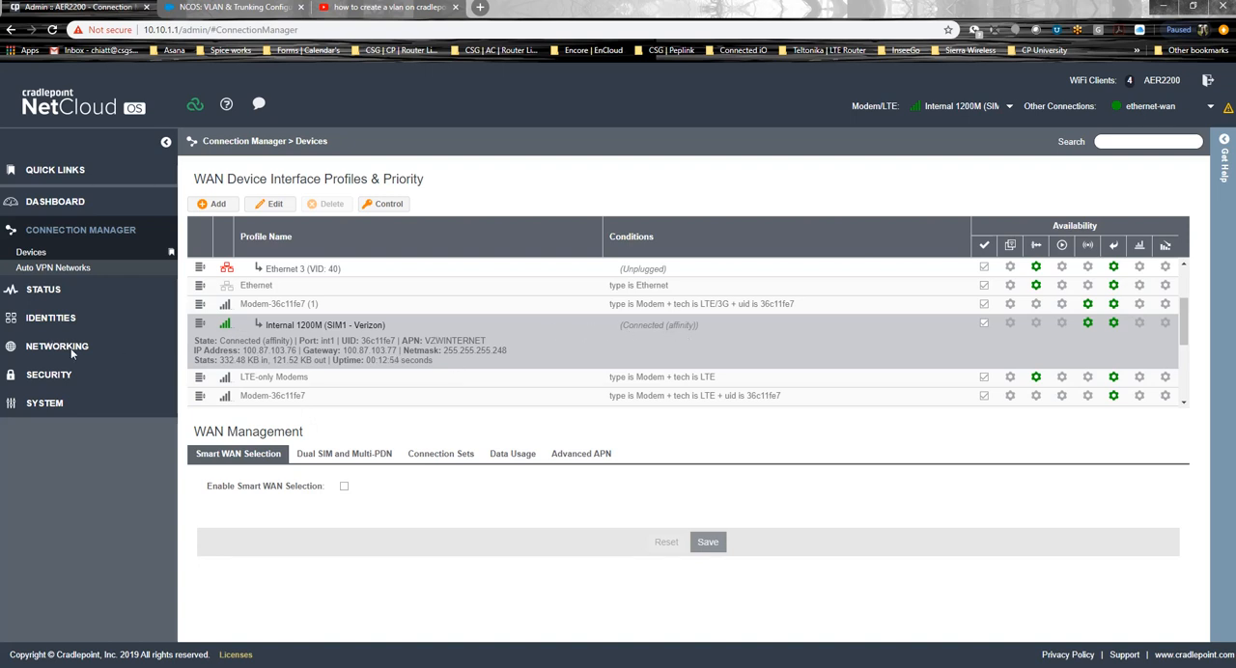
click(56, 345)
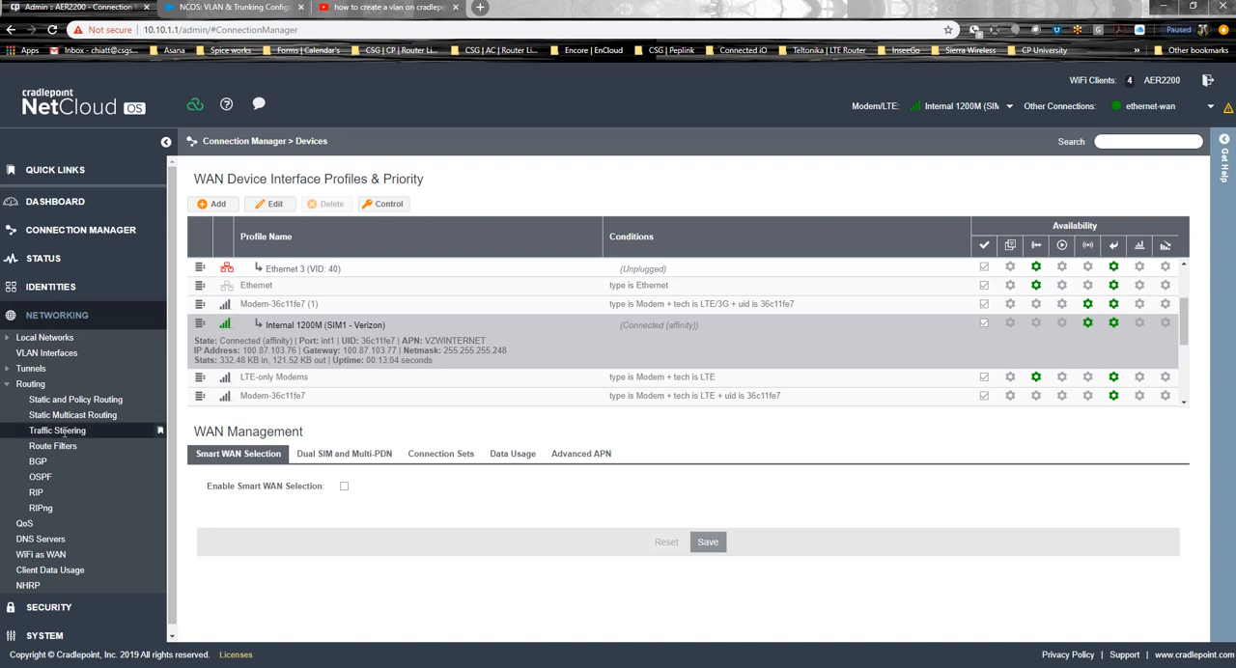
click(56, 430)
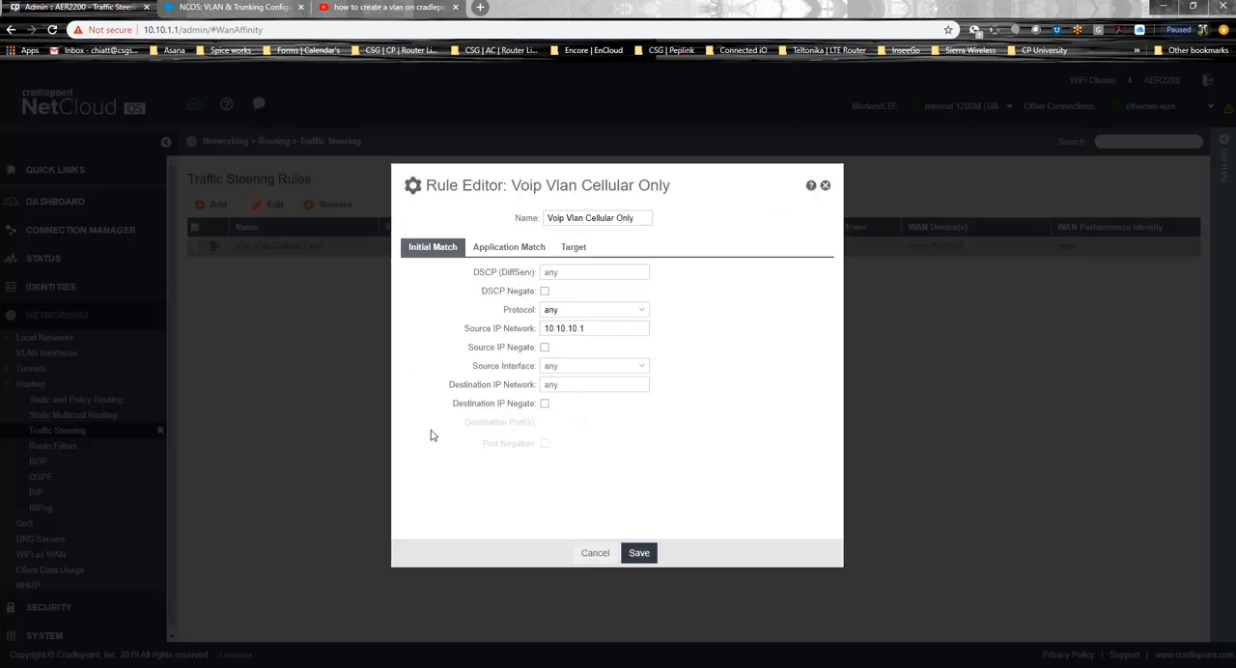
Step: Delete the old cellular-only rule and confirm the Verizon modem reads Available in Devices
click(335, 203)
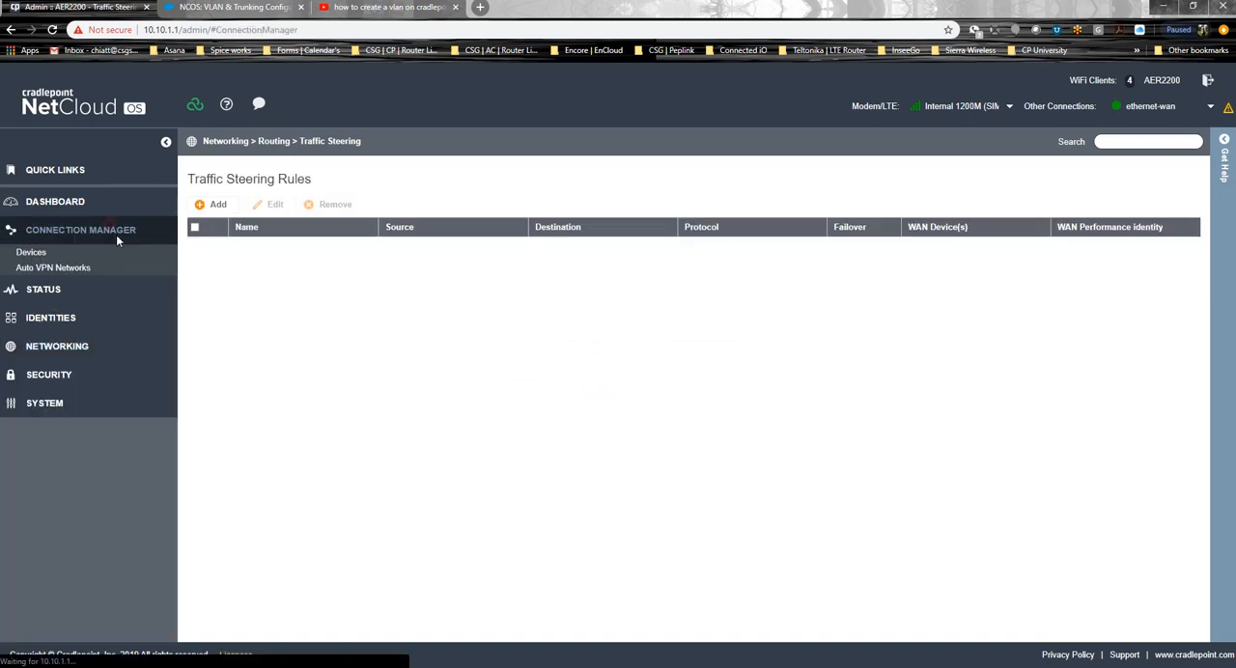
click(31, 252)
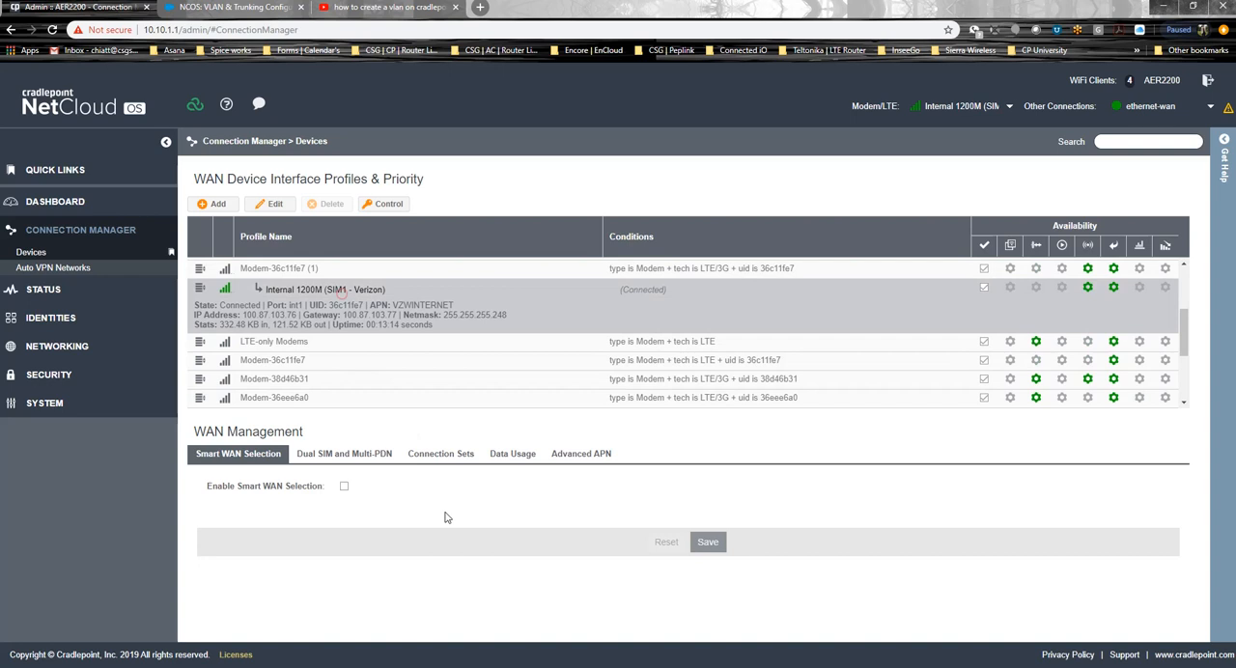
mouse_move(312, 350)
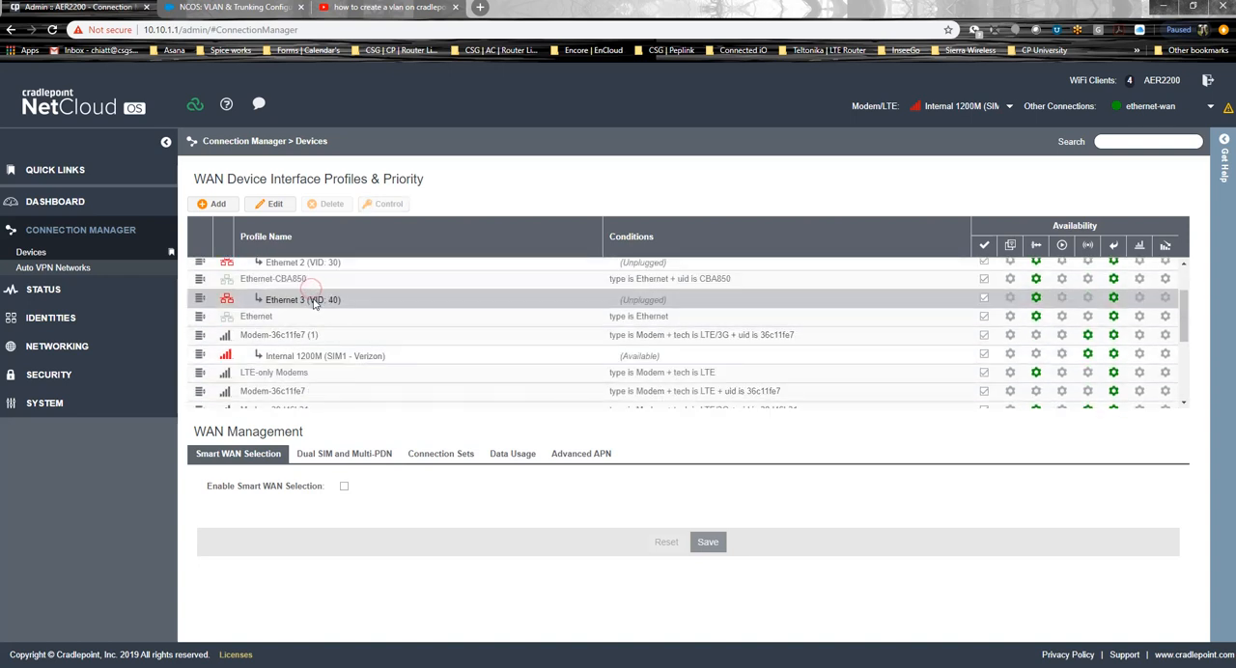
scroll(down, 3)
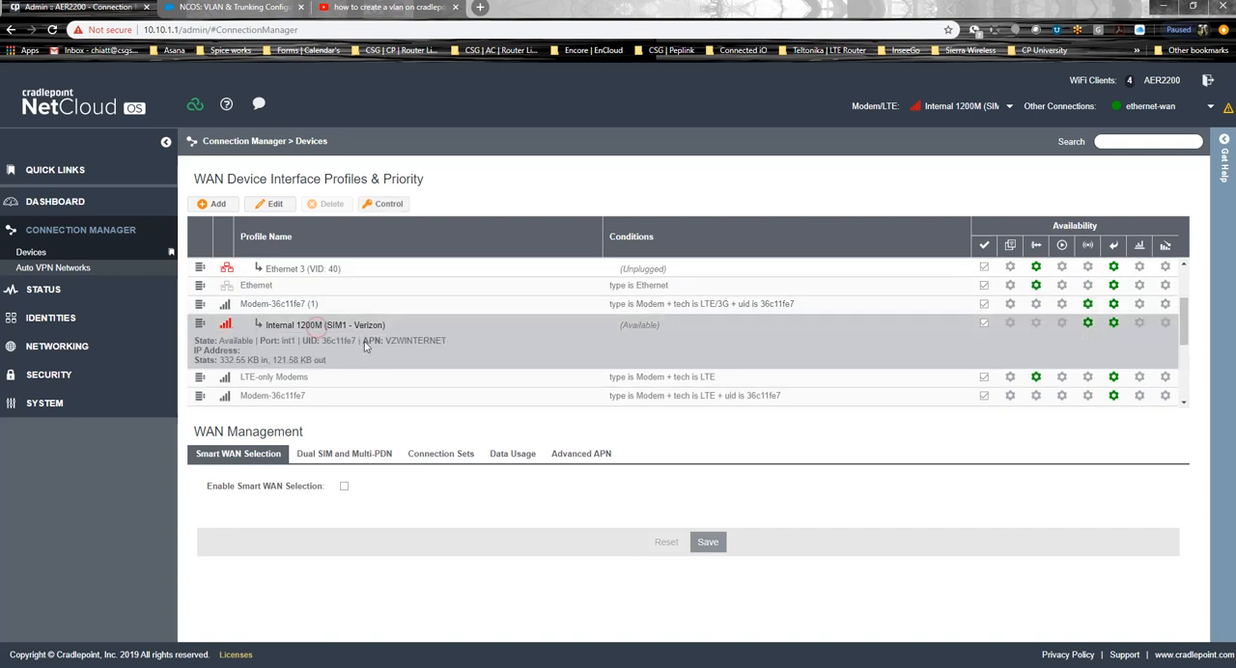
mouse_move(179, 294)
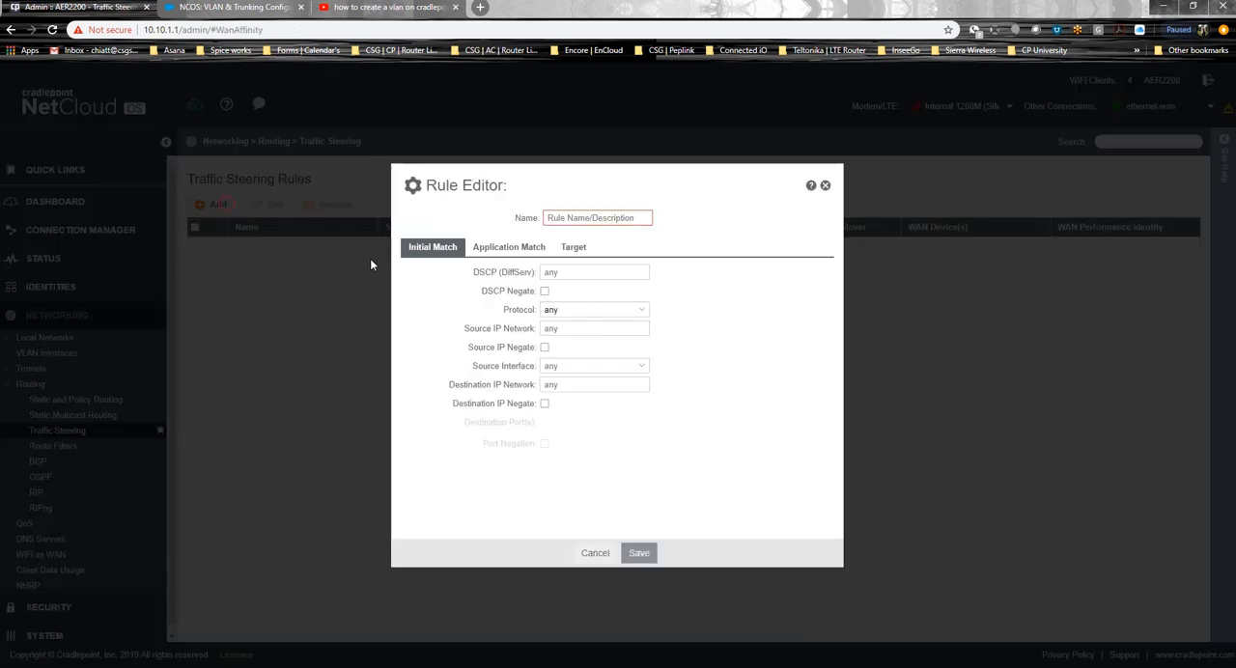
Step: Name the new rule VoipVlan LTEONLY with source IP network 10.10.10
text(VoipVlan)
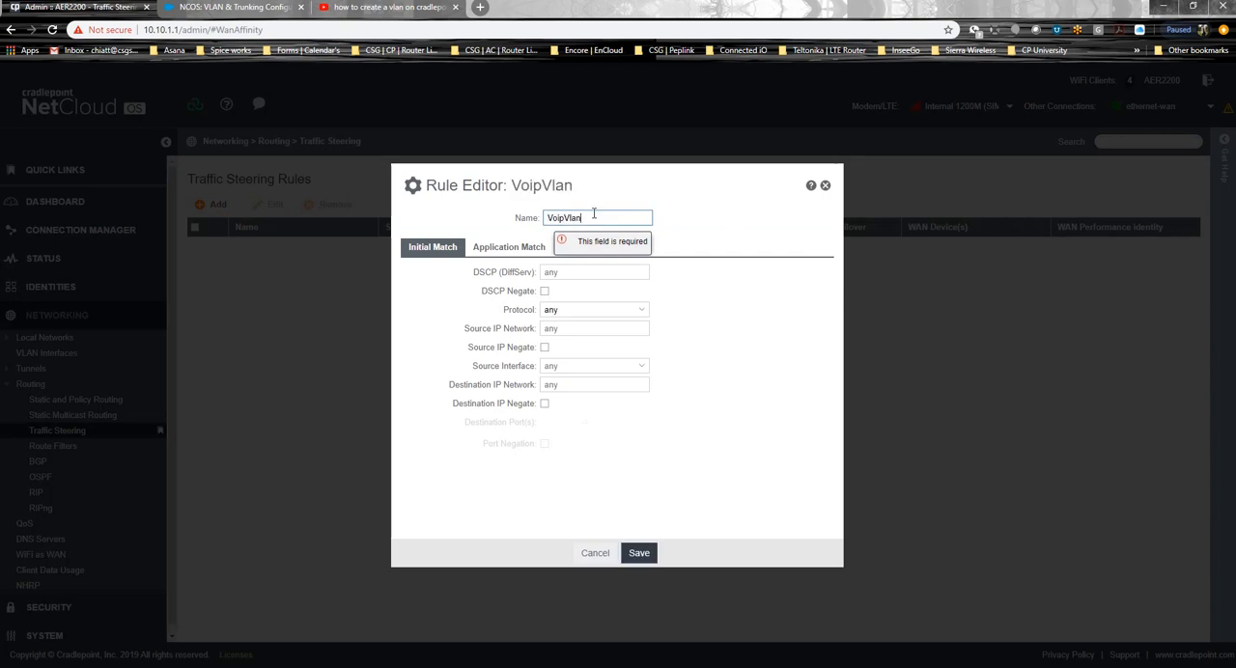
text(LTEONLY)
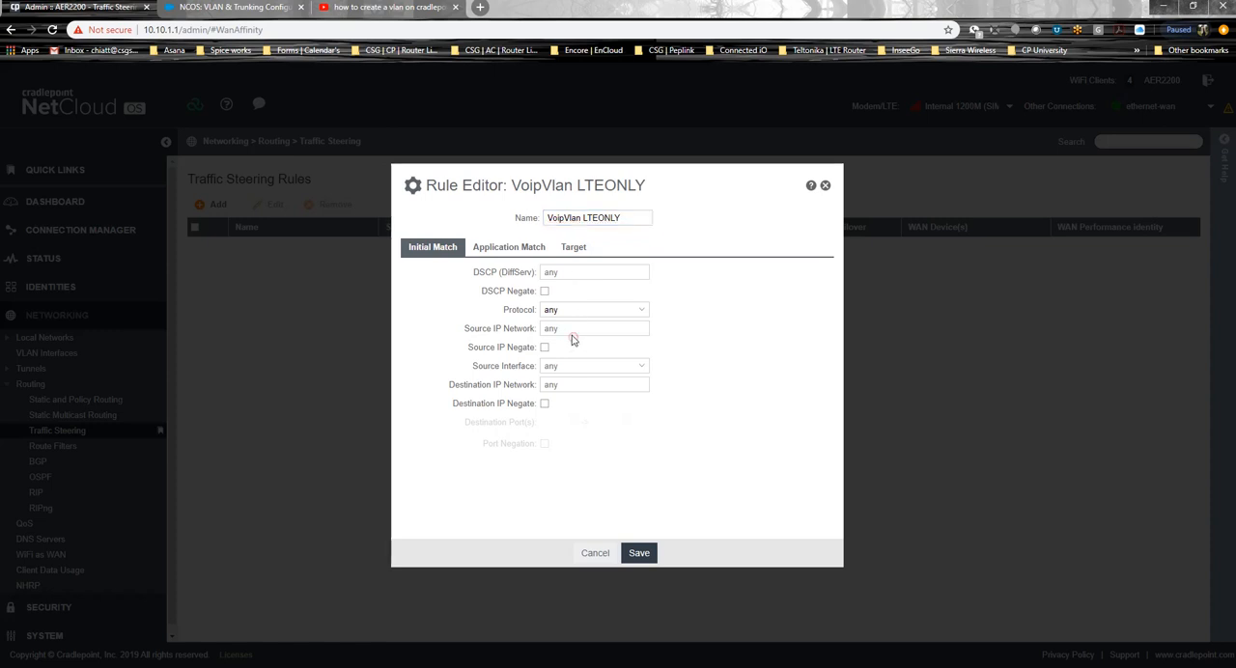
text(10.10.10)
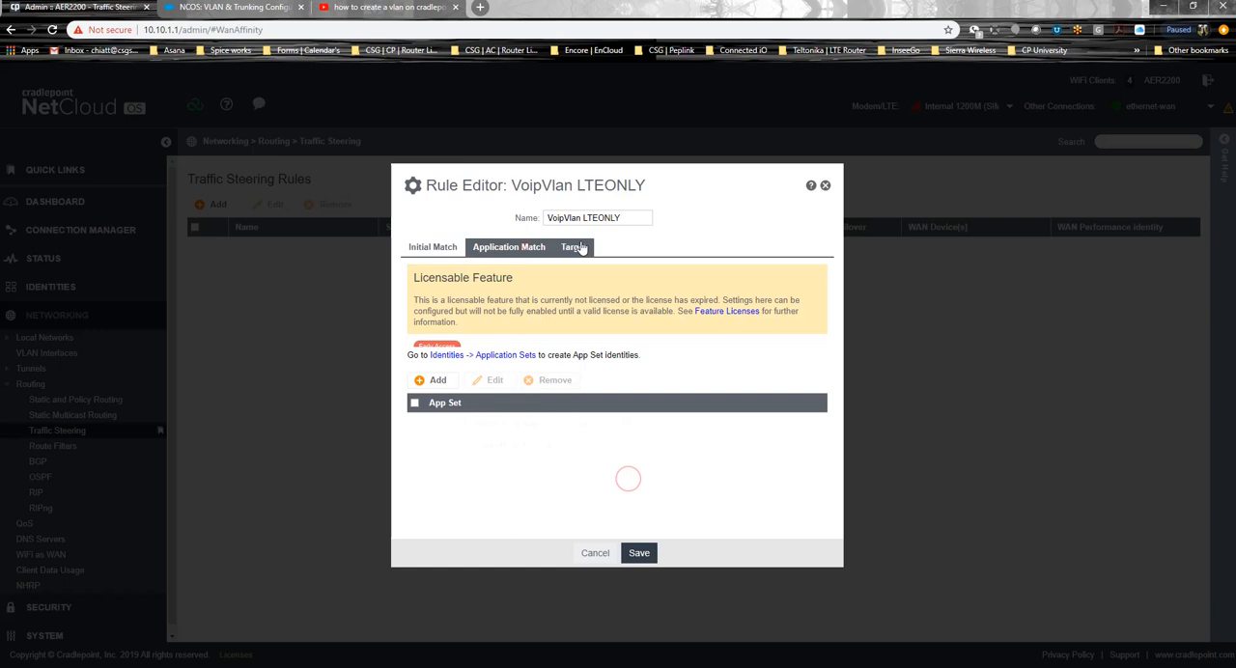
Step: Bind the target to modem 36c11fe7, turn failover off, and save
click(573, 247)
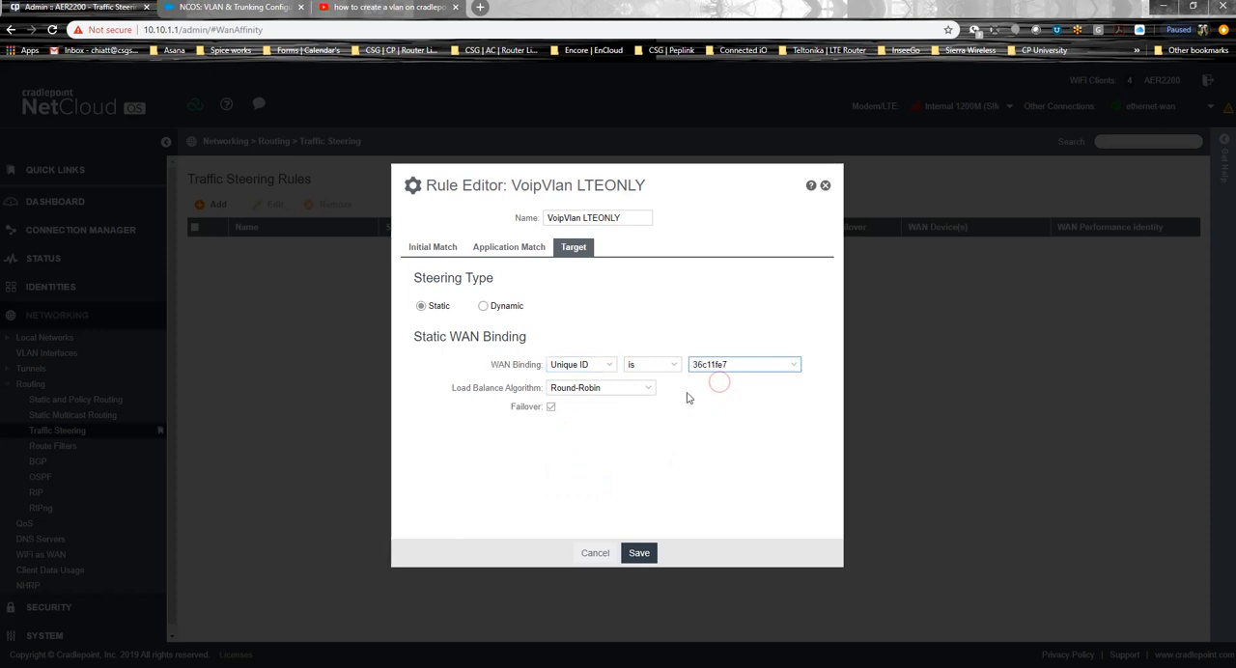
double_click(738, 364)
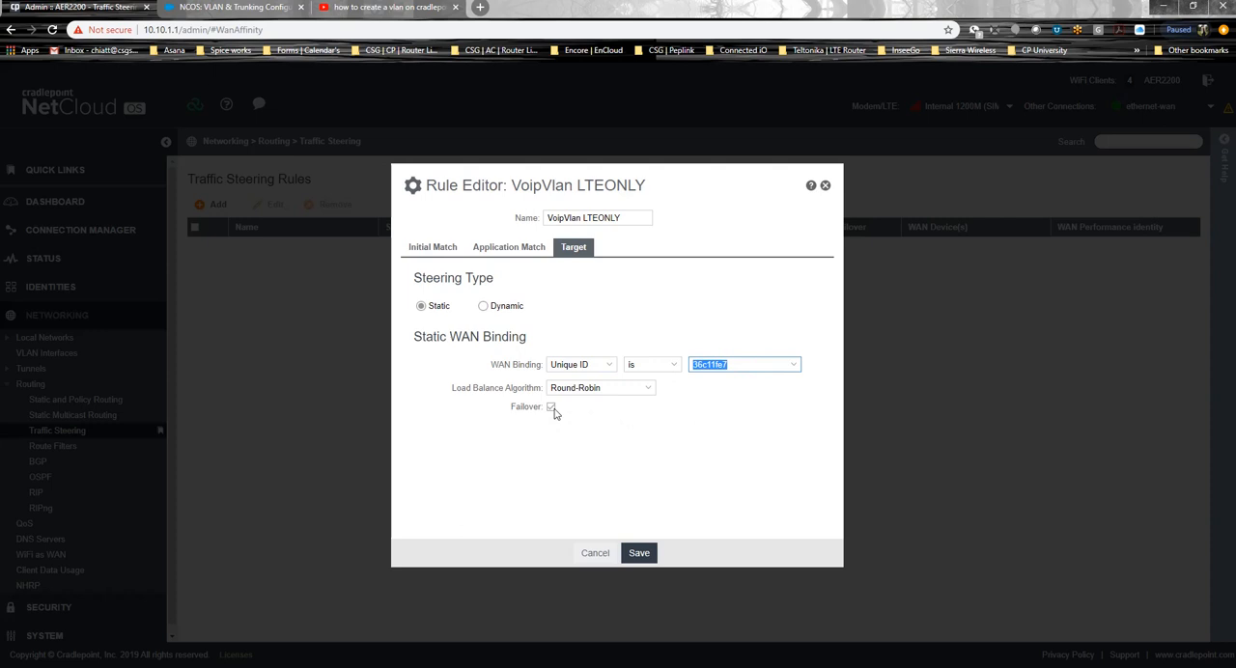
click(550, 406)
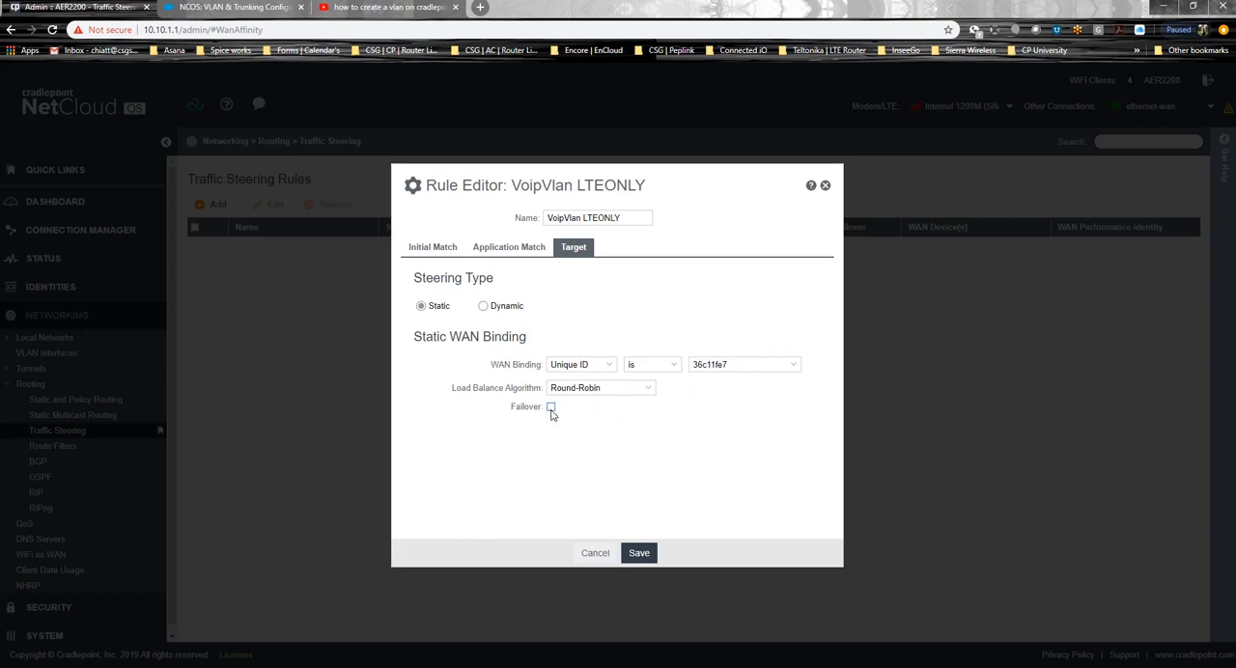
click(552, 407)
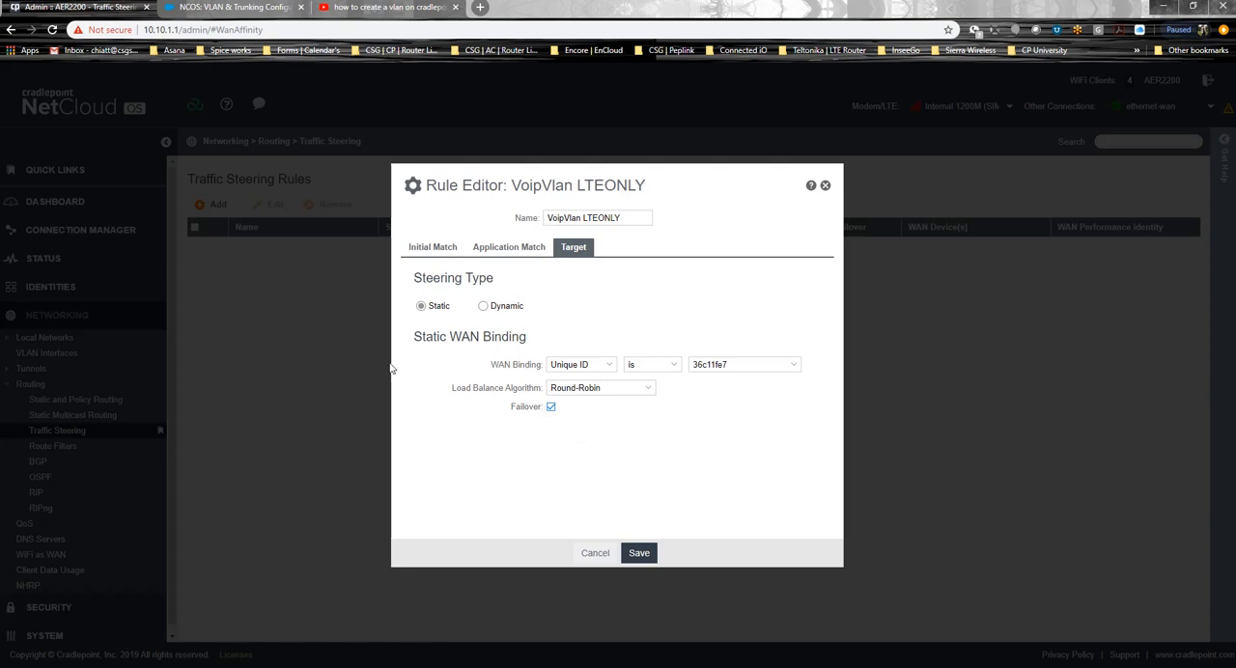
mouse_move(331, 281)
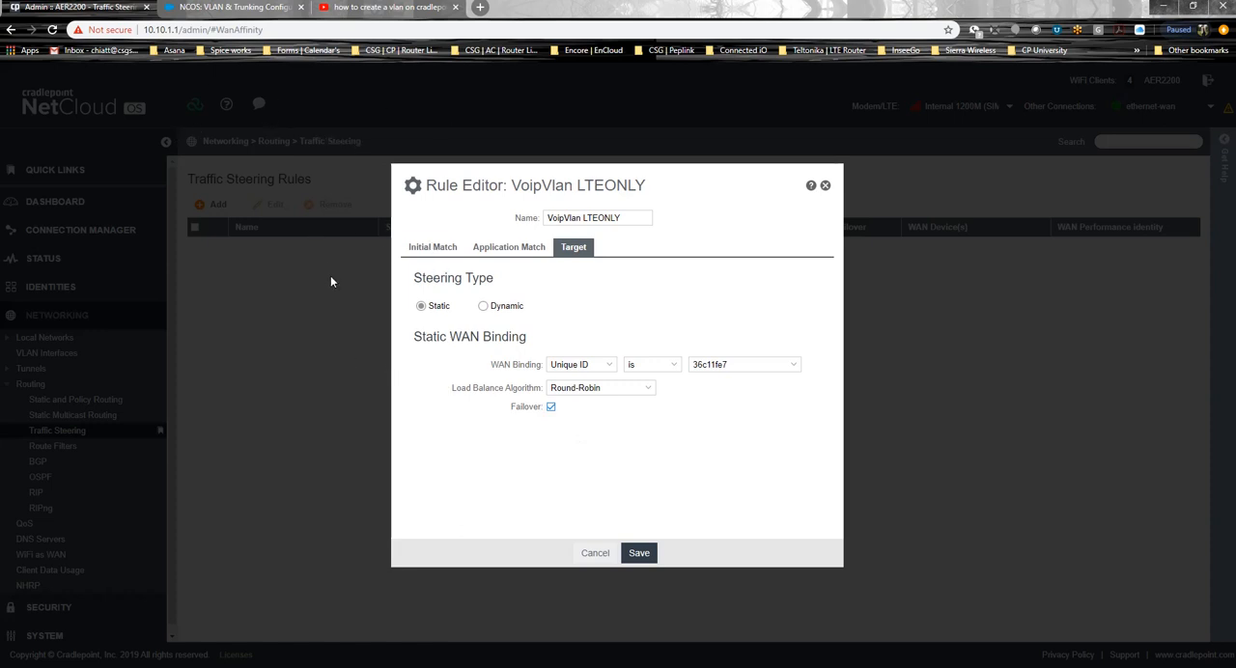
mouse_move(254, 296)
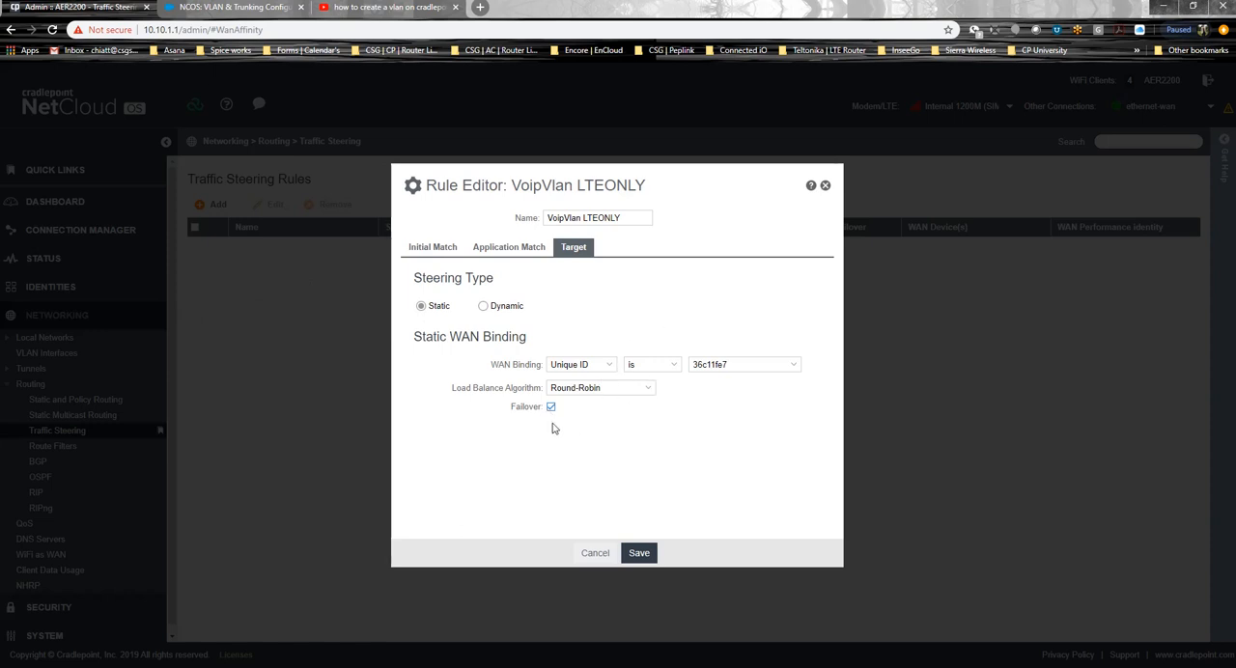
click(551, 406)
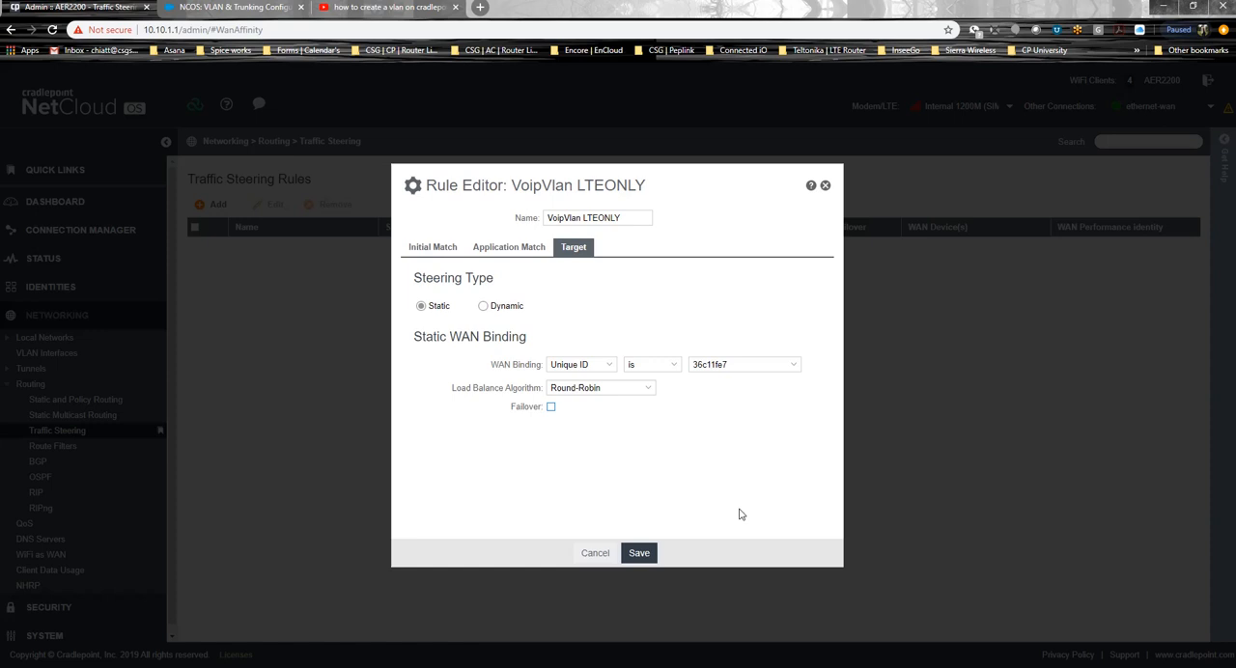
mouse_move(746, 525)
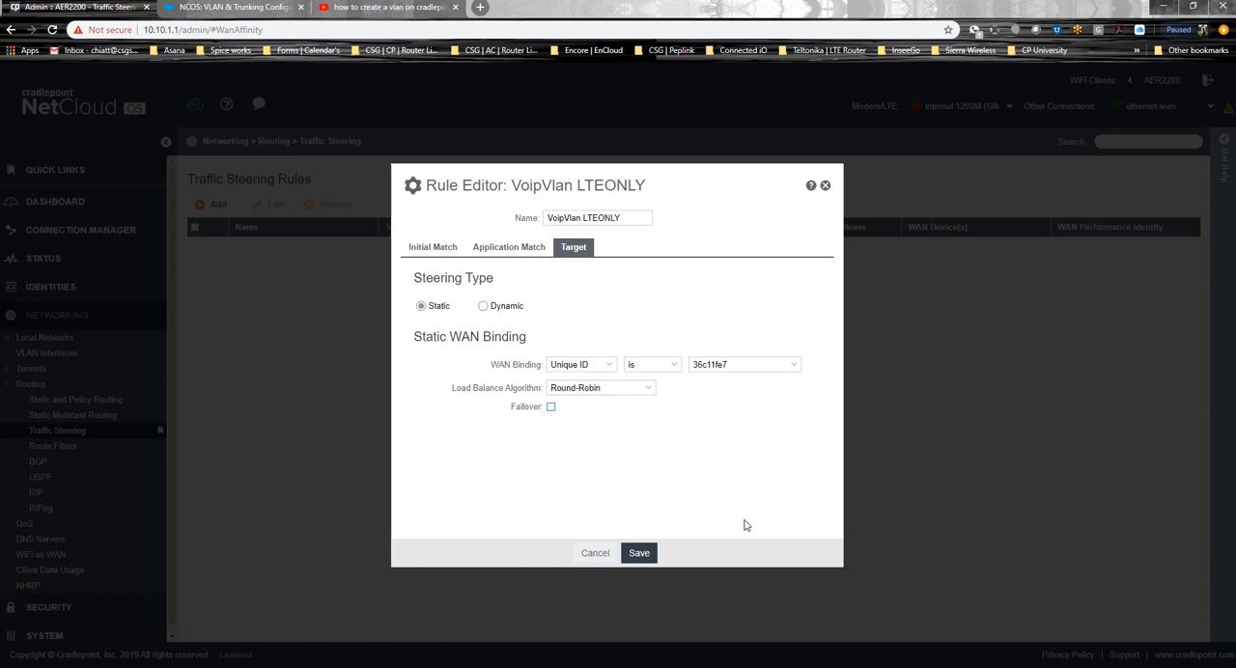
click(638, 553)
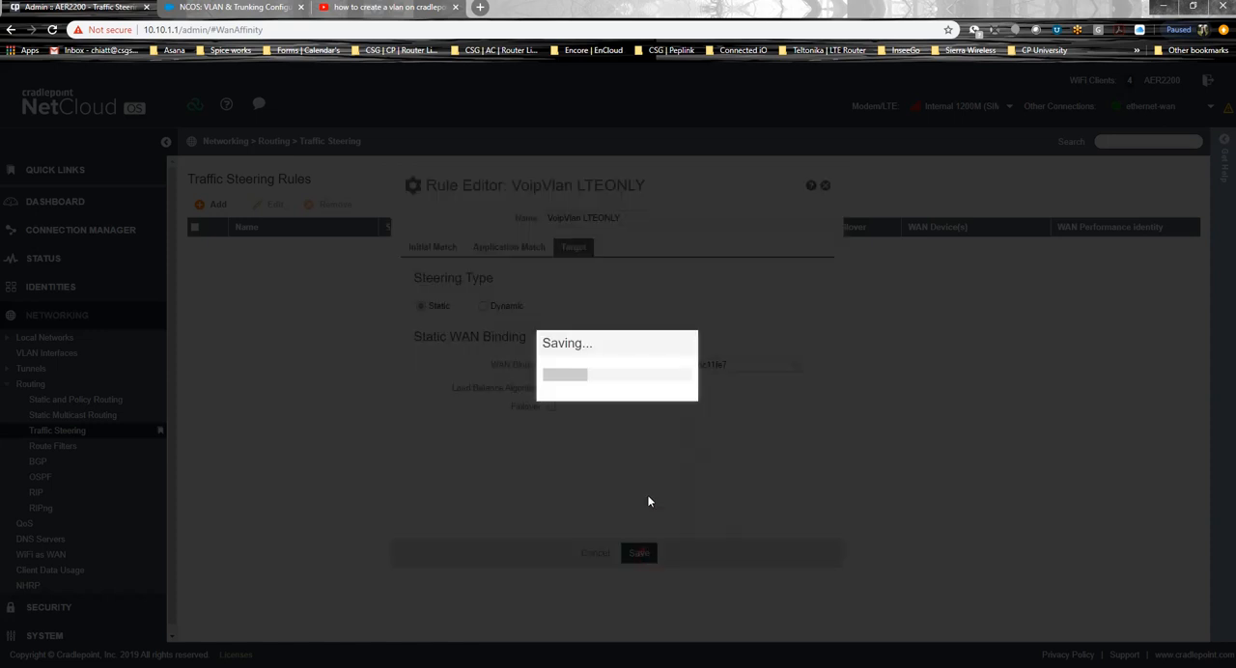
Step: Find the SIP-T46G phone at 10.10.10.44 in the IP-sorted client list, then view System Throughput
click(639, 552)
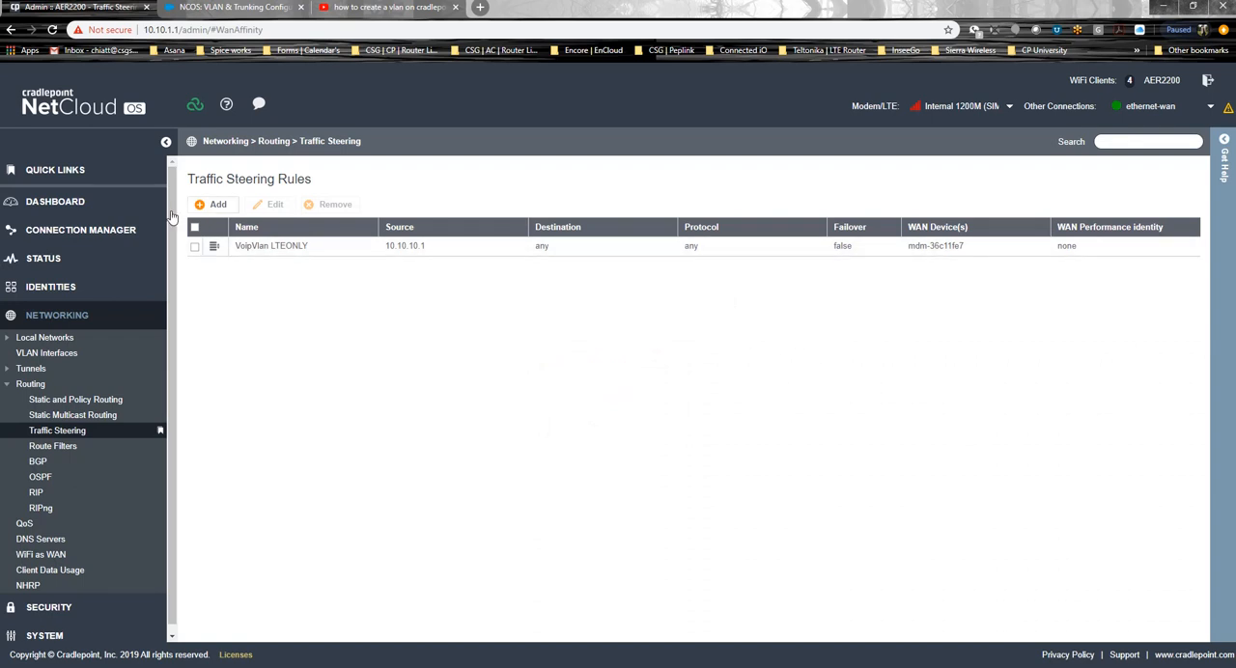
click(81, 230)
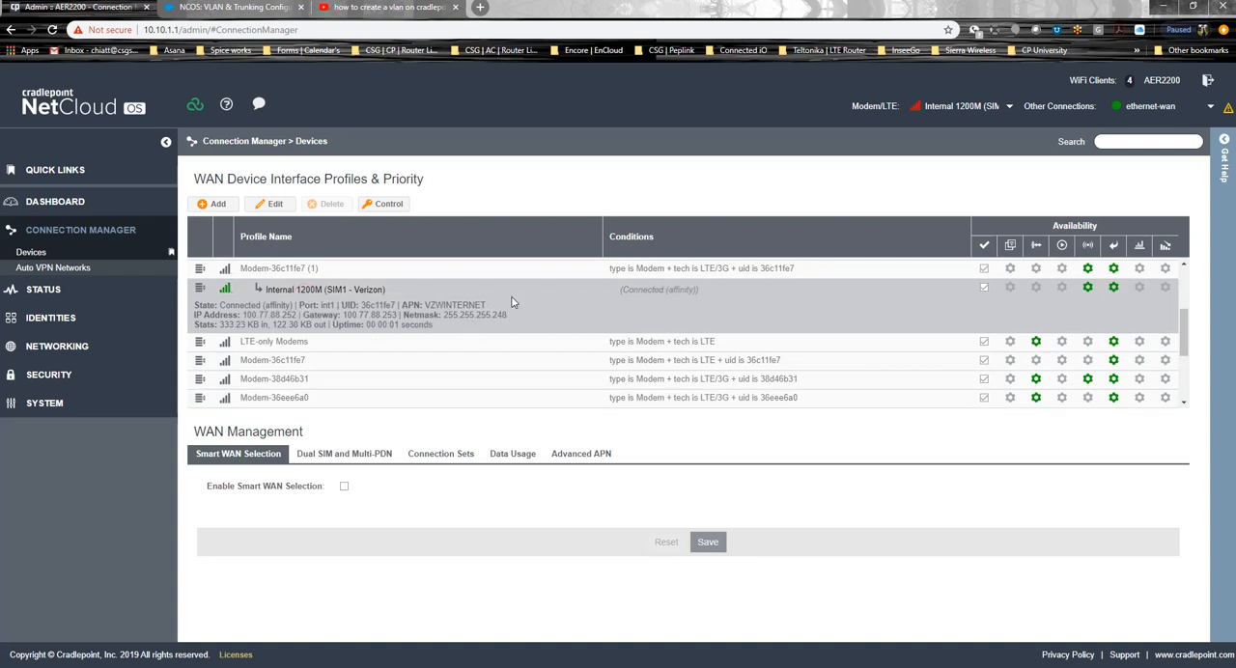
mouse_move(632, 289)
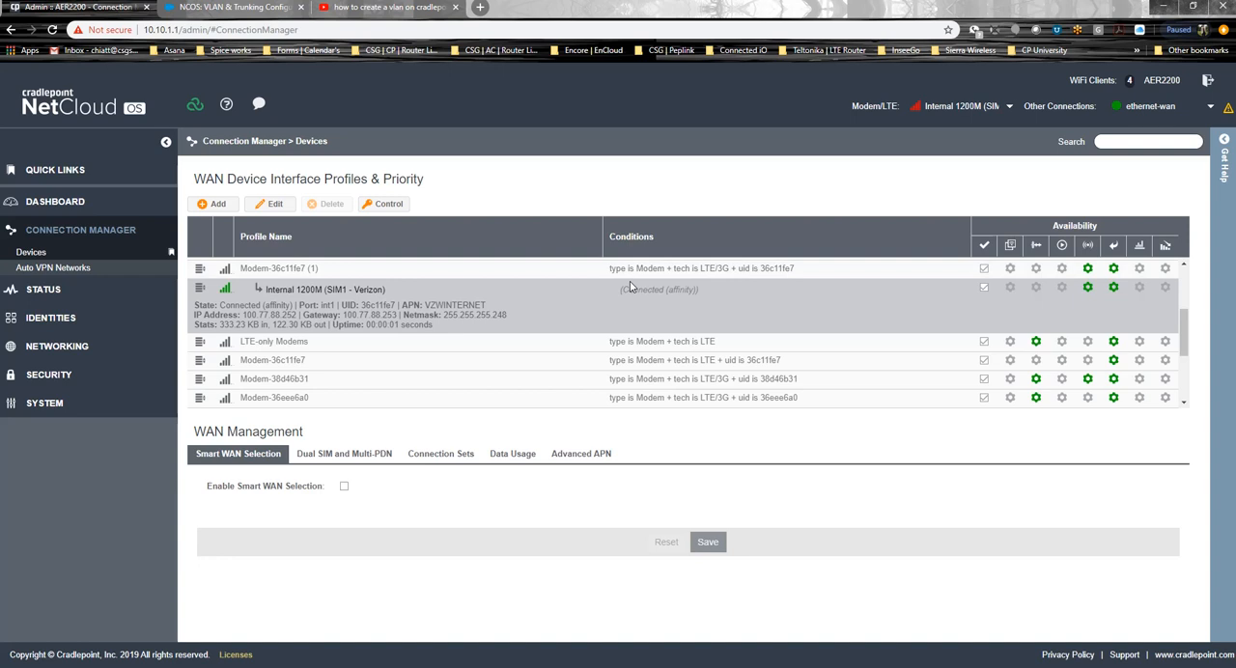
mouse_move(422, 287)
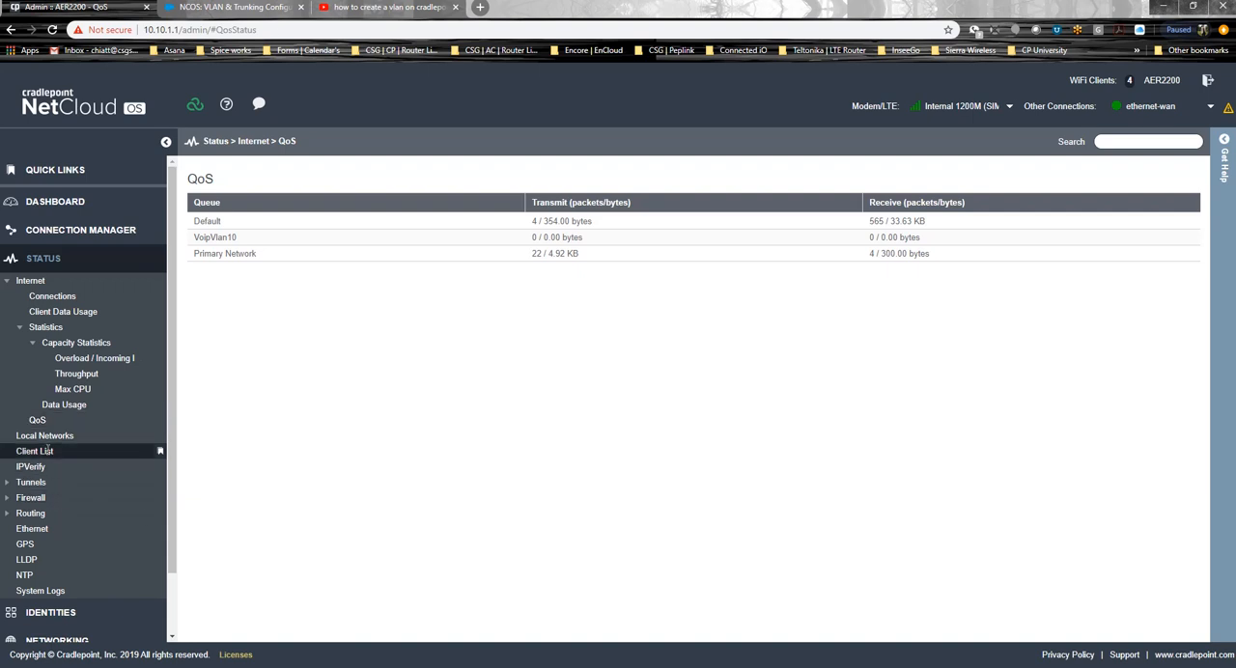
click(35, 451)
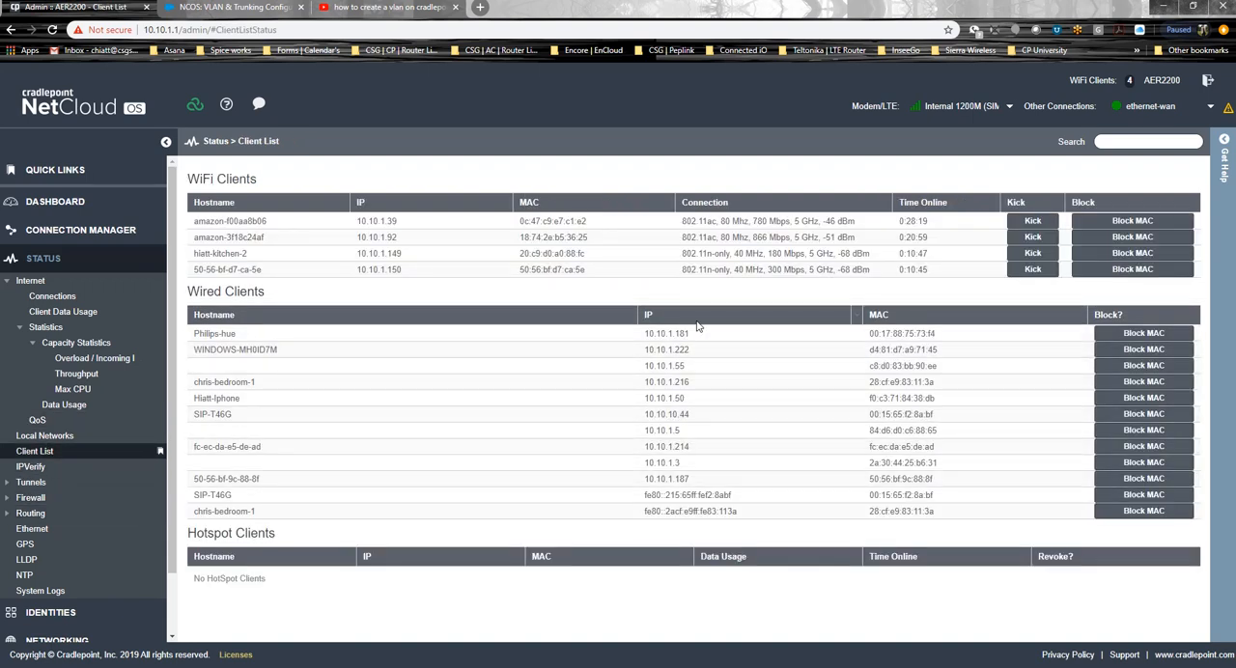
click(648, 313)
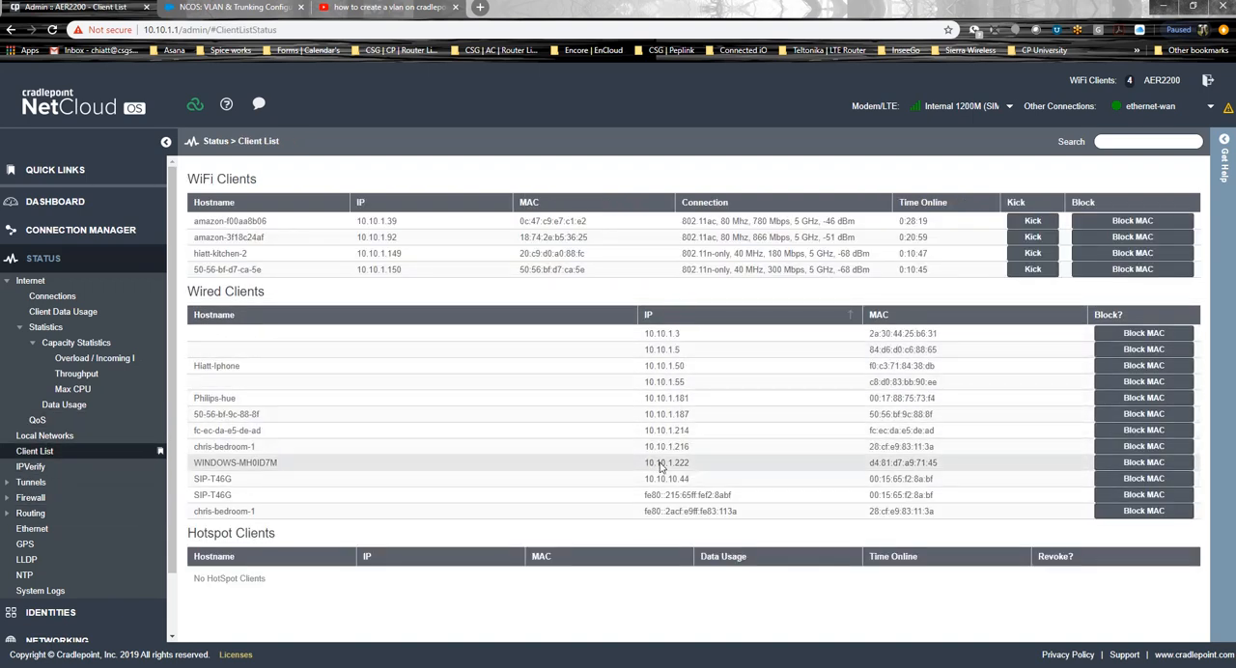
mouse_move(700, 480)
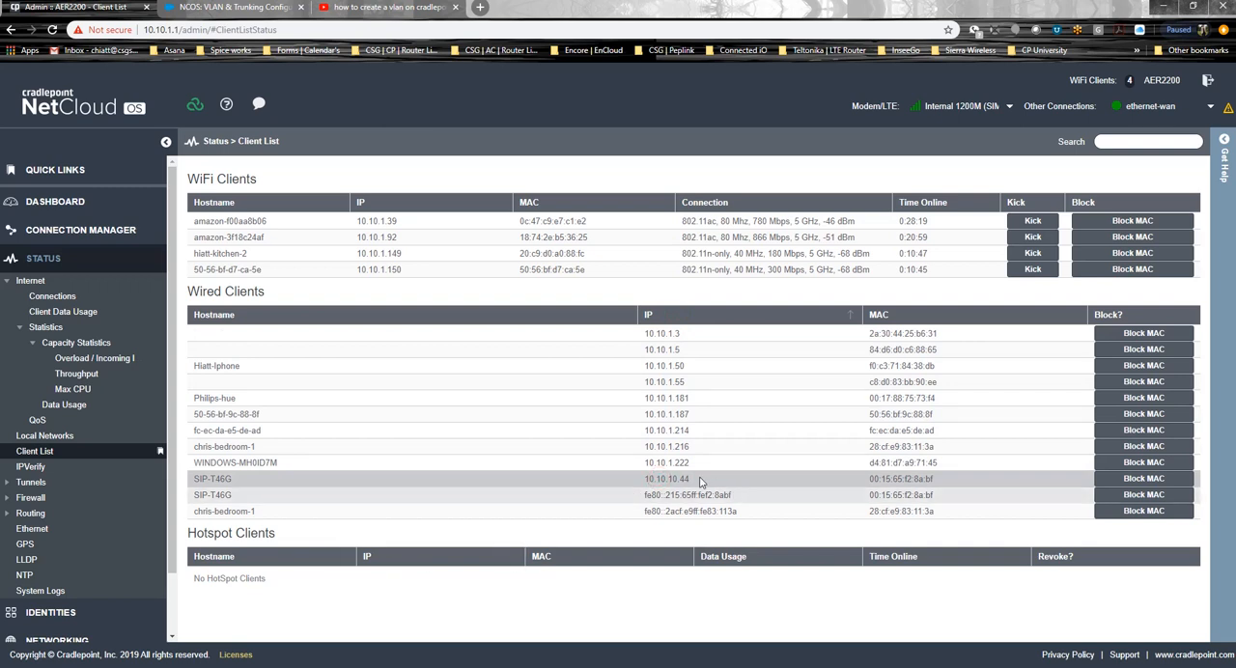
double_click(662, 479)
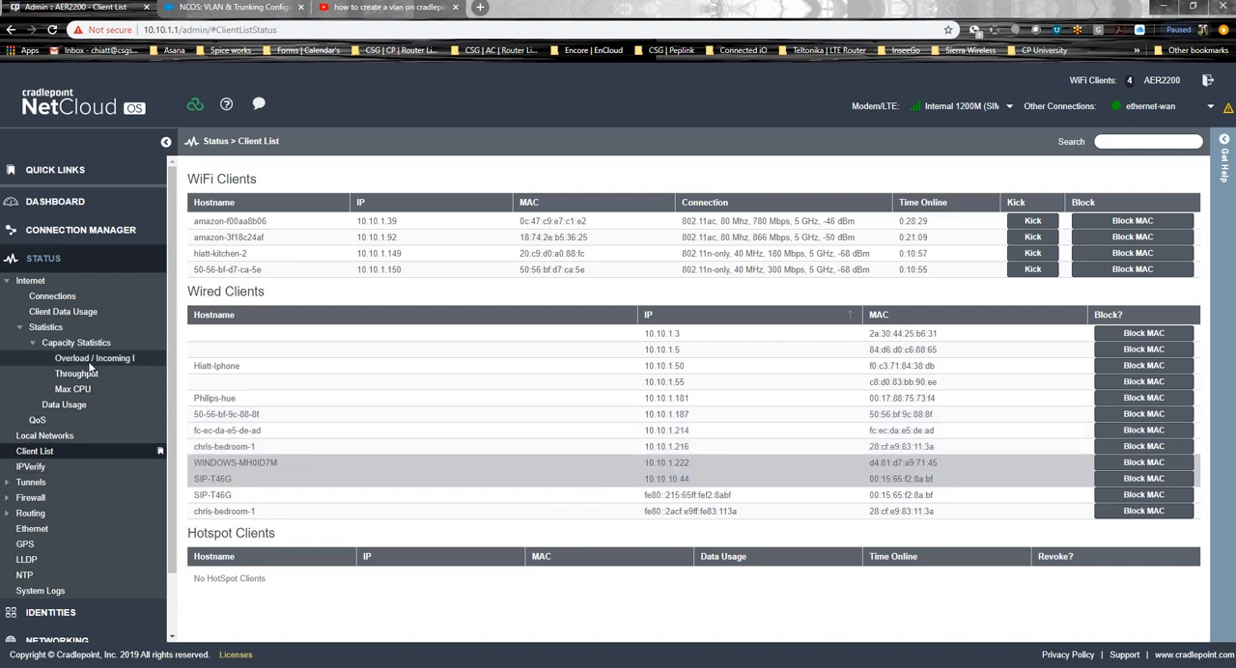
click(75, 374)
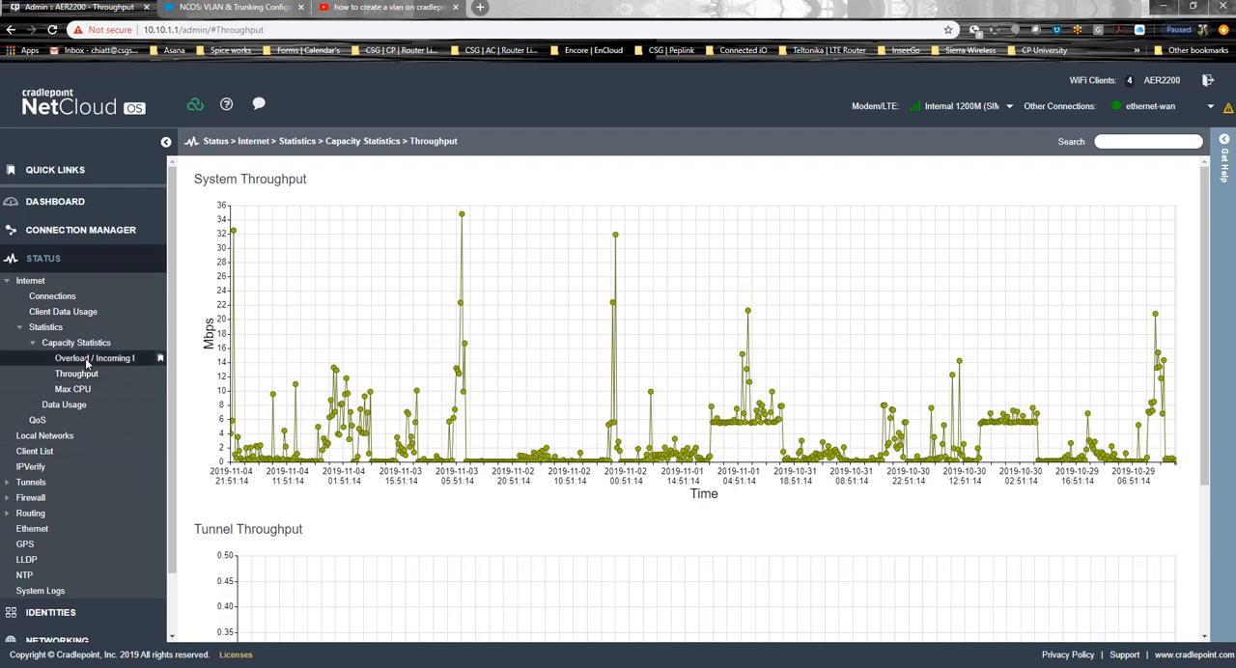
Step: Review the QoS queue counters and data usage charts, then open the per-client usage table
click(93, 358)
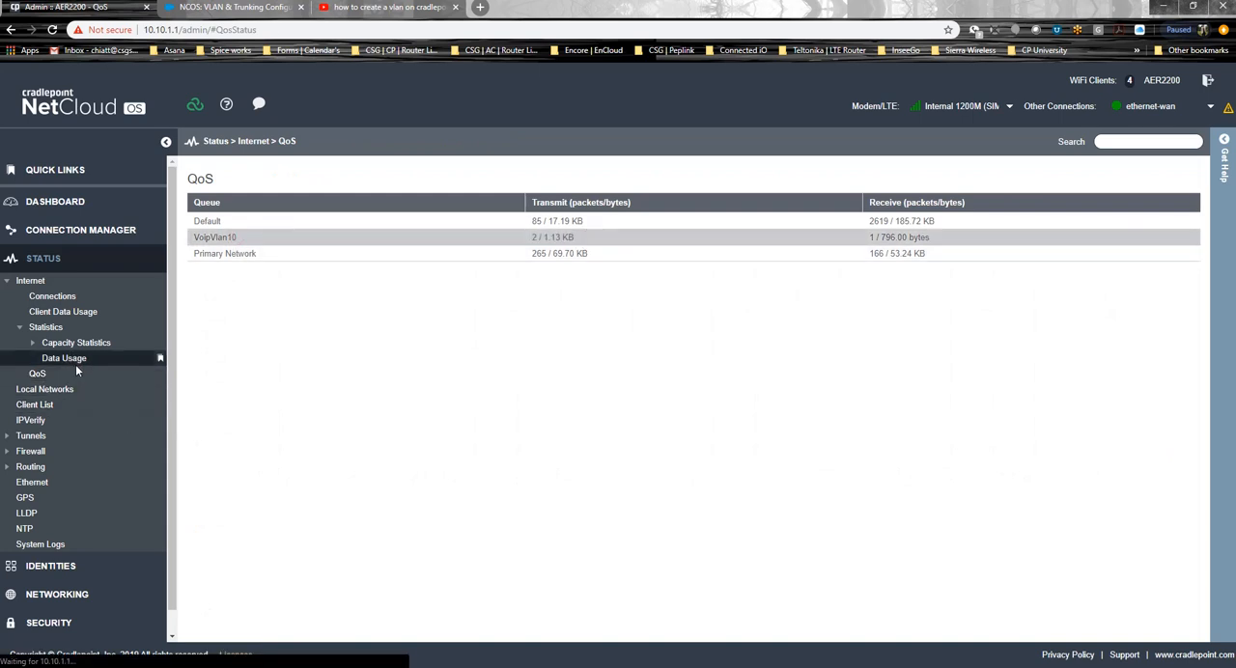
click(63, 359)
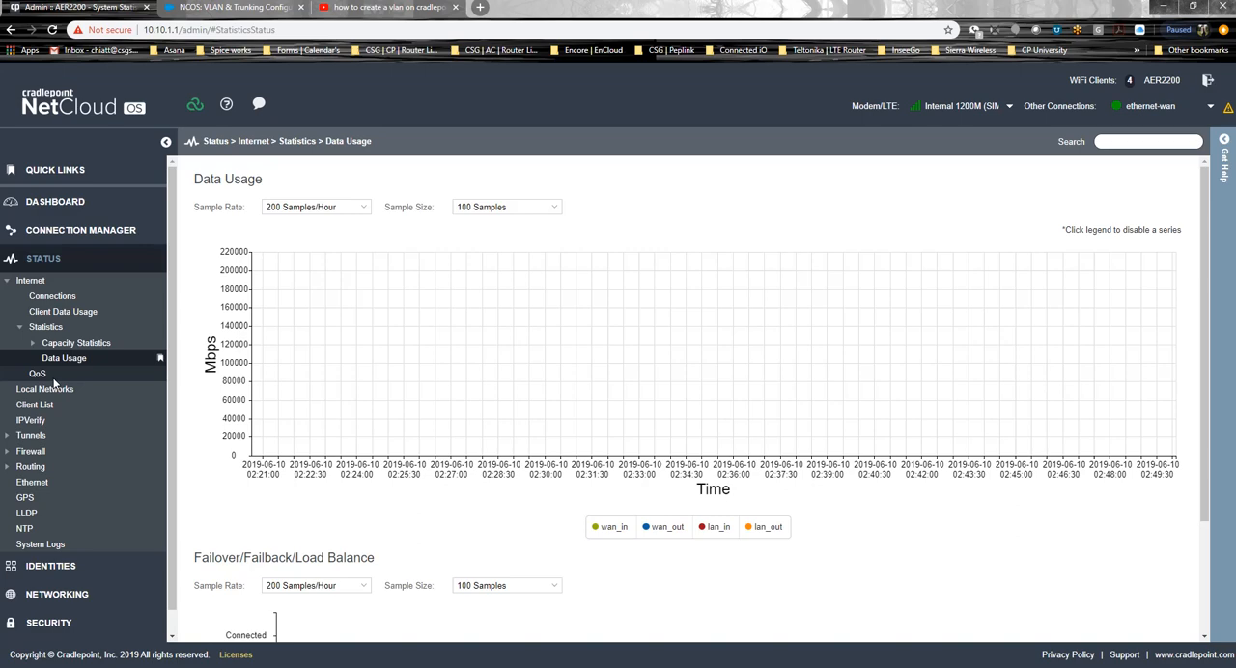
click(37, 373)
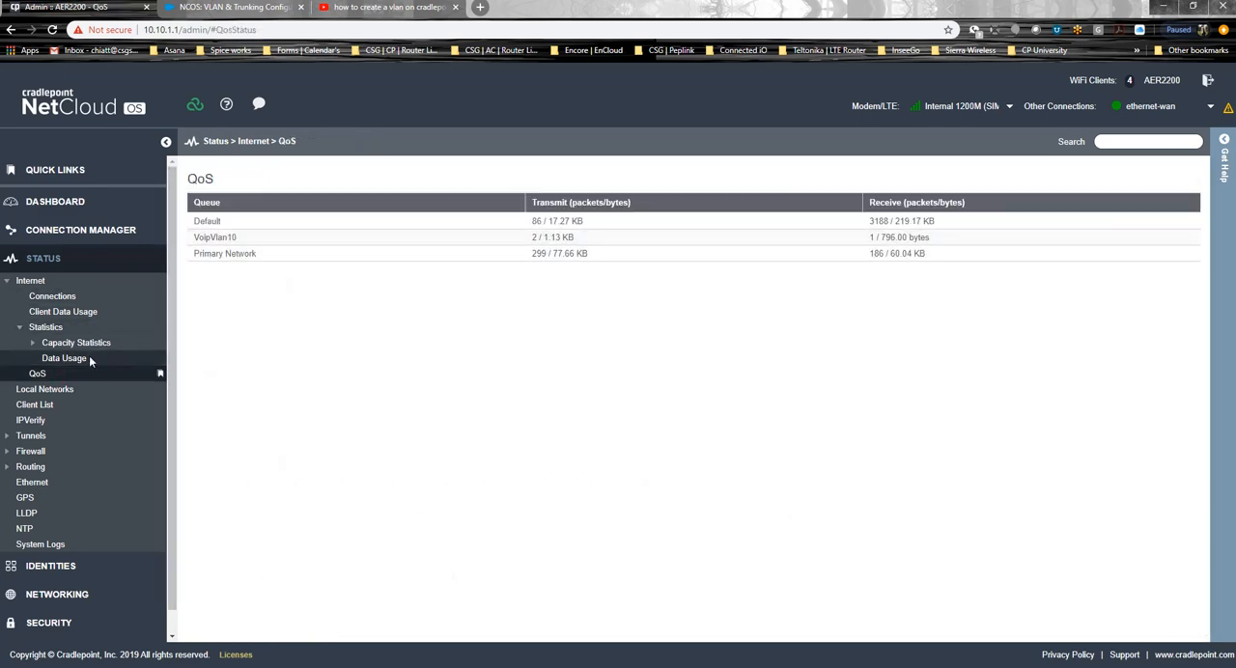
click(63, 359)
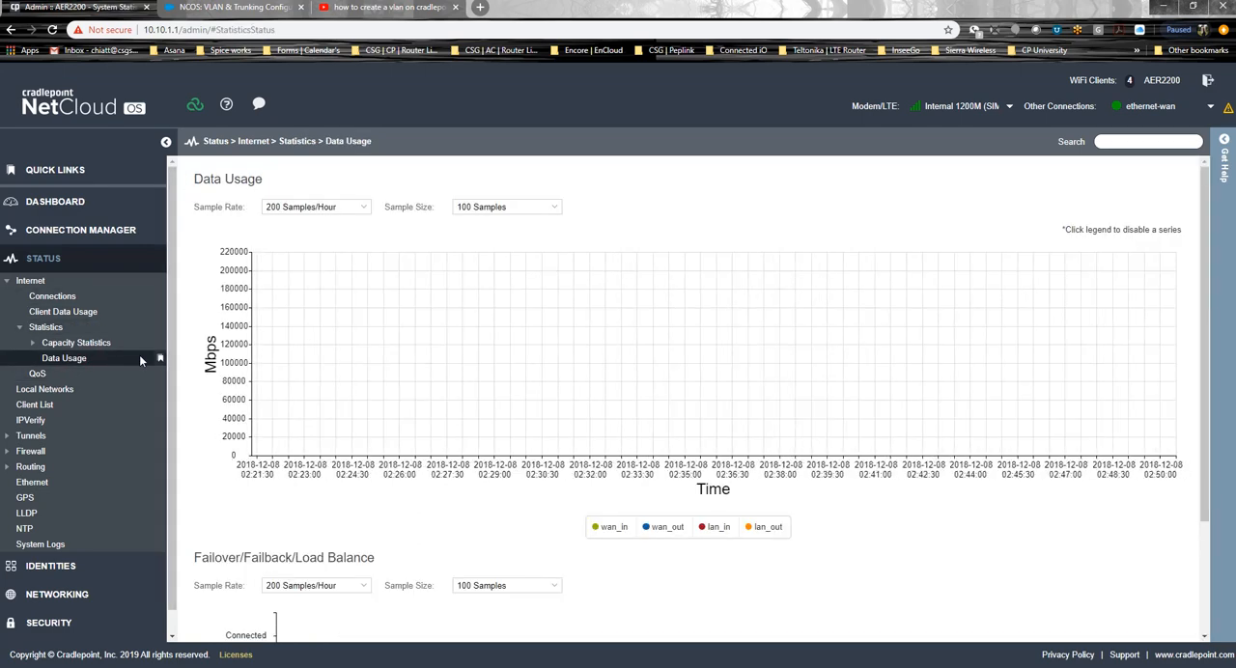
scroll(down, 3)
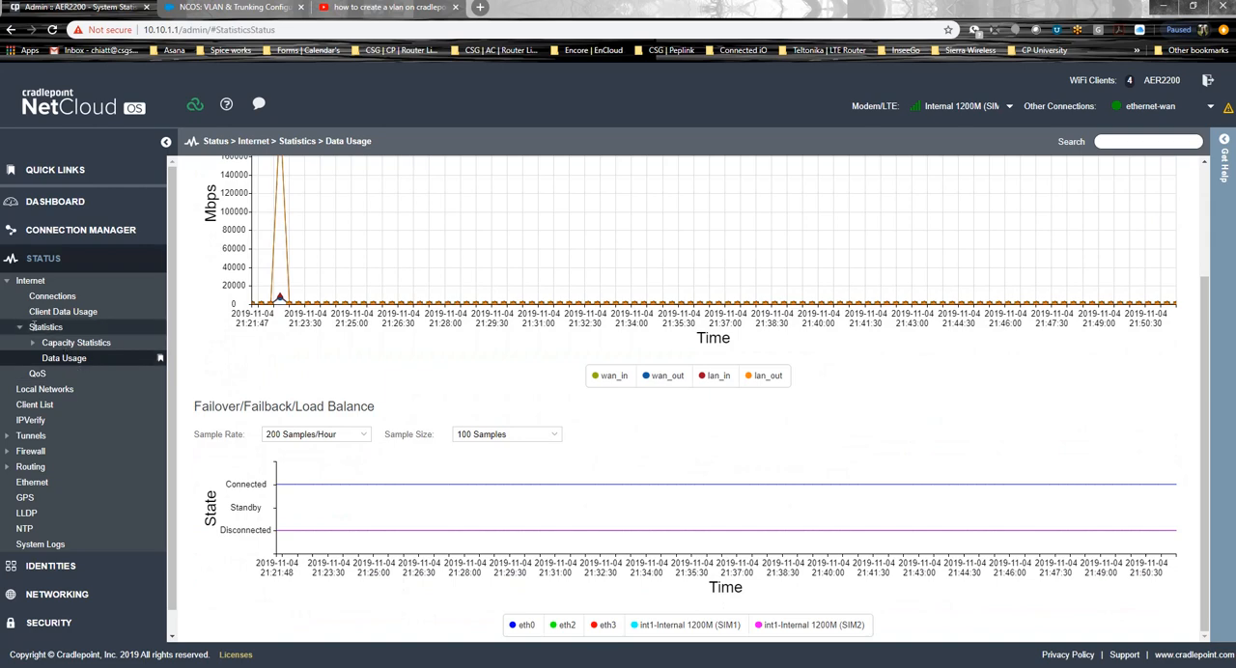
click(63, 311)
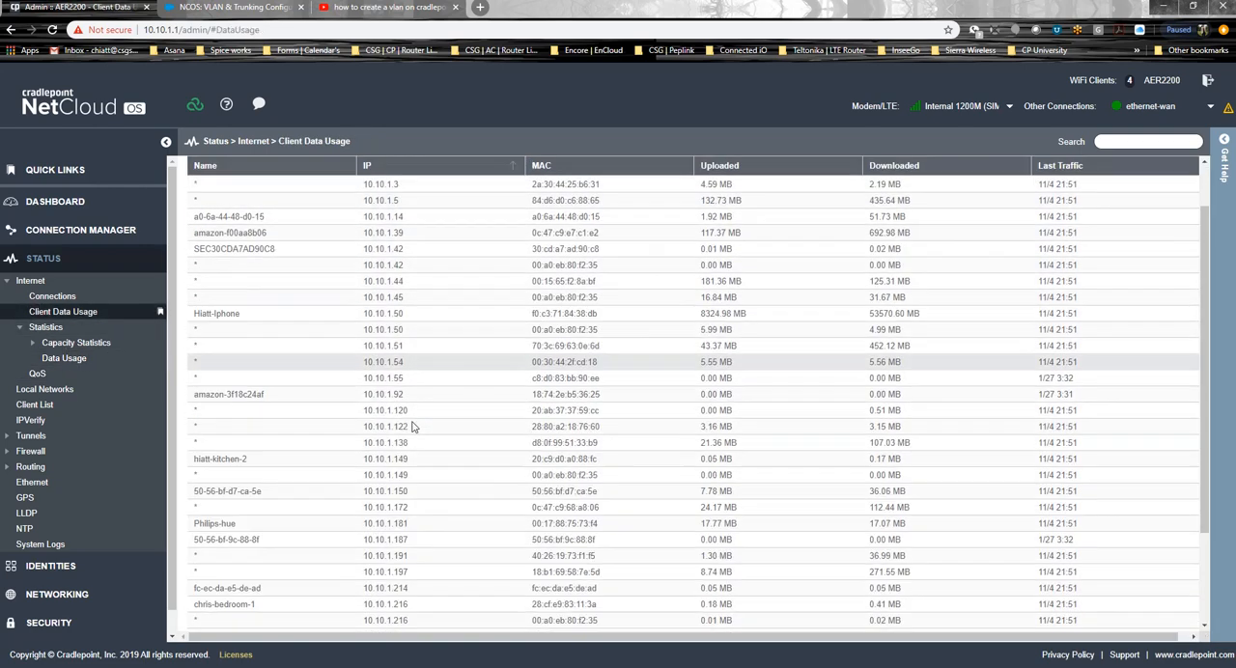
Step: Sort Client Data Usage by IP, review the SIP-T46G row, then return to QoS counters
scroll(down, 3)
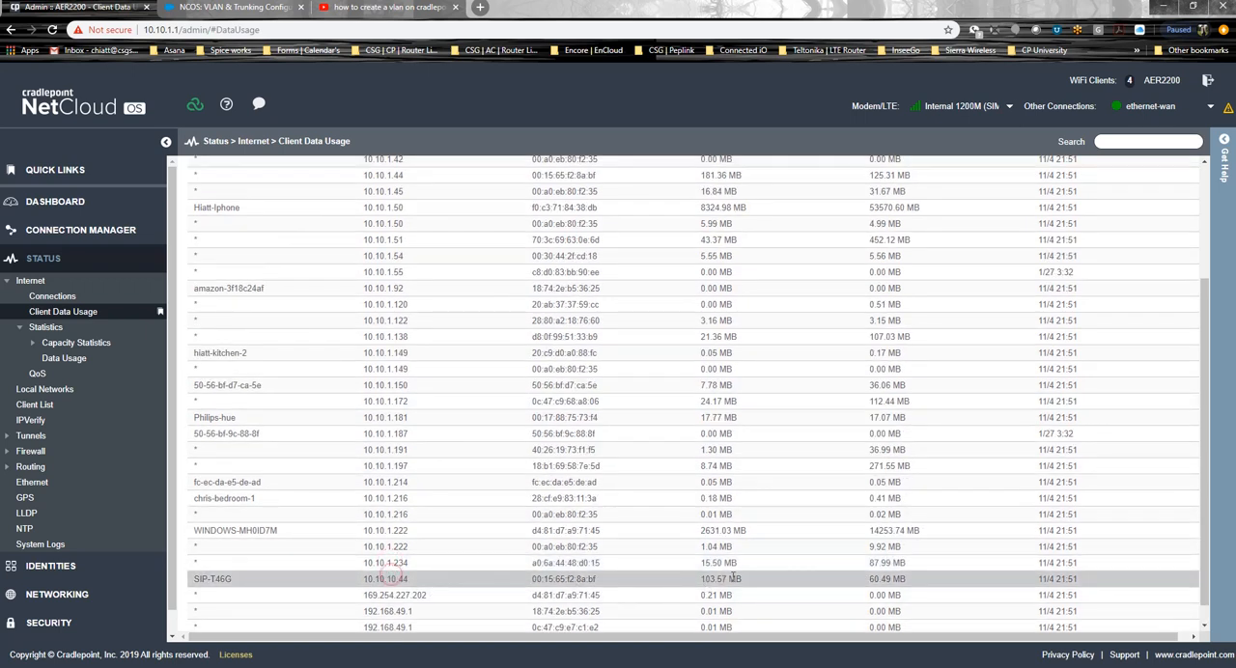
double_click(723, 578)
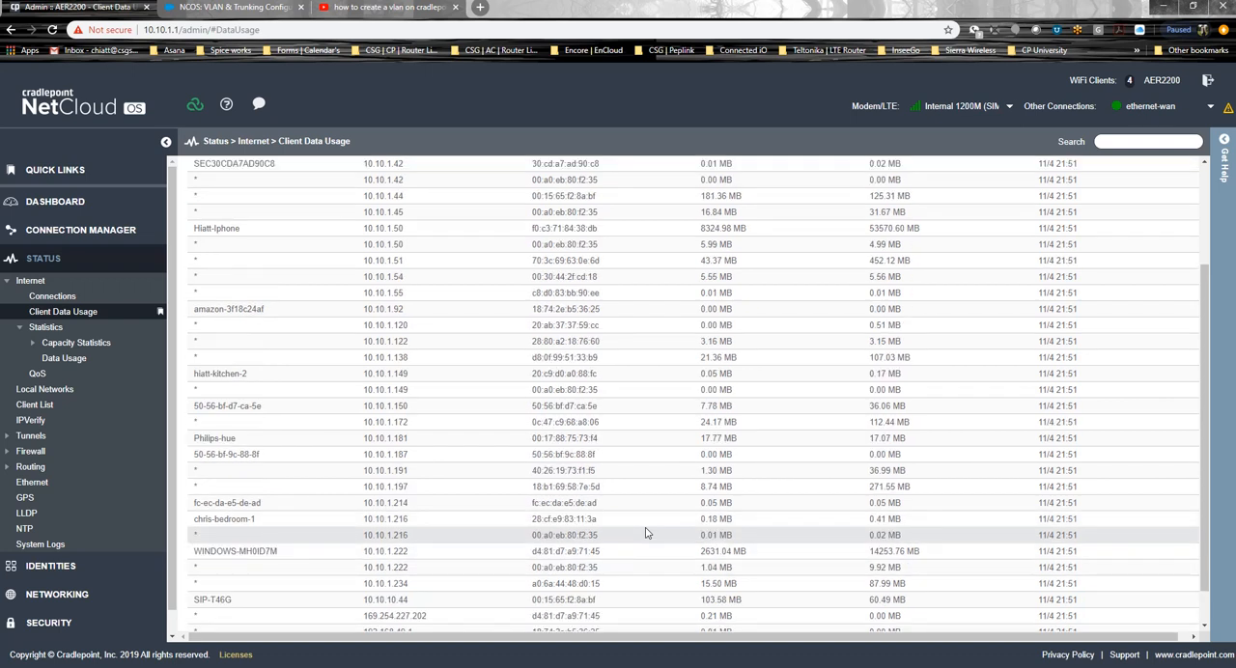
mouse_move(639, 539)
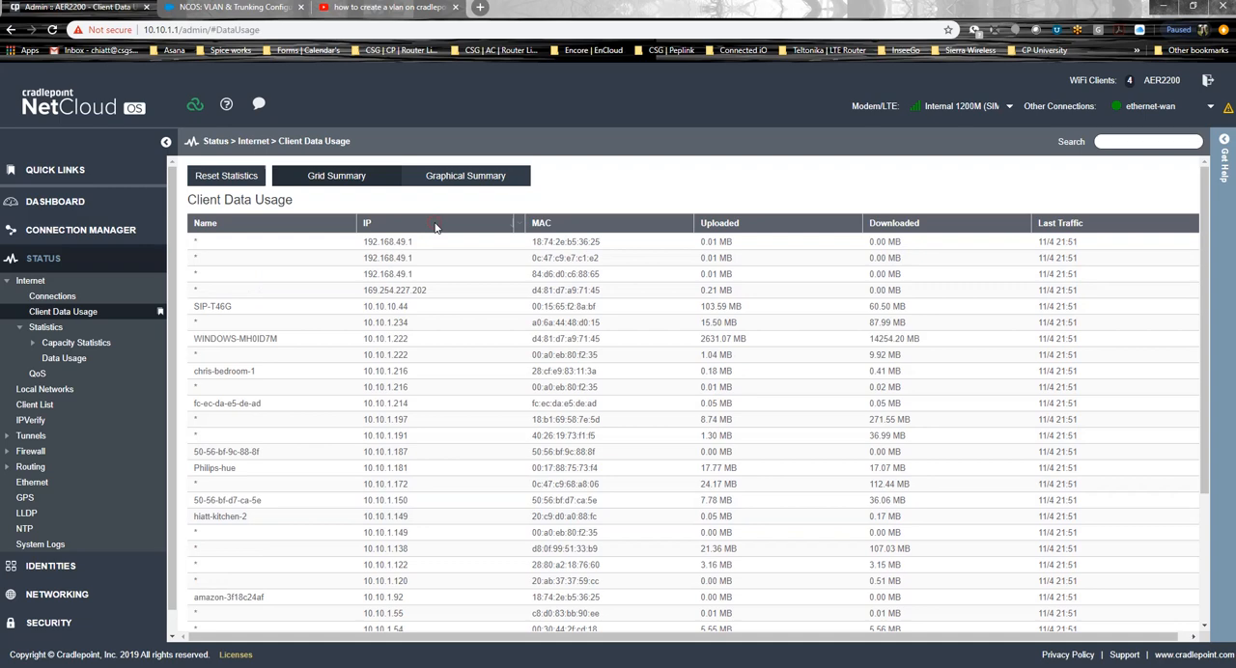
click(367, 223)
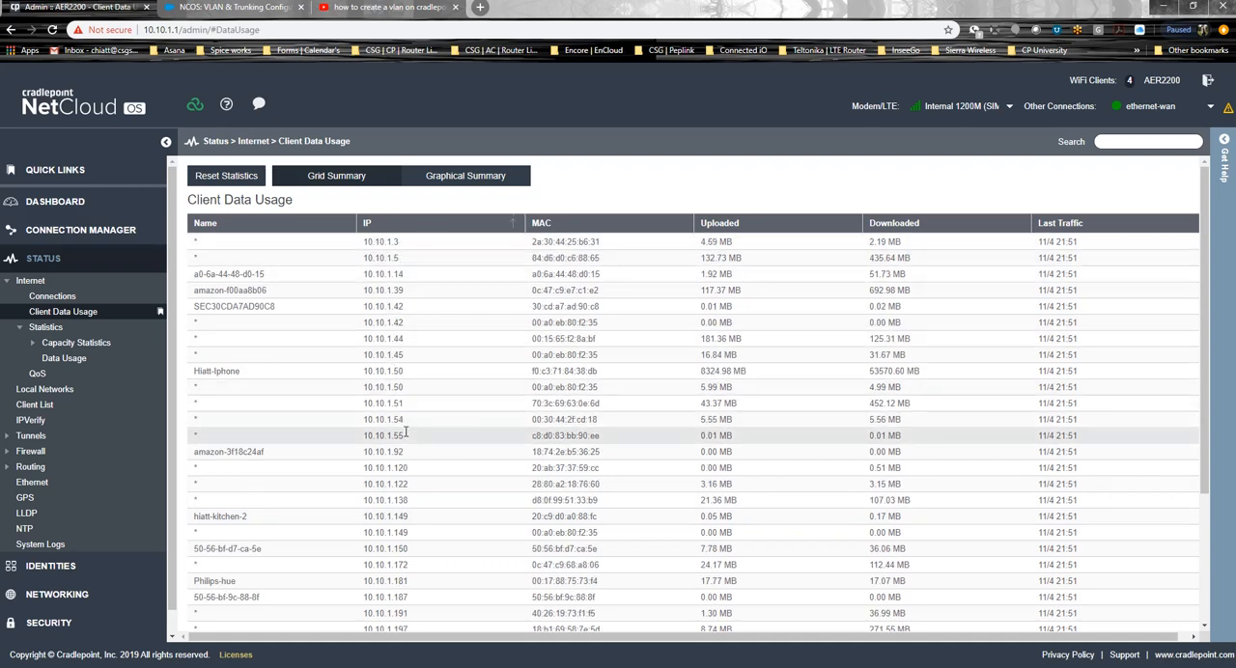
scroll(down, 3)
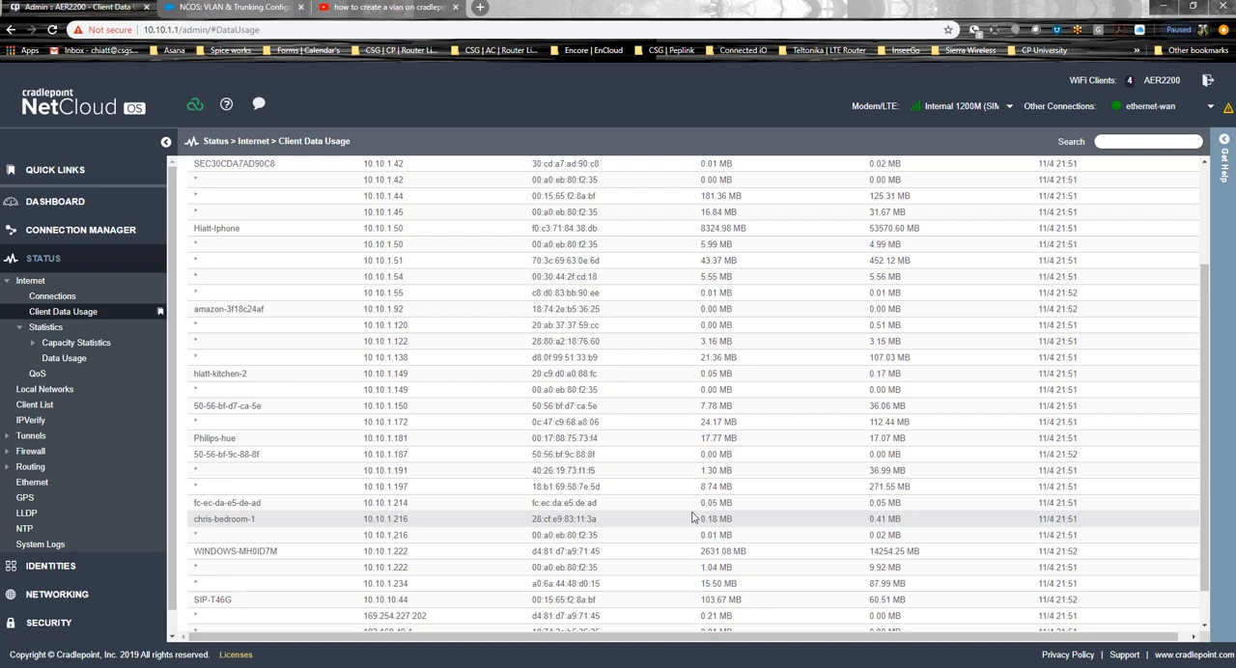
scroll(down, 3)
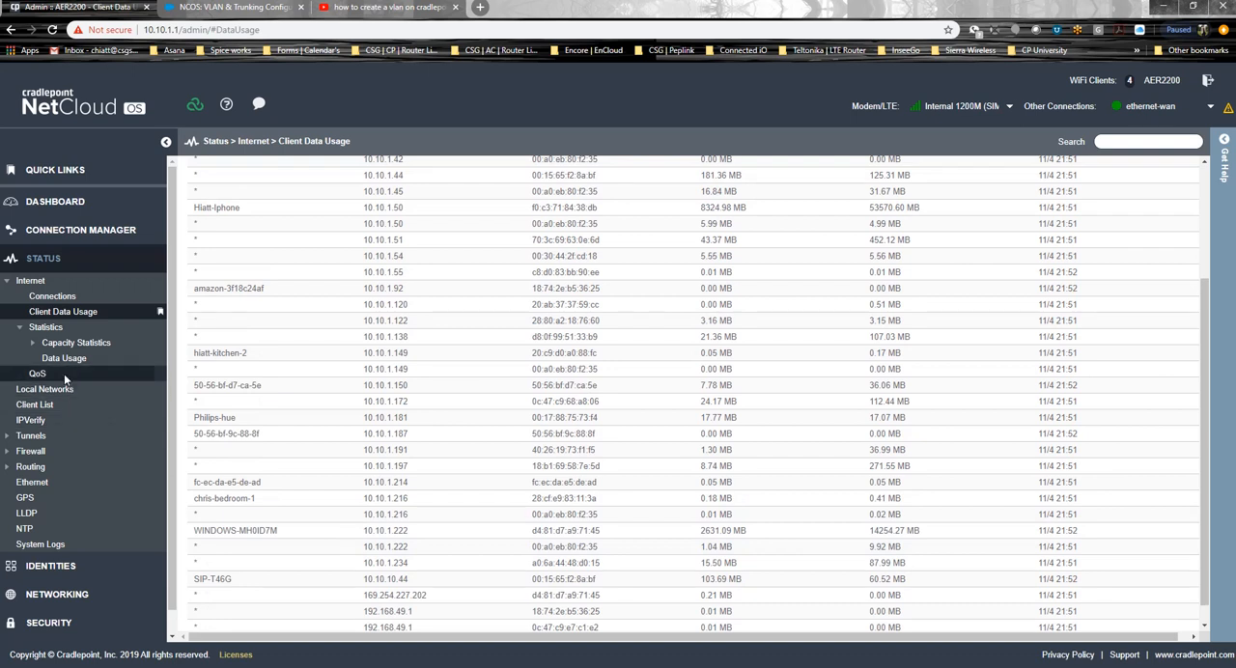
click(37, 374)
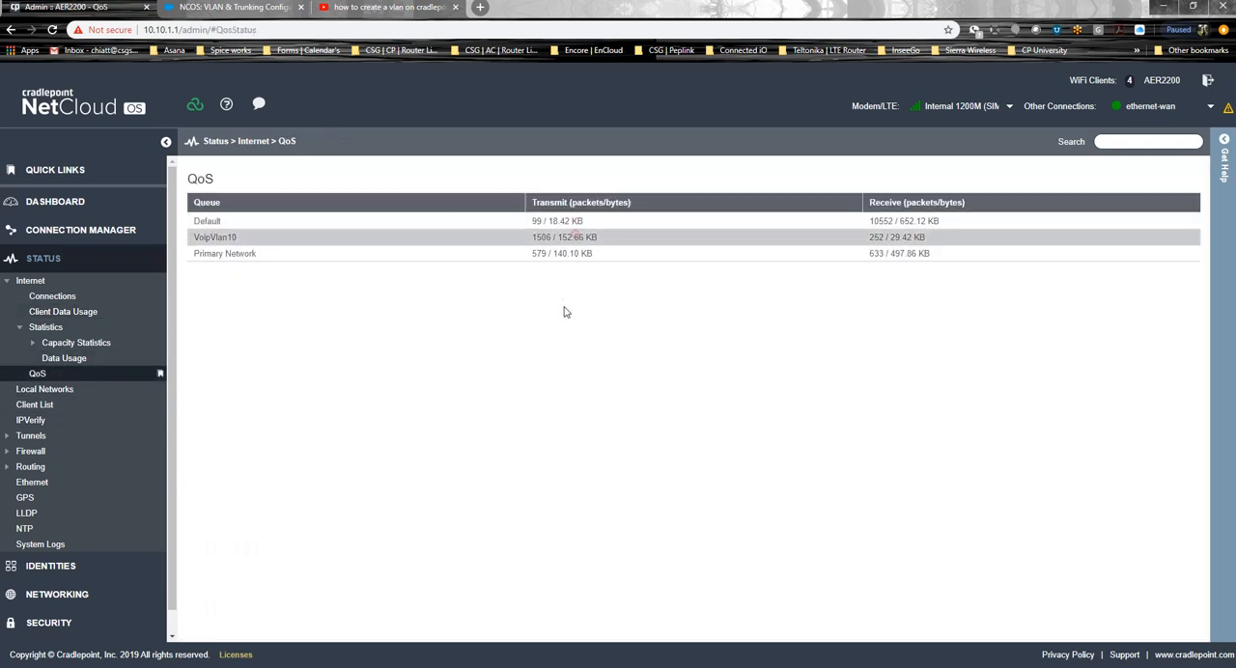
Step: Watch VoipVlan10 transmits climb to 2619 packets, then switch to the Internet Connections list
double_click(539, 237)
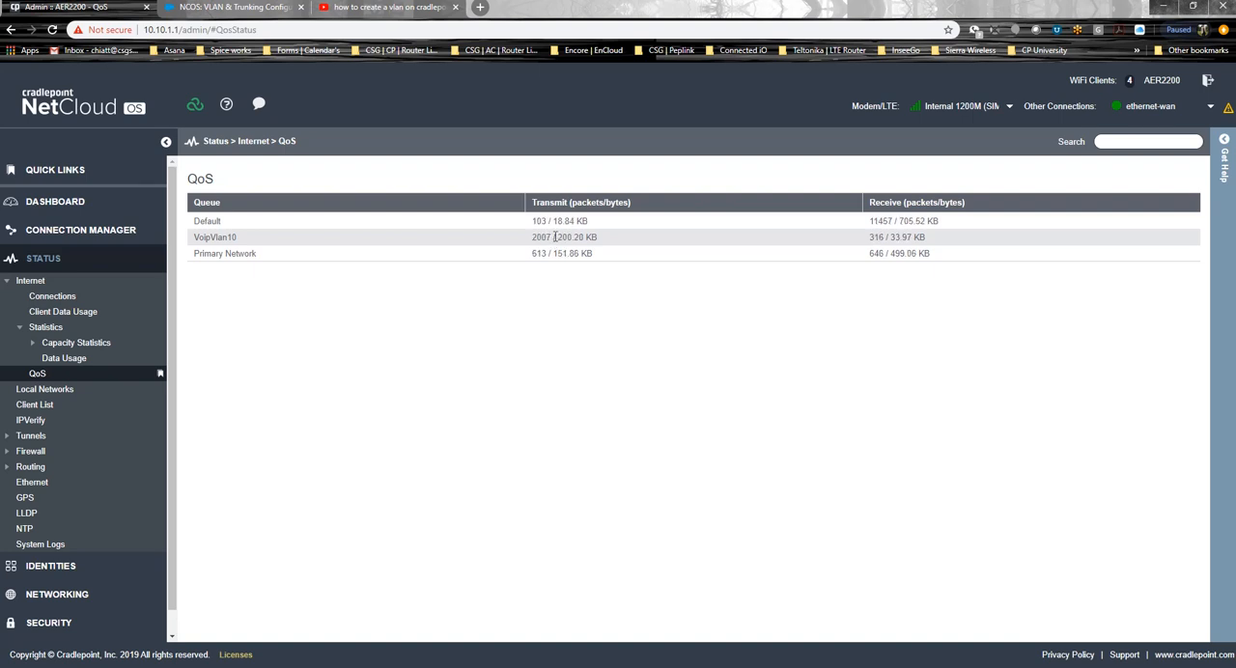
double_click(559, 237)
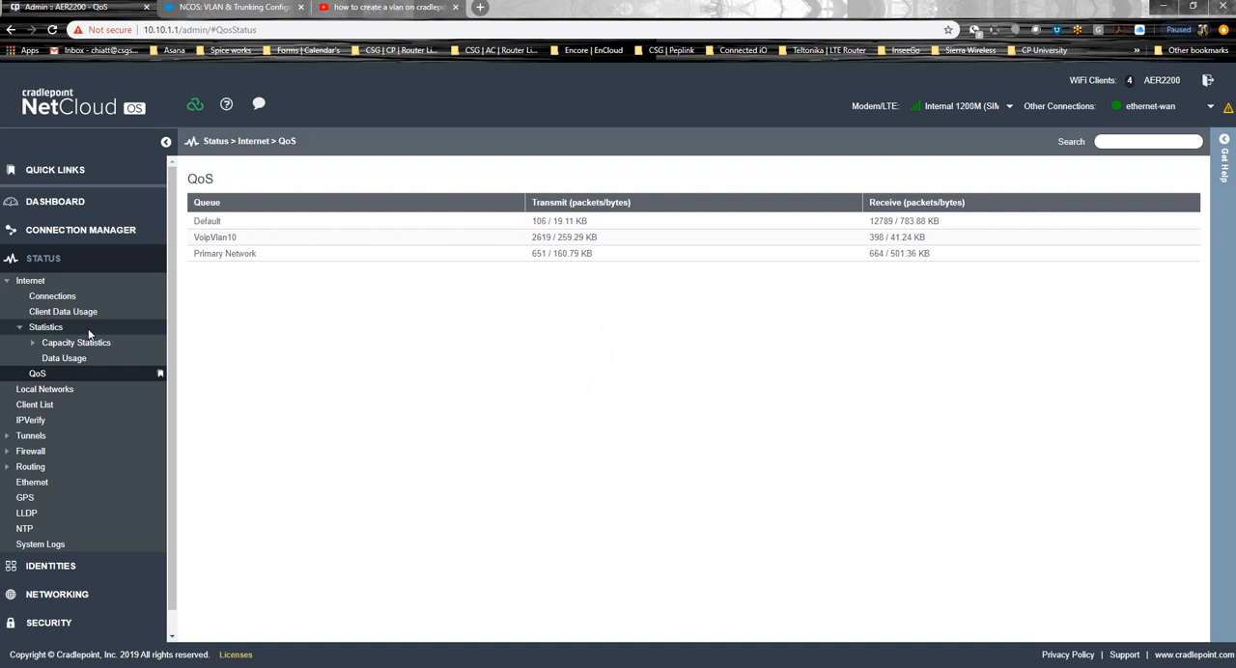
click(52, 296)
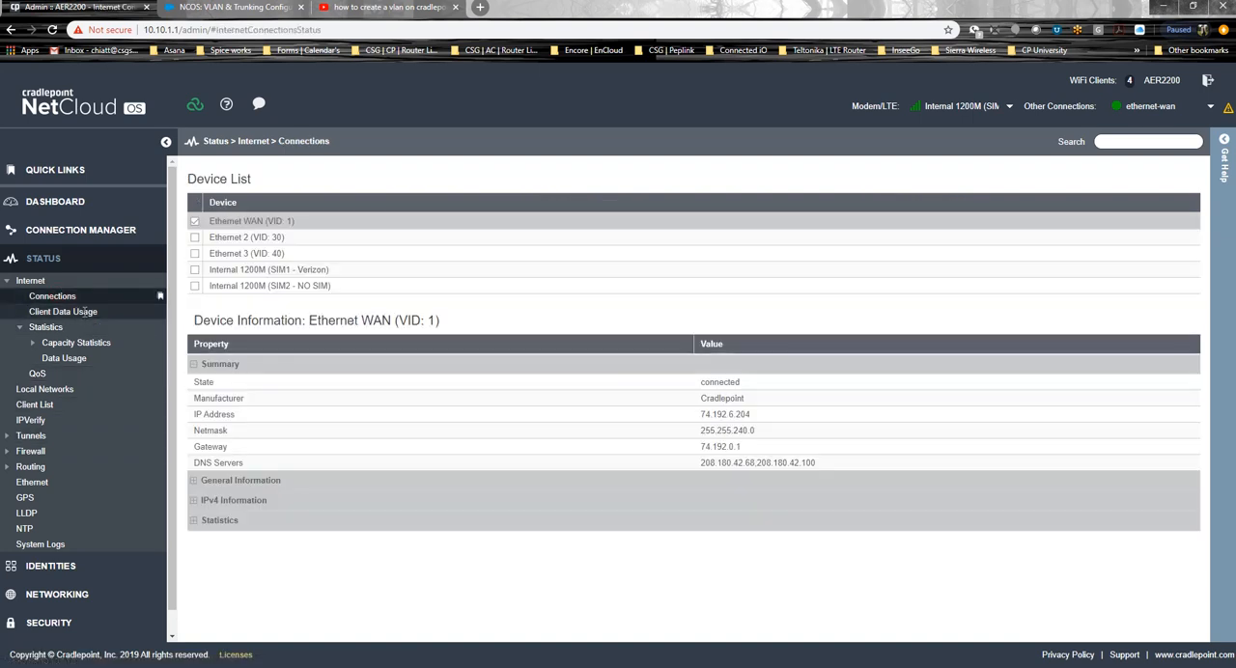
Step: Review the Client List's wired entries, including SIP-T46G at 10.10.10.44 and the 10.10.1.50 client
click(35, 405)
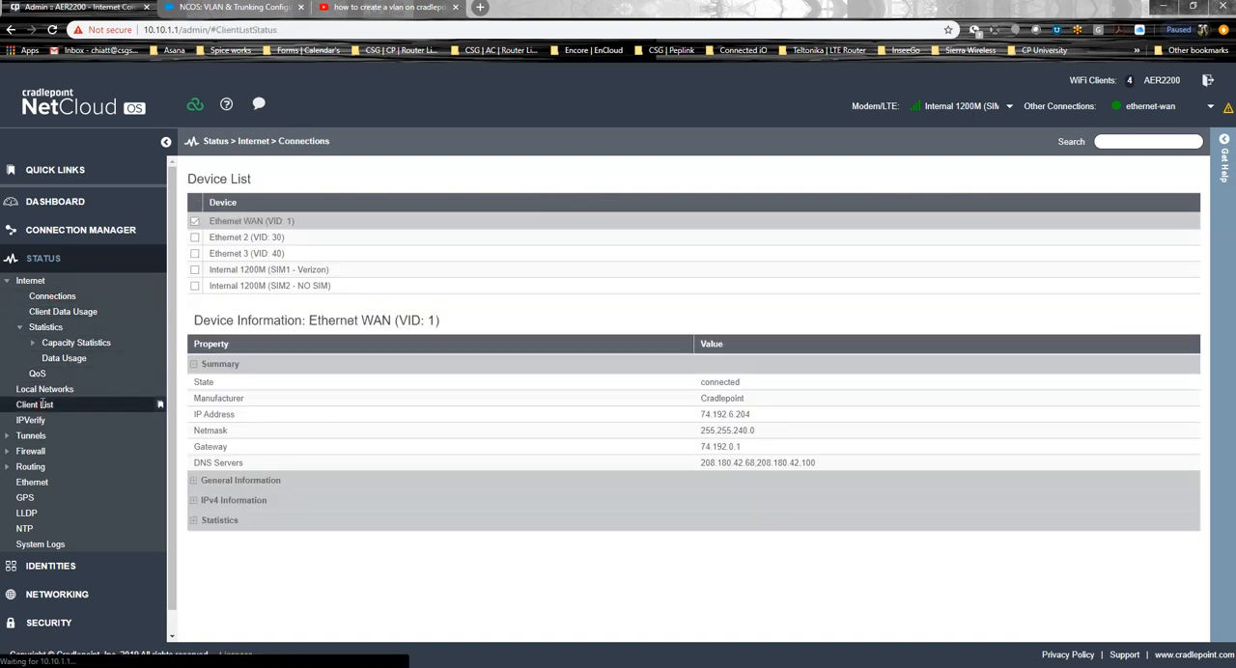
click(35, 405)
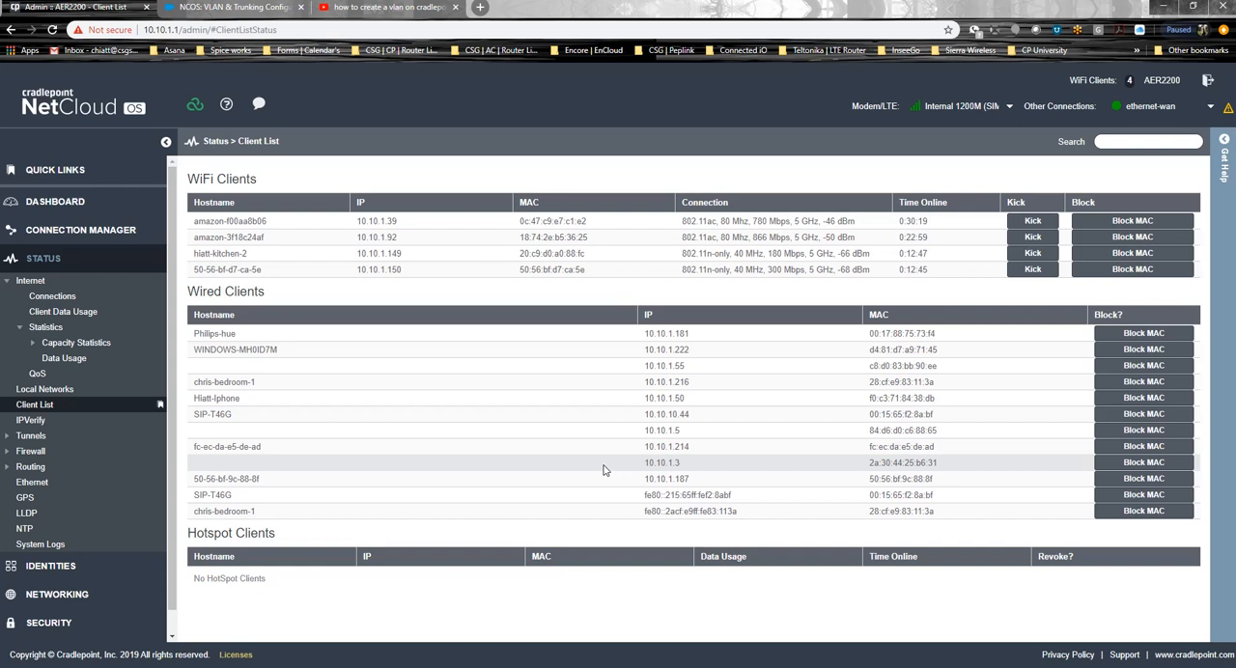
double_click(213, 497)
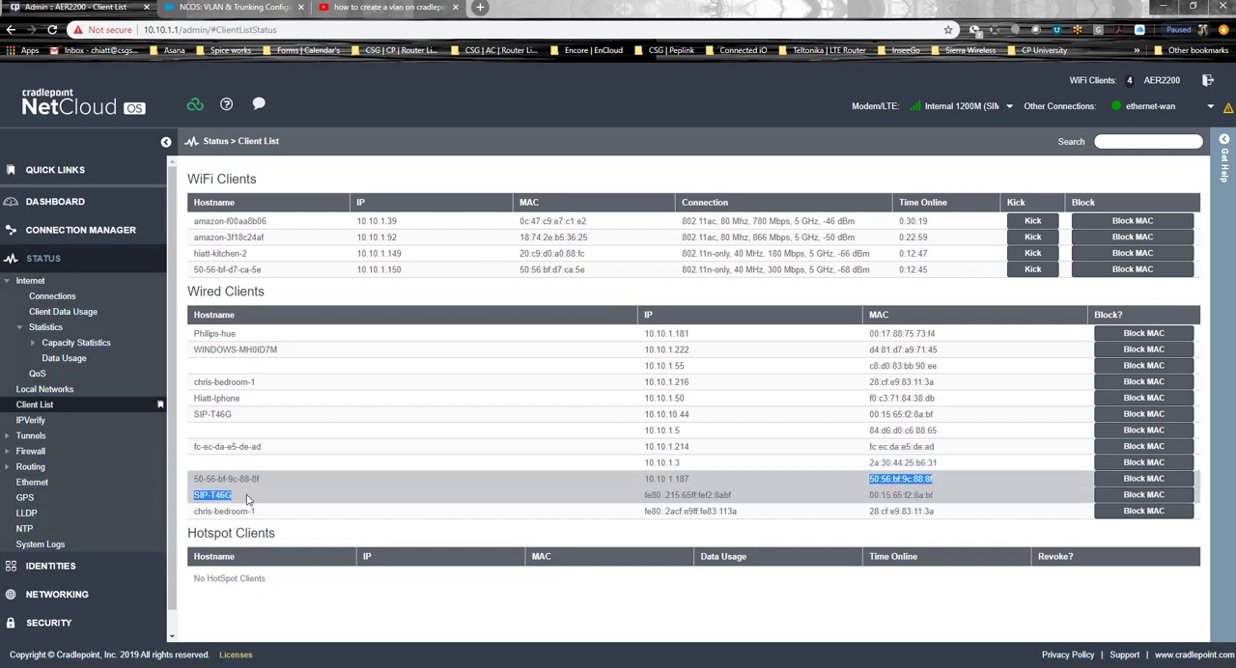
mouse_move(141, 433)
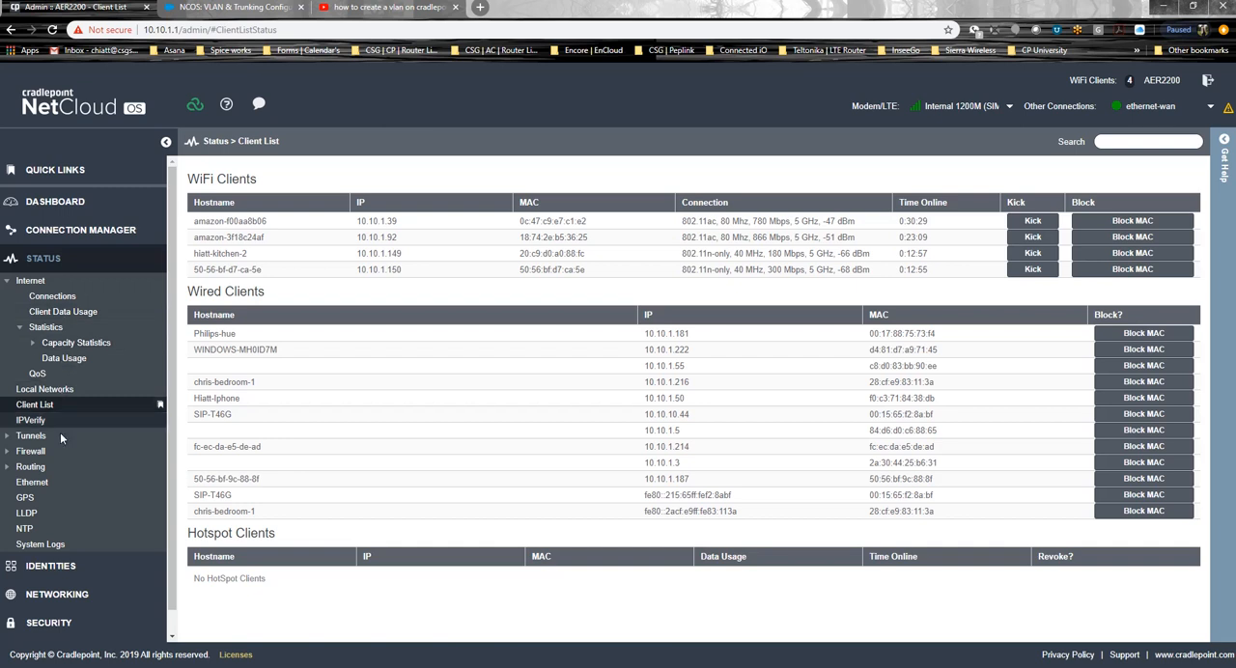
mouse_move(523, 451)
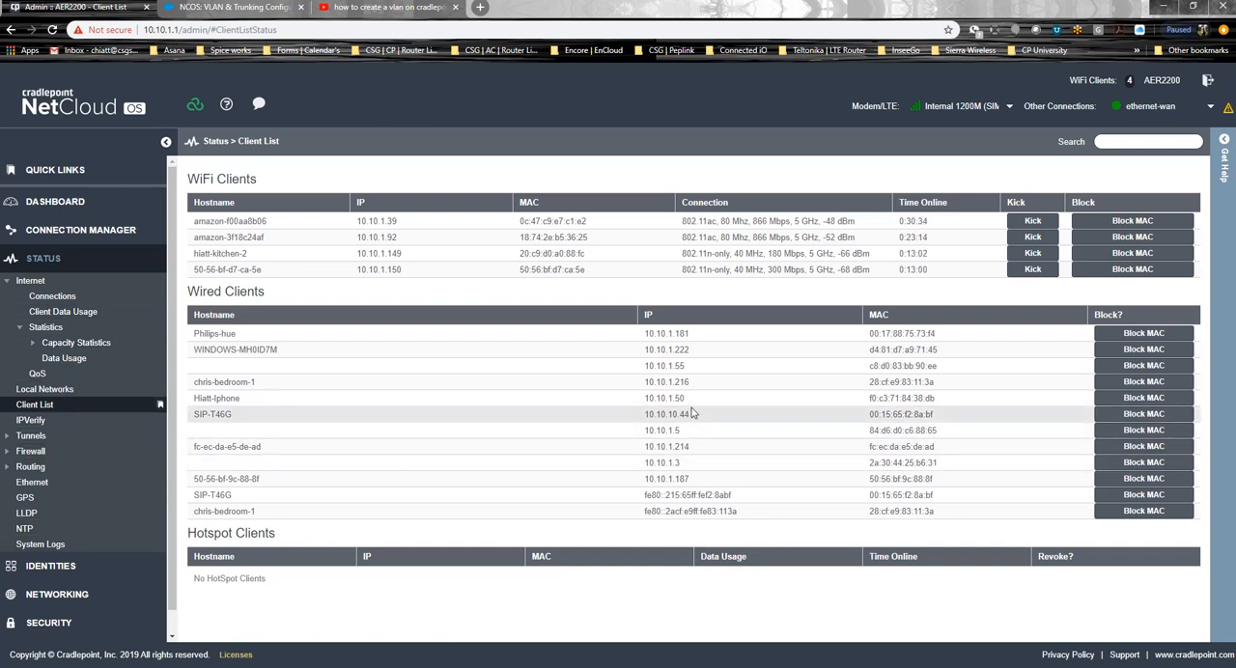
mouse_move(674, 496)
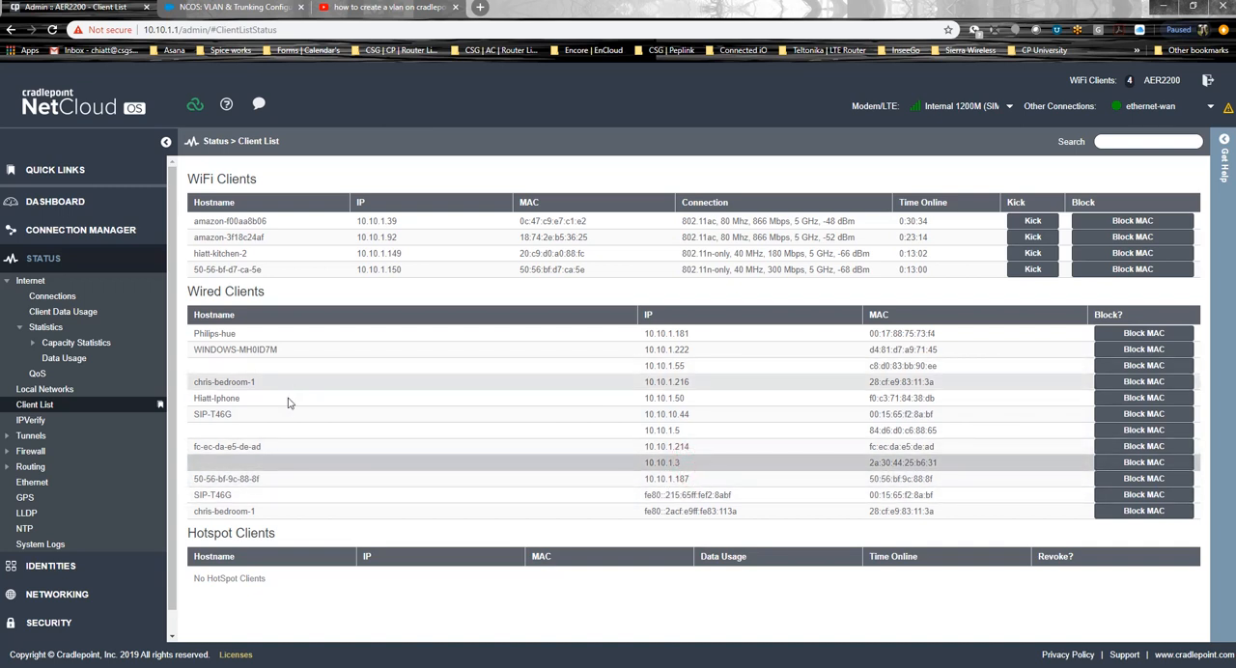
double_click(663, 398)
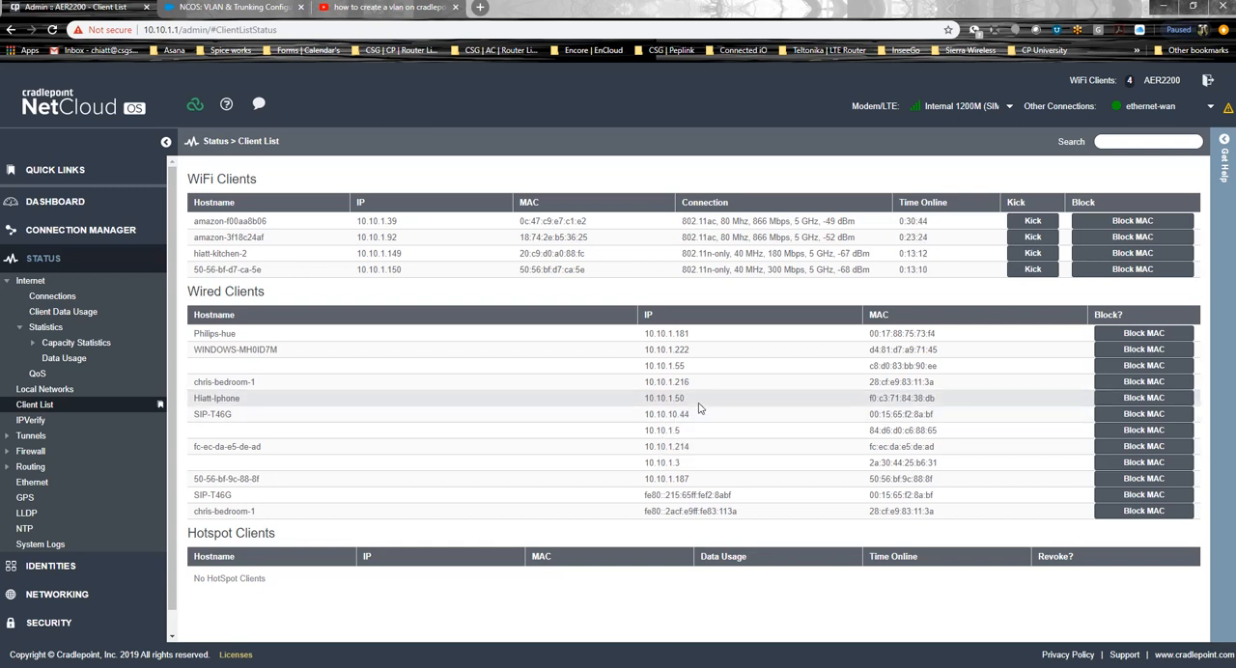
double_click(661, 398)
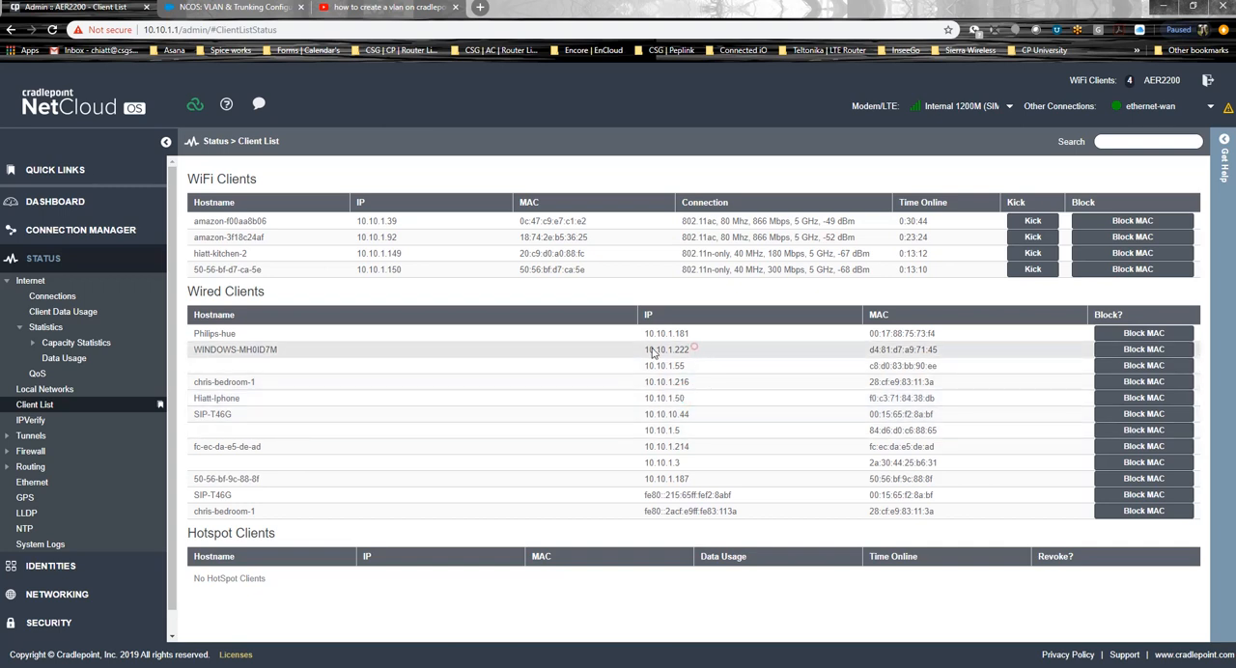
mouse_move(642, 420)
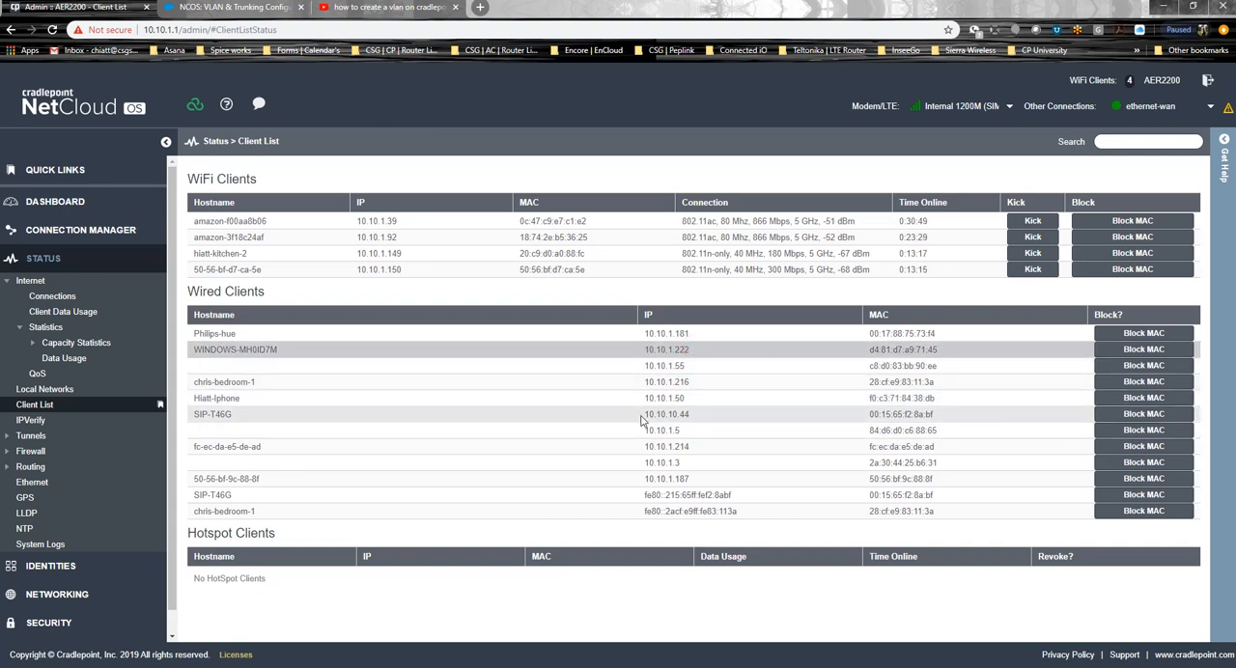
Step: Add a new traffic steering rule named 'Chris Iphone LTE ONLY'
click(50, 315)
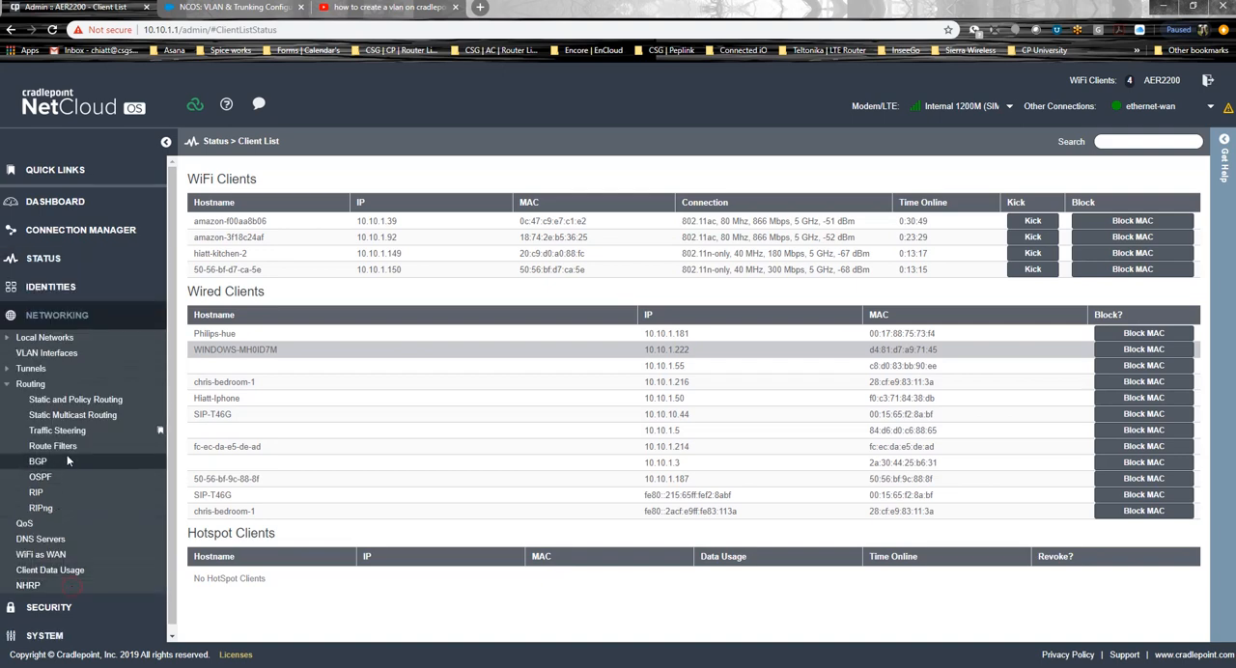
click(57, 431)
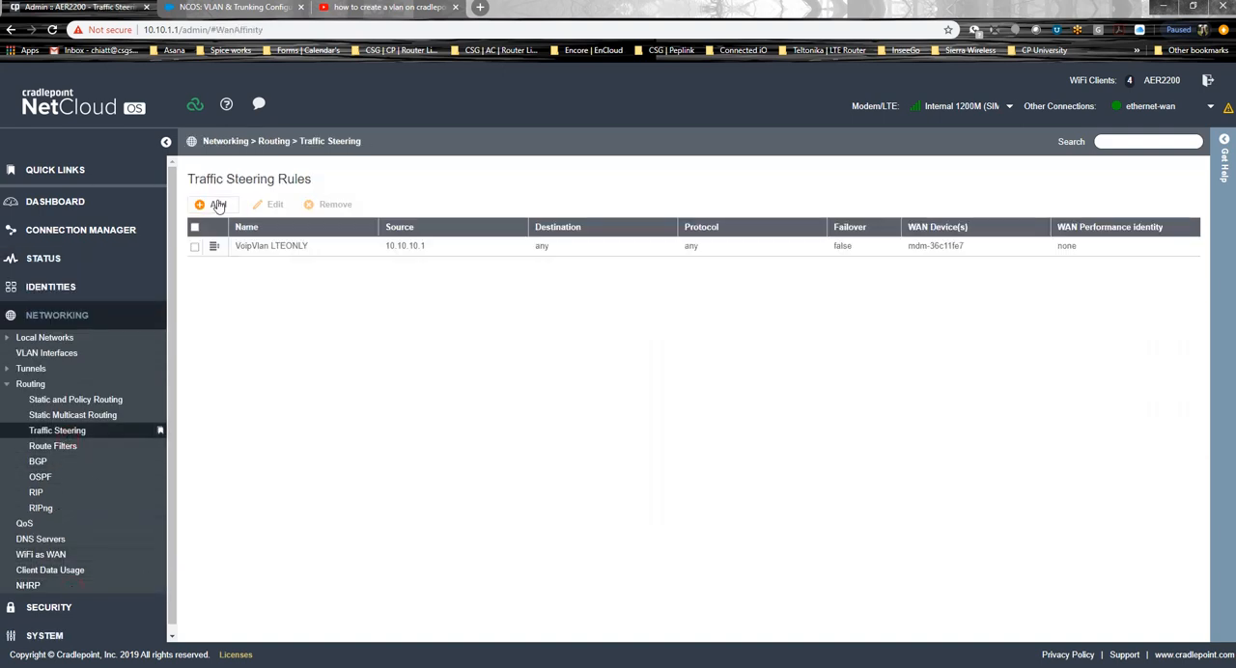
click(201, 204)
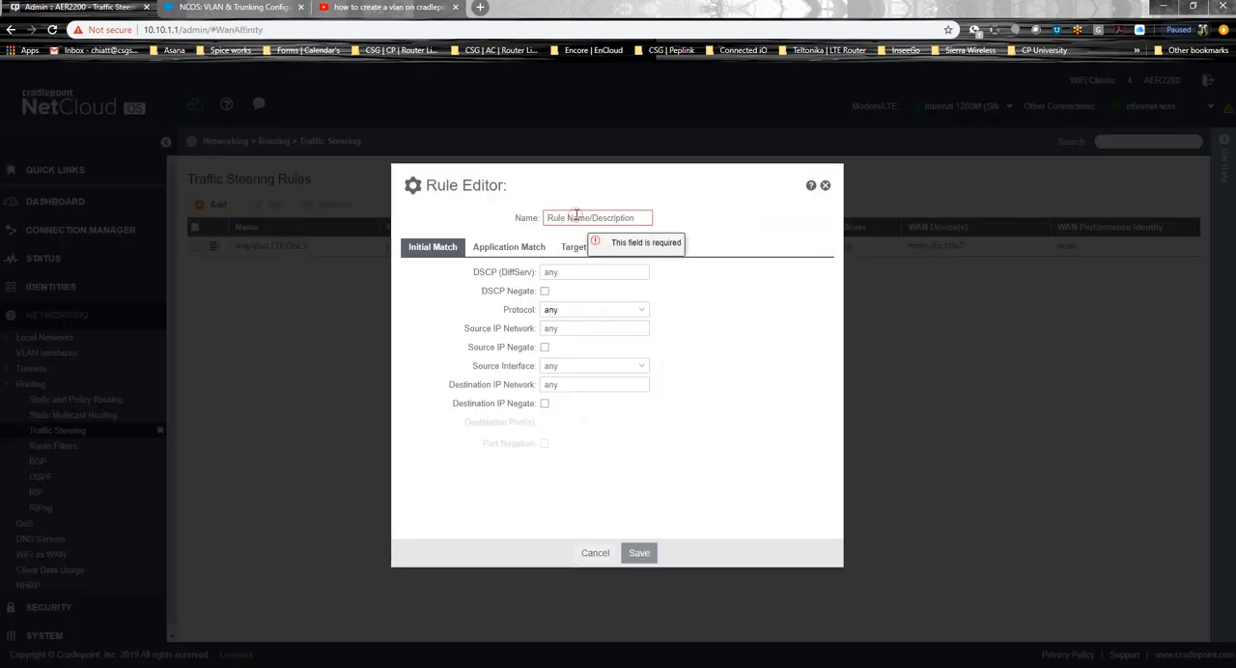
text(Chris Iphonh)
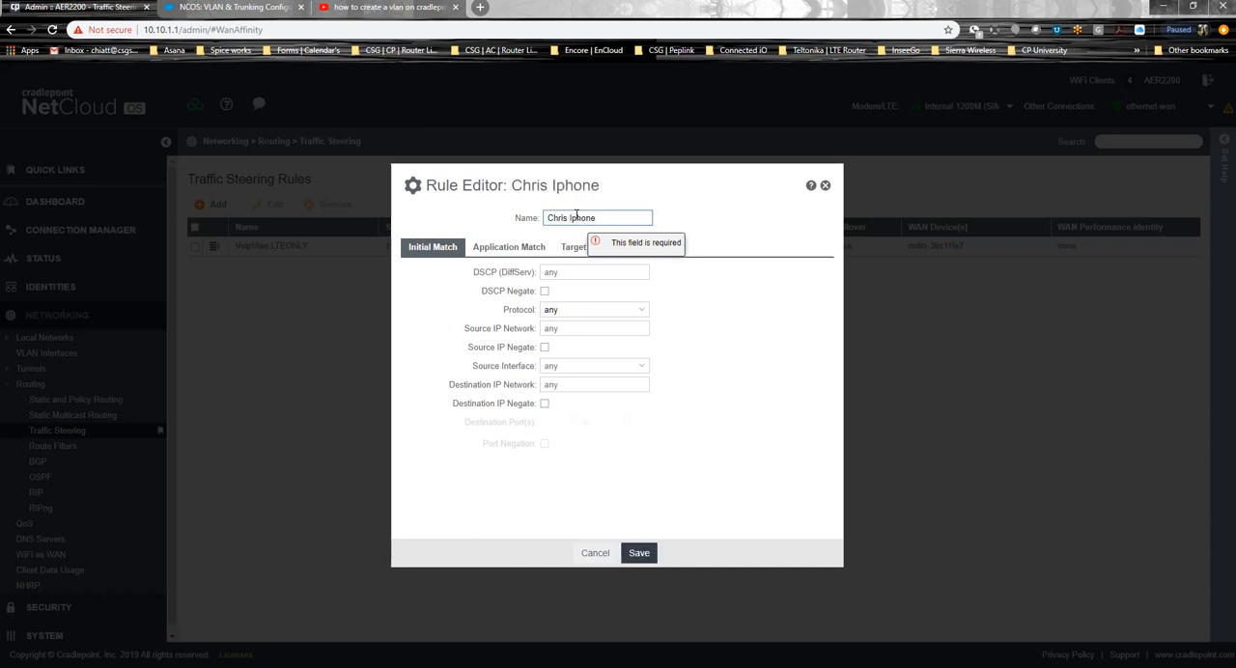
text(LTE ONLY)
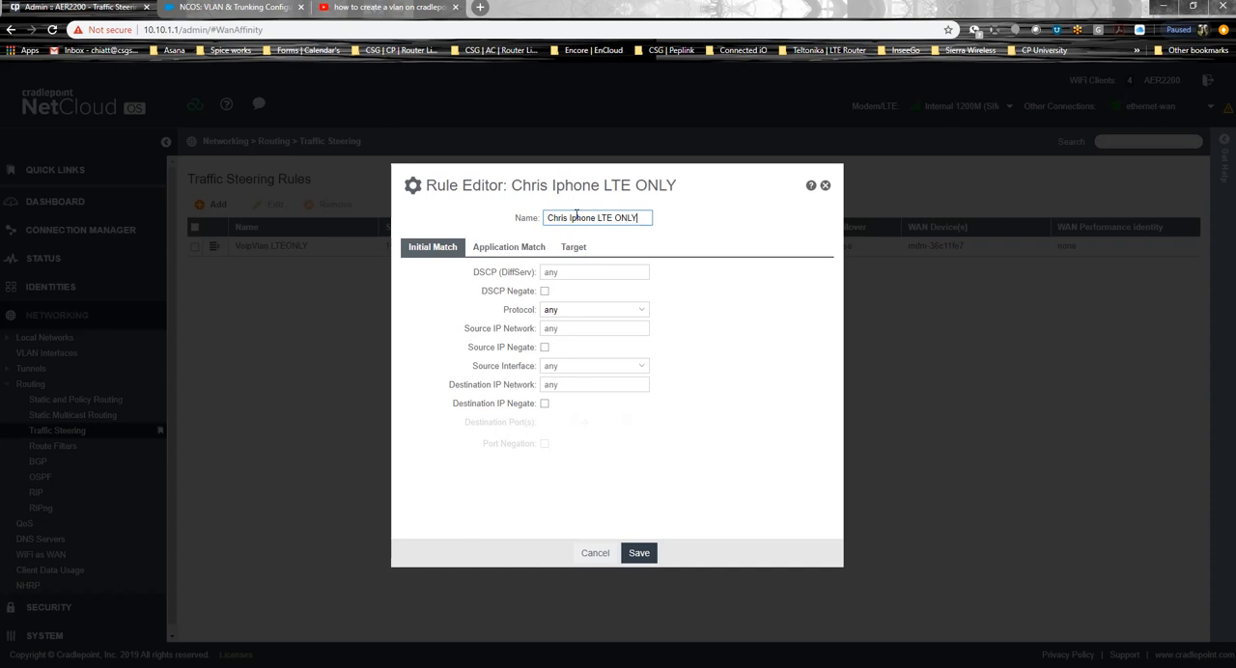
Step: Set the rule's source IP network to 10.10.1.50
click(595, 329)
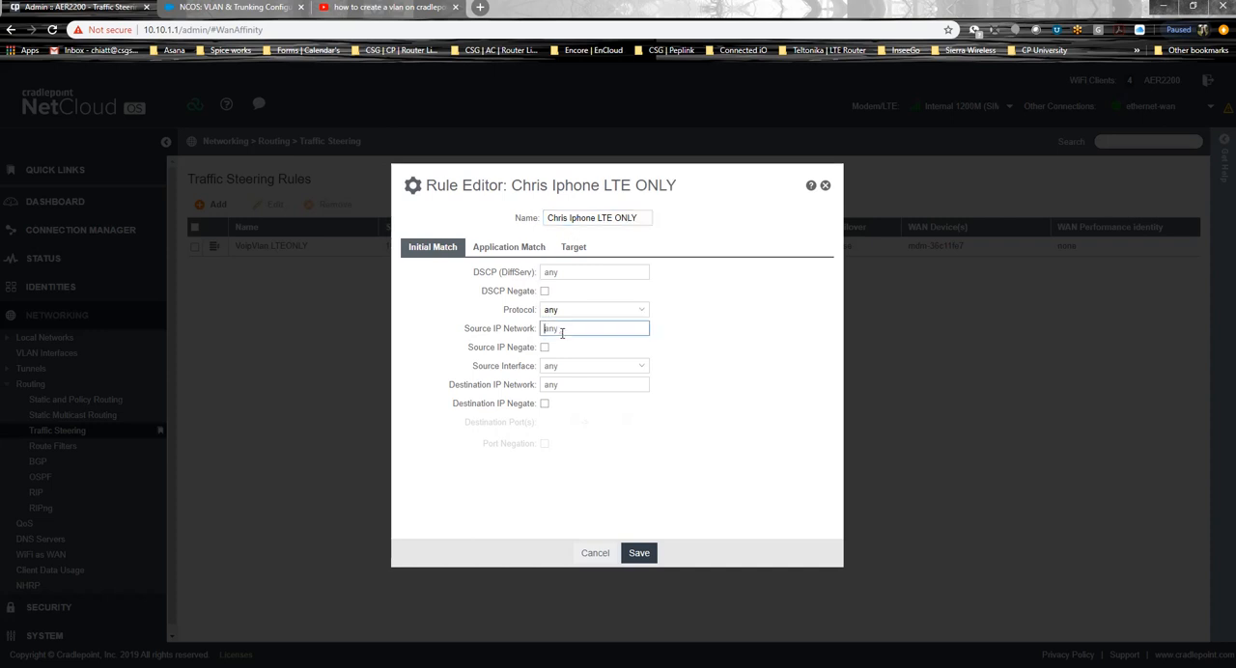
text(10.10.1.50)
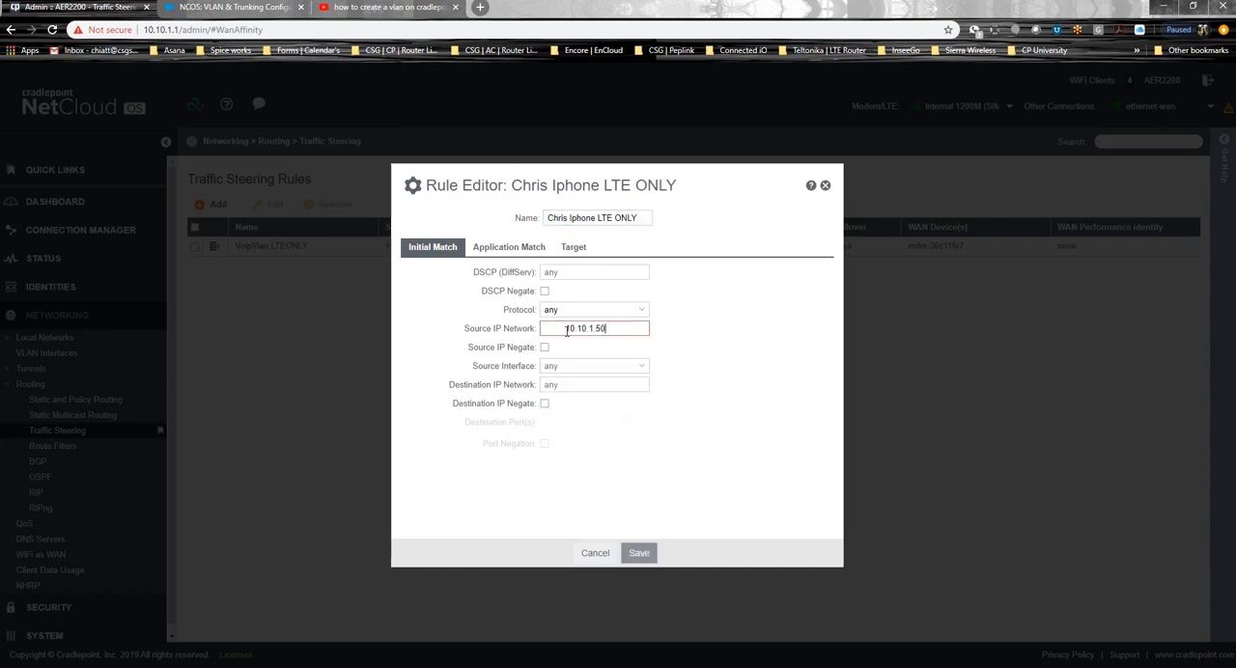
click(639, 552)
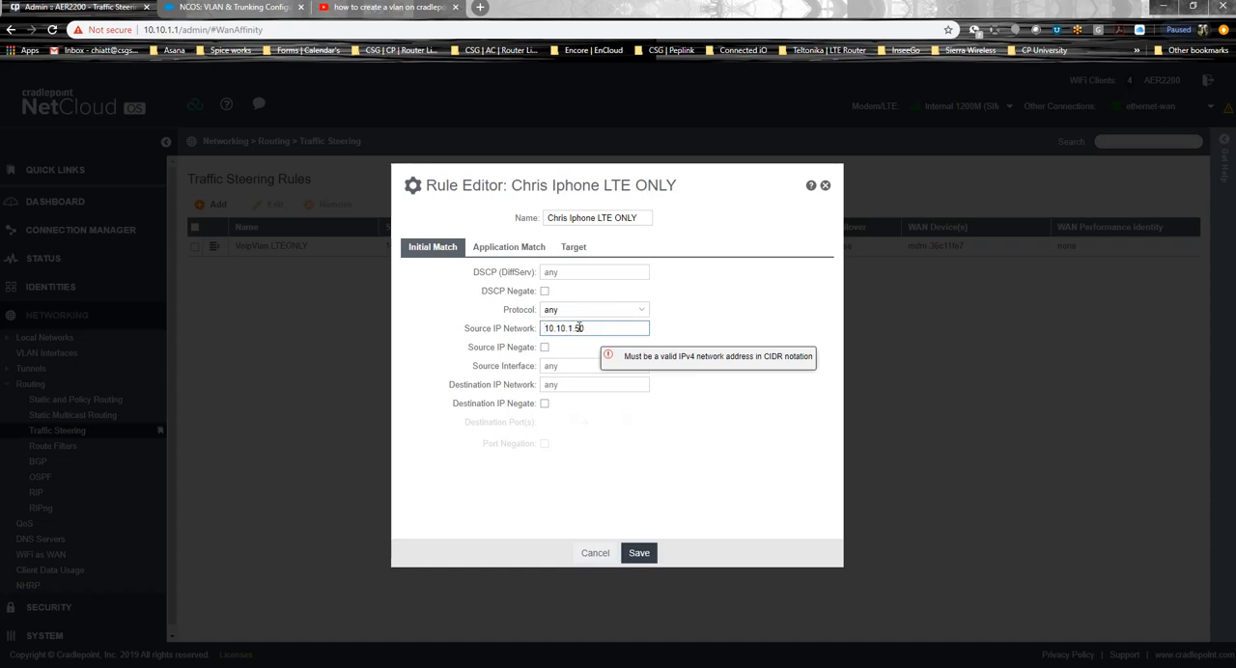
click(573, 246)
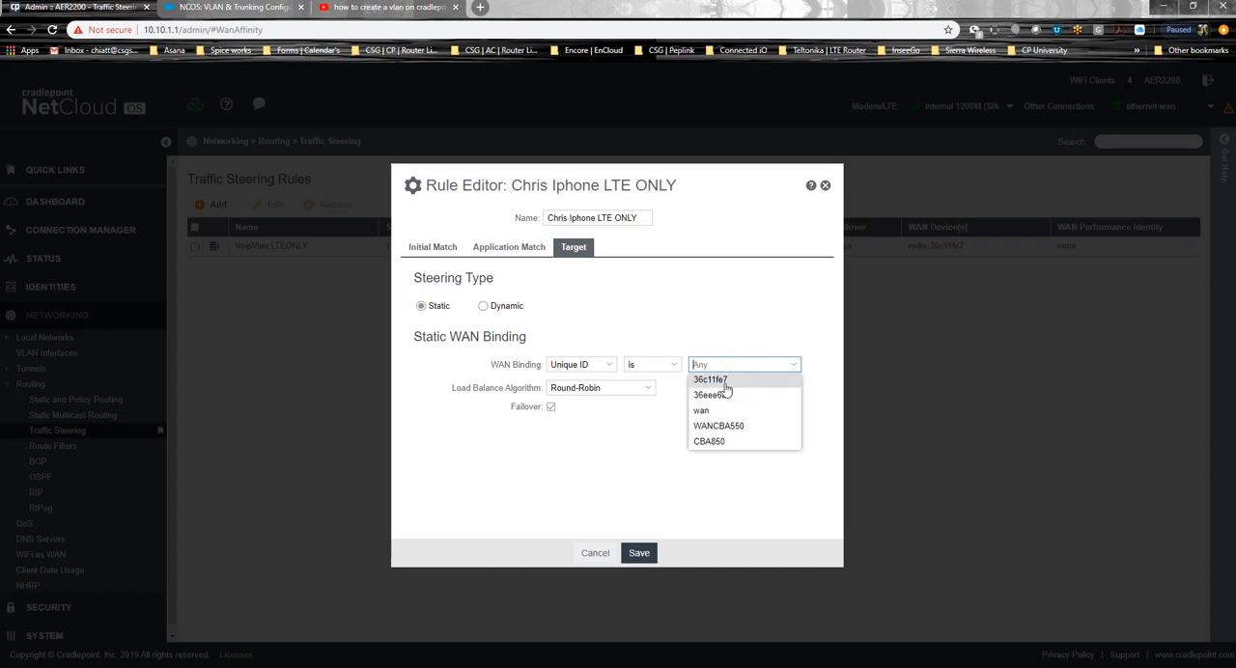
Step: Bind the rule to modem mdm-36c11fe7 with failover off, save it, and view Client Data Usage
click(710, 380)
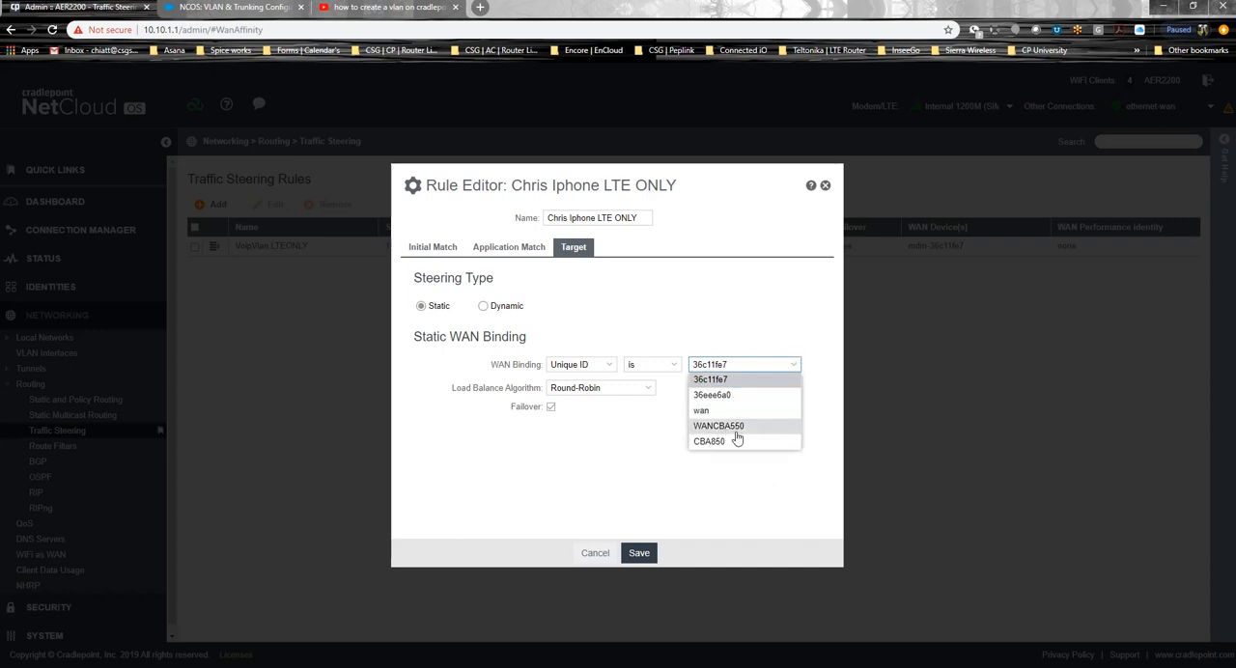
mouse_move(701, 411)
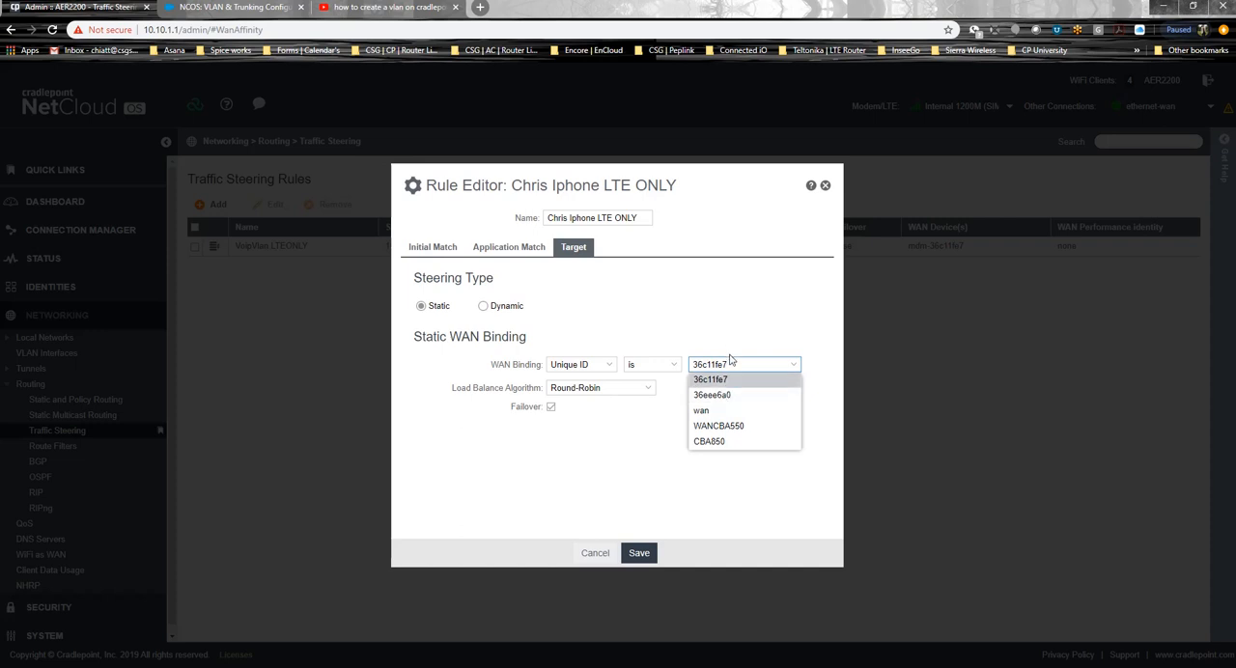
click(713, 380)
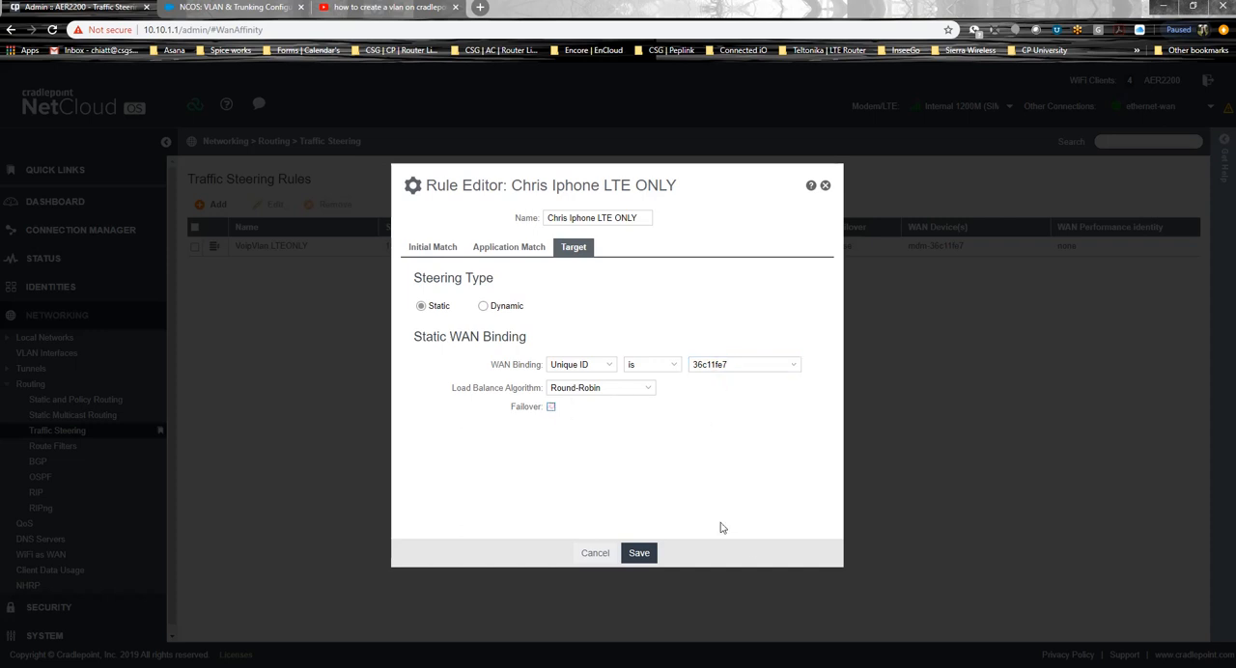
click(638, 553)
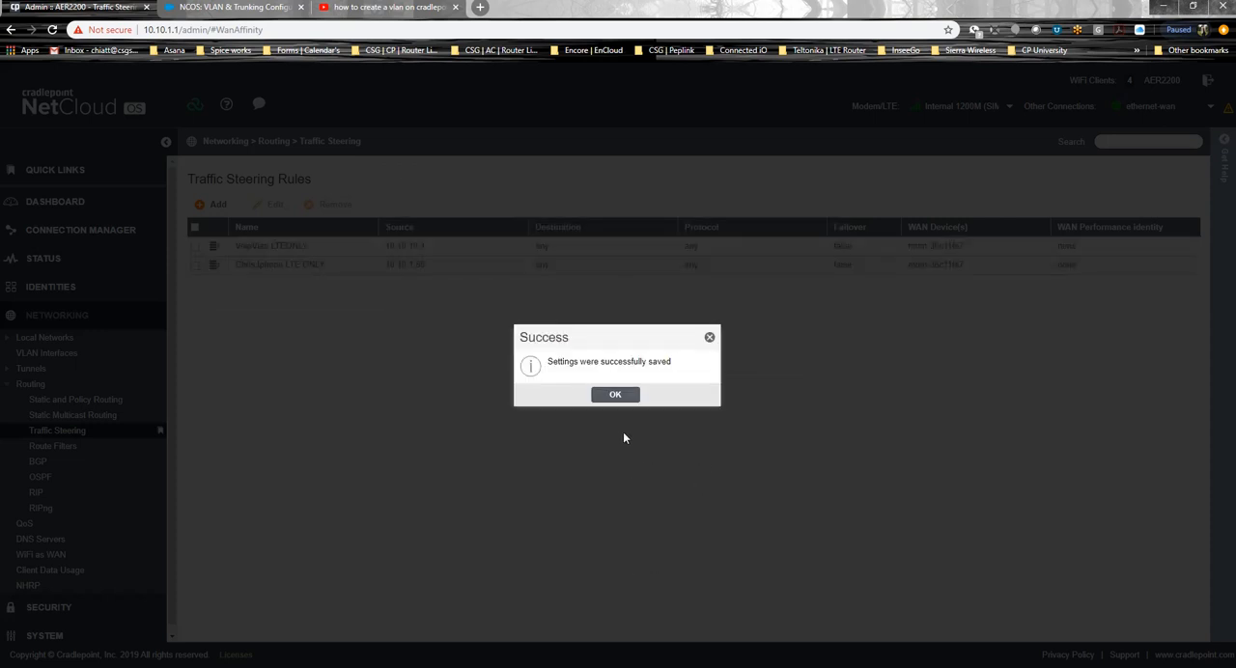
click(615, 394)
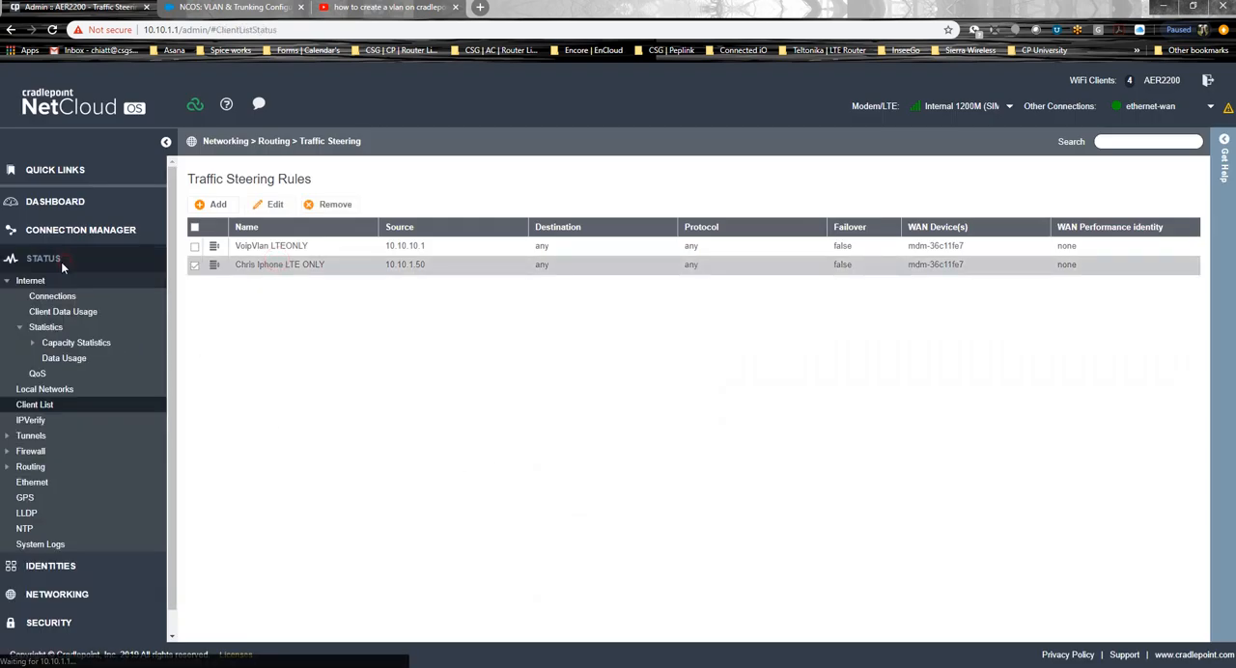
click(63, 311)
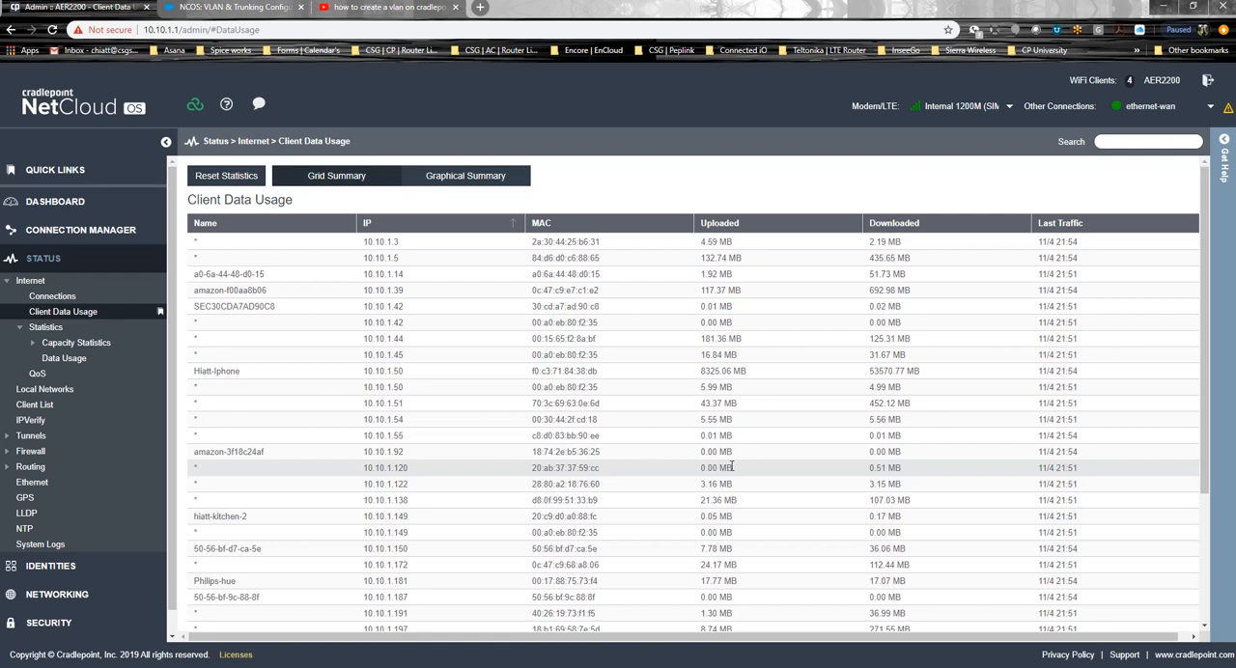
mouse_move(302, 384)
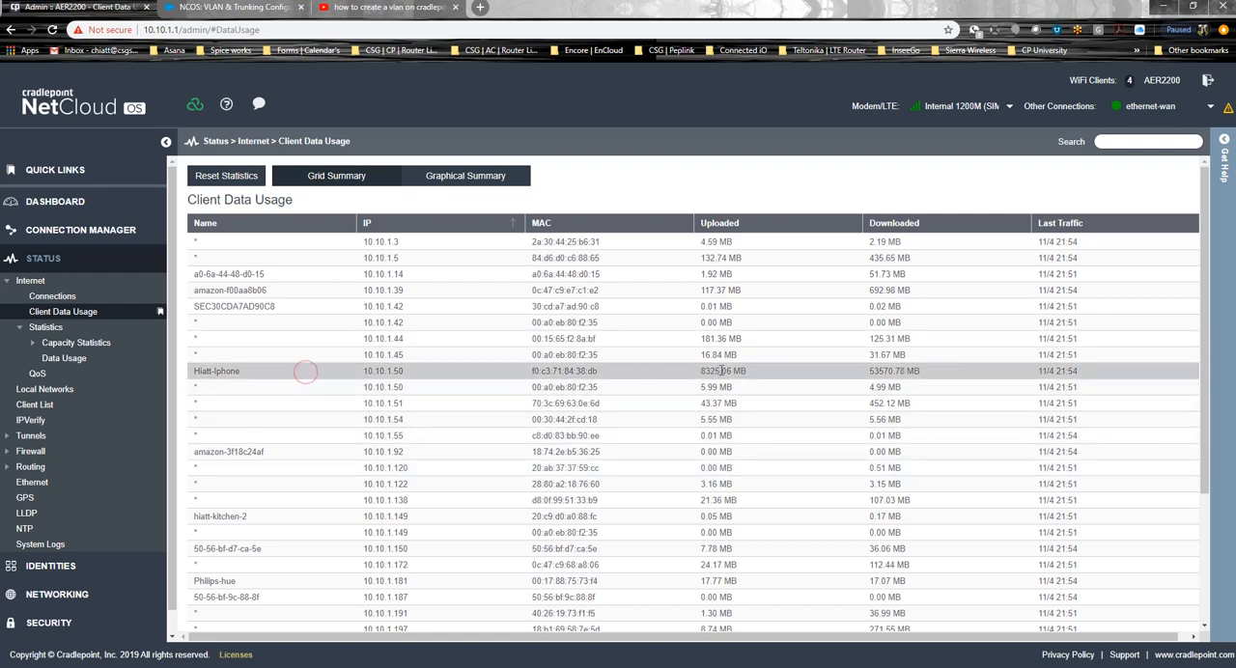
Step: Inspect the 10.10.1.50 row's uploaded total as it climbs to 8325.07 MB
double_click(722, 371)
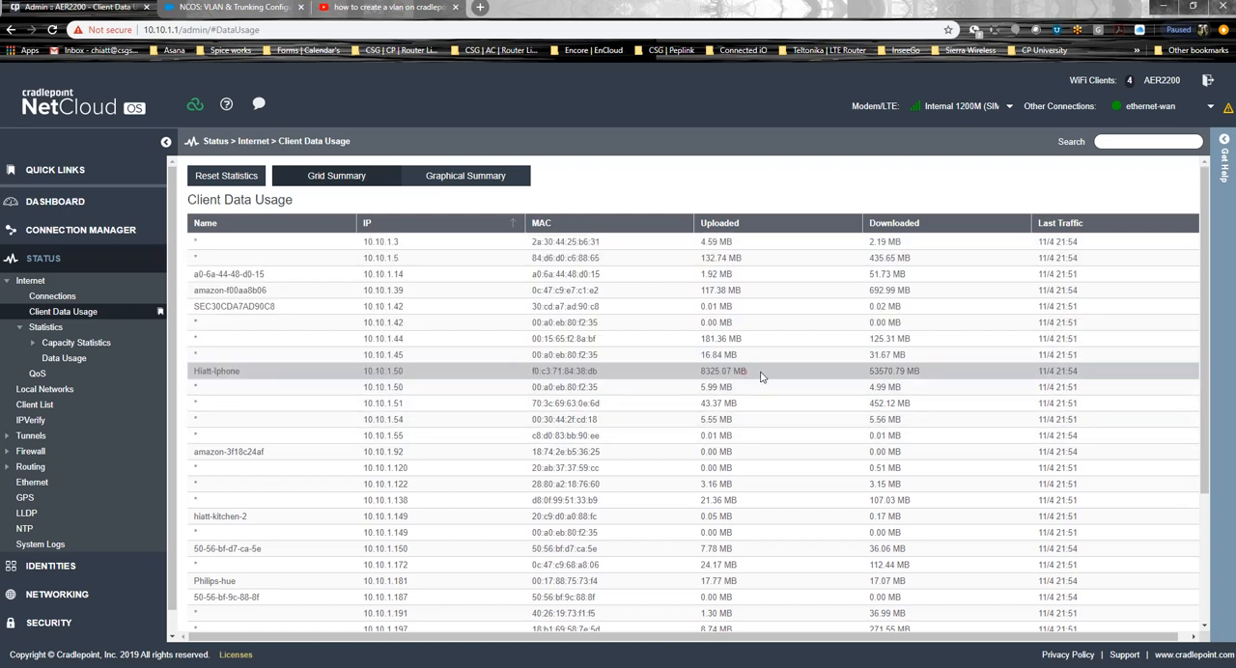
double_click(720, 371)
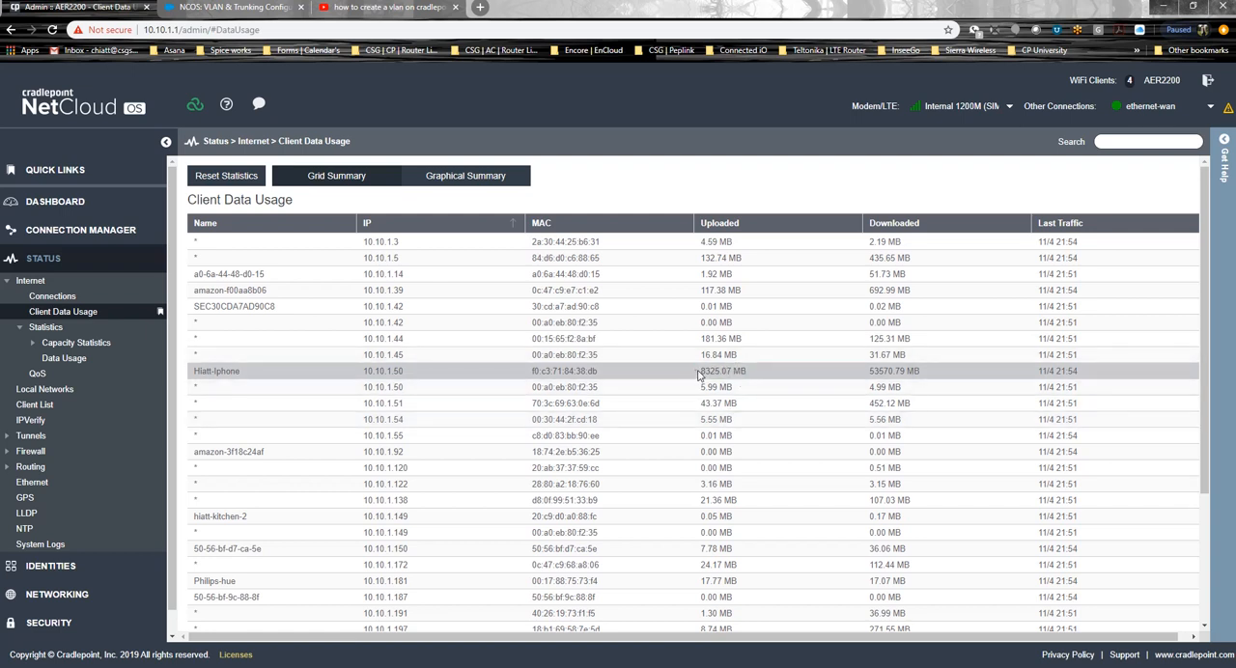
double_click(719, 371)
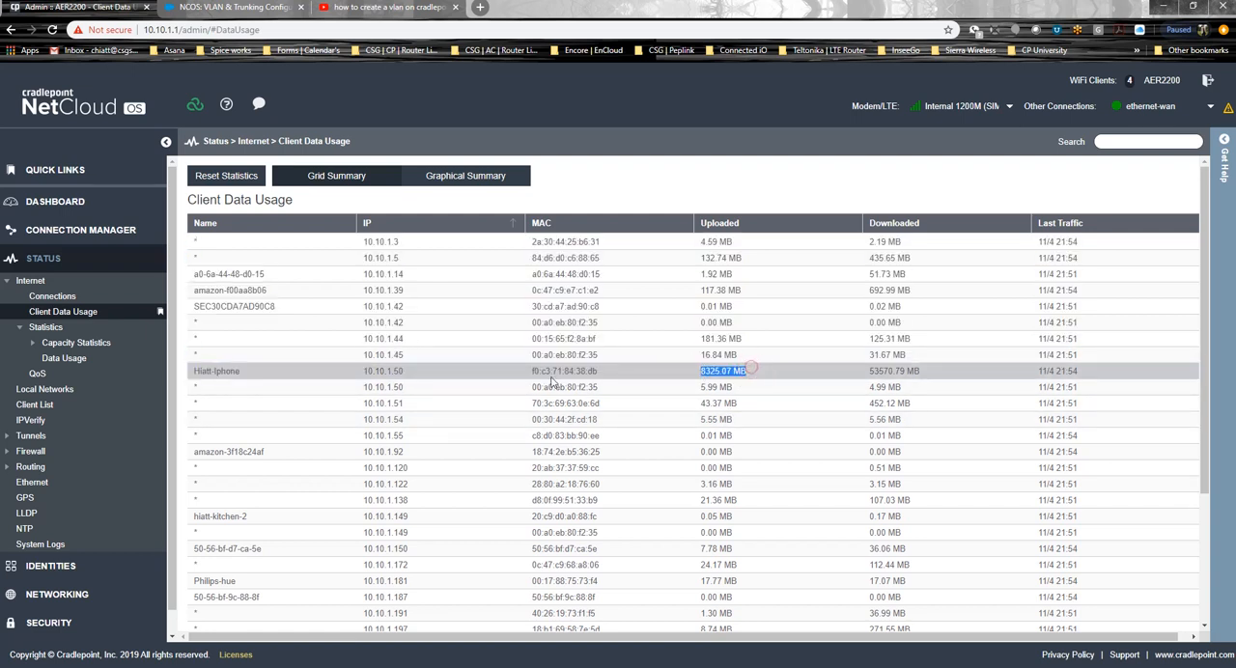
Step: Check QoS counters showing VoipVlan10 at 4125 transmitted and 655 received, then expand Connection Manager
click(37, 373)
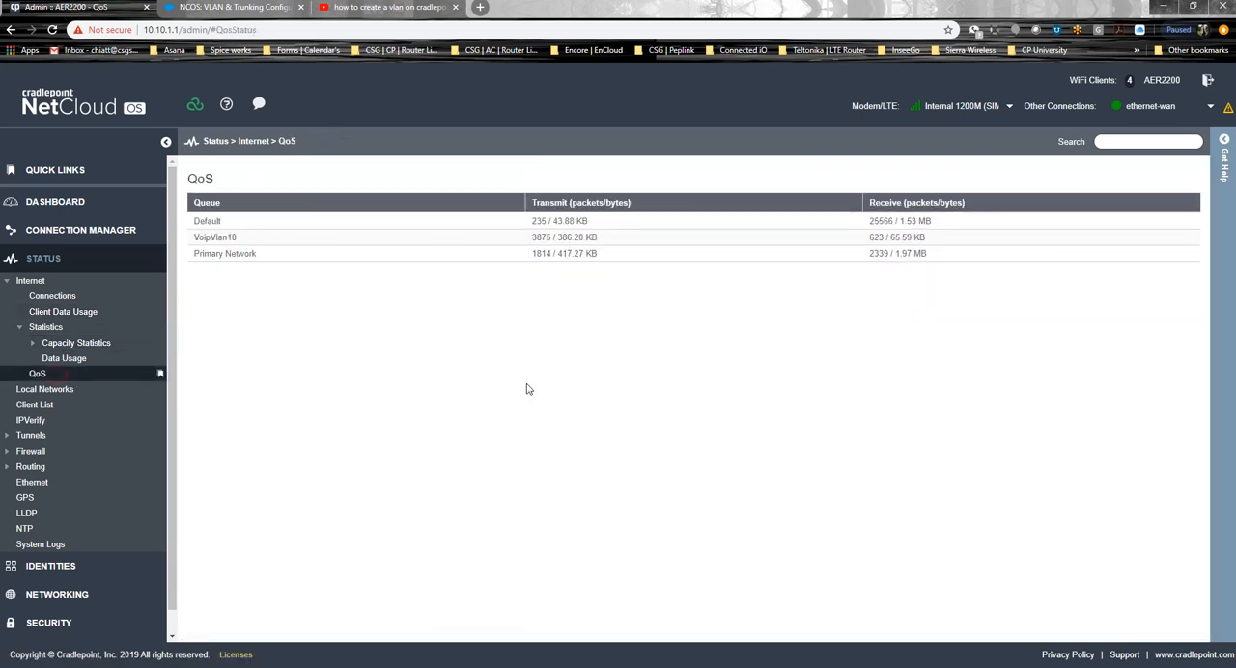
mouse_move(338, 231)
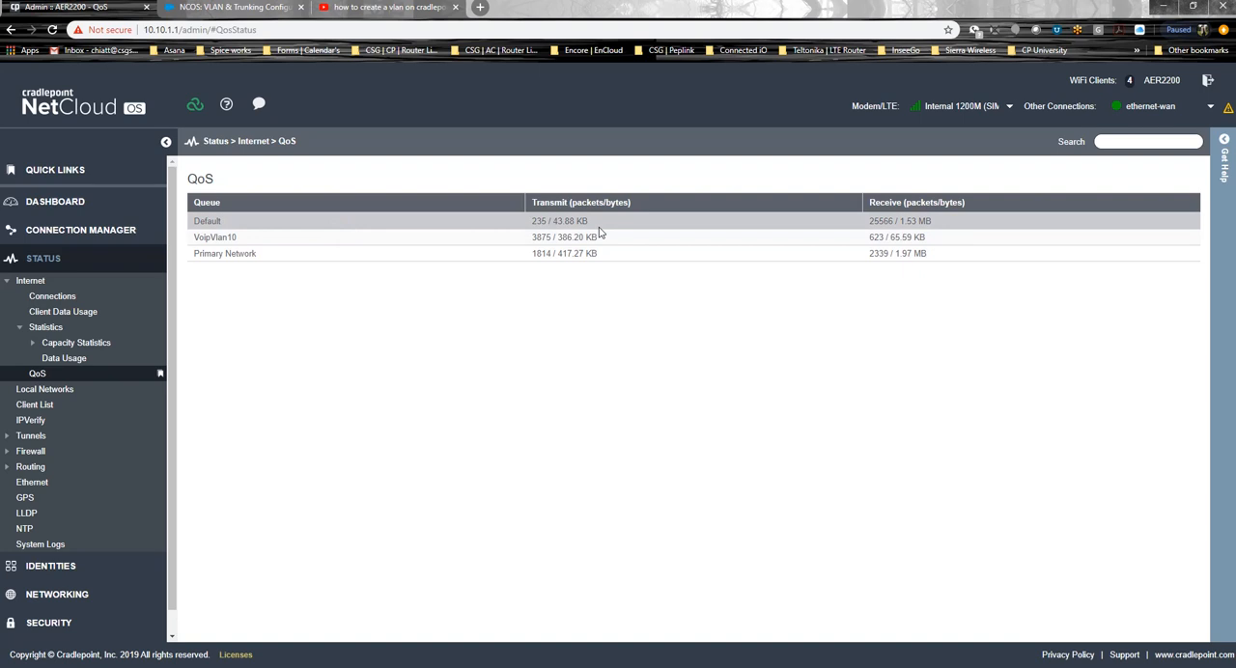
click(81, 230)
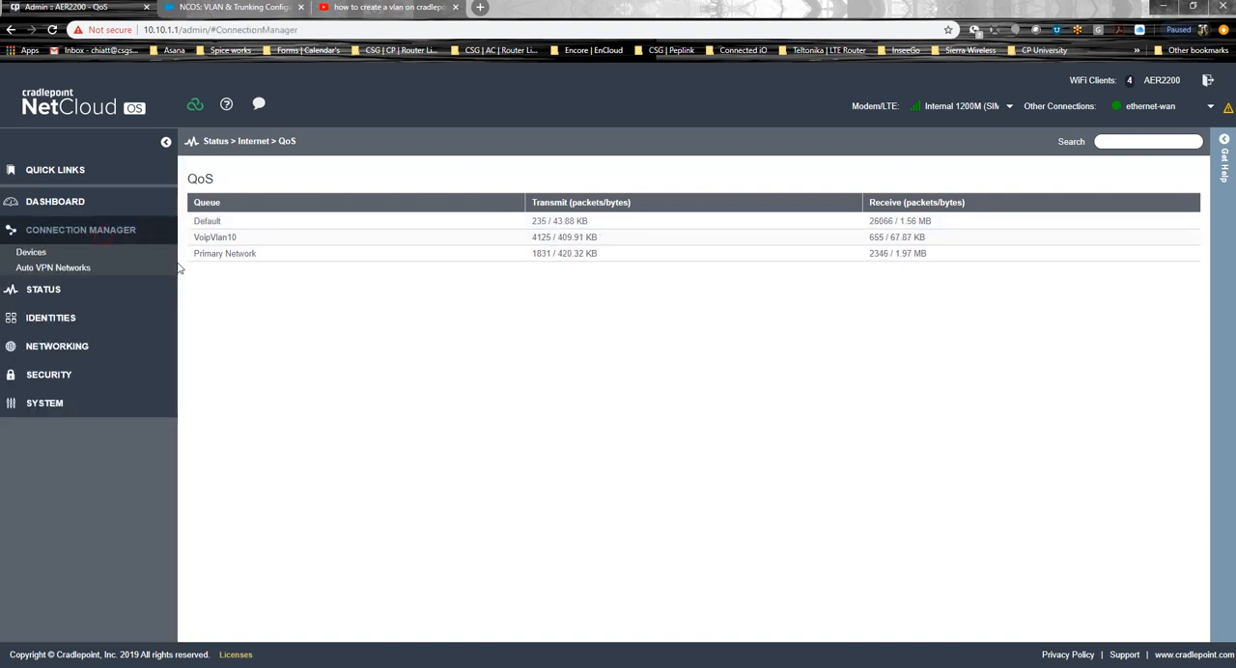
Step: Open WAN Device Interface Profiles to confirm the Verizon modem is connected with affinity
click(31, 252)
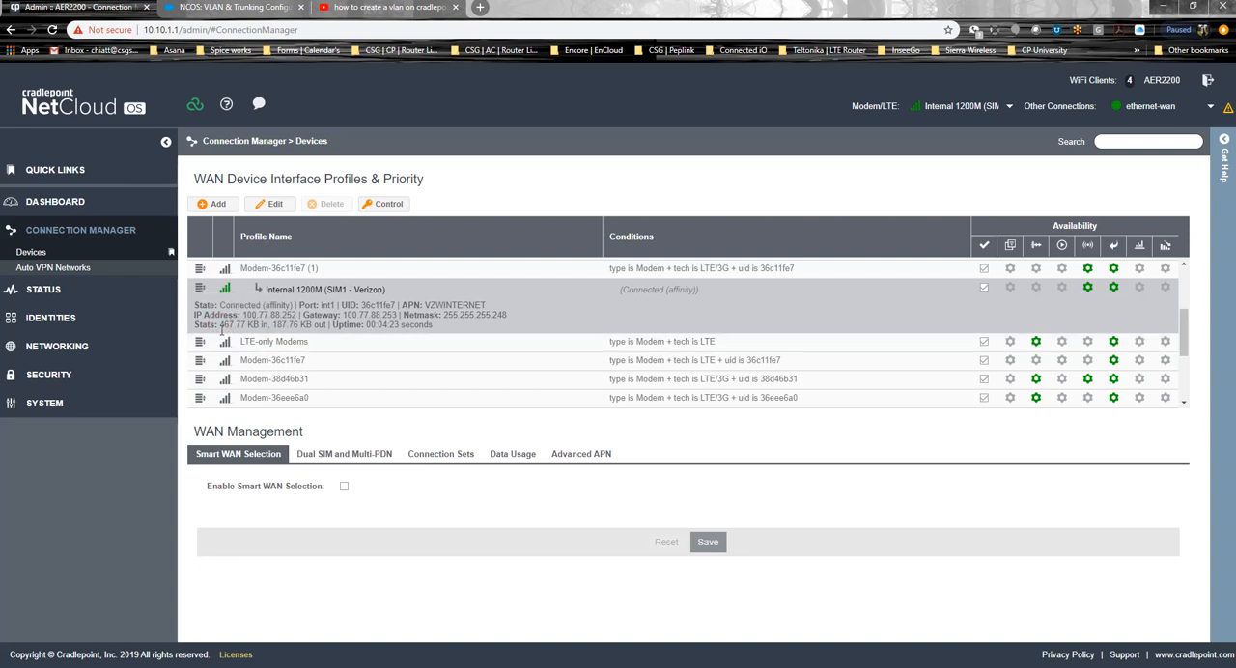
mouse_move(246, 338)
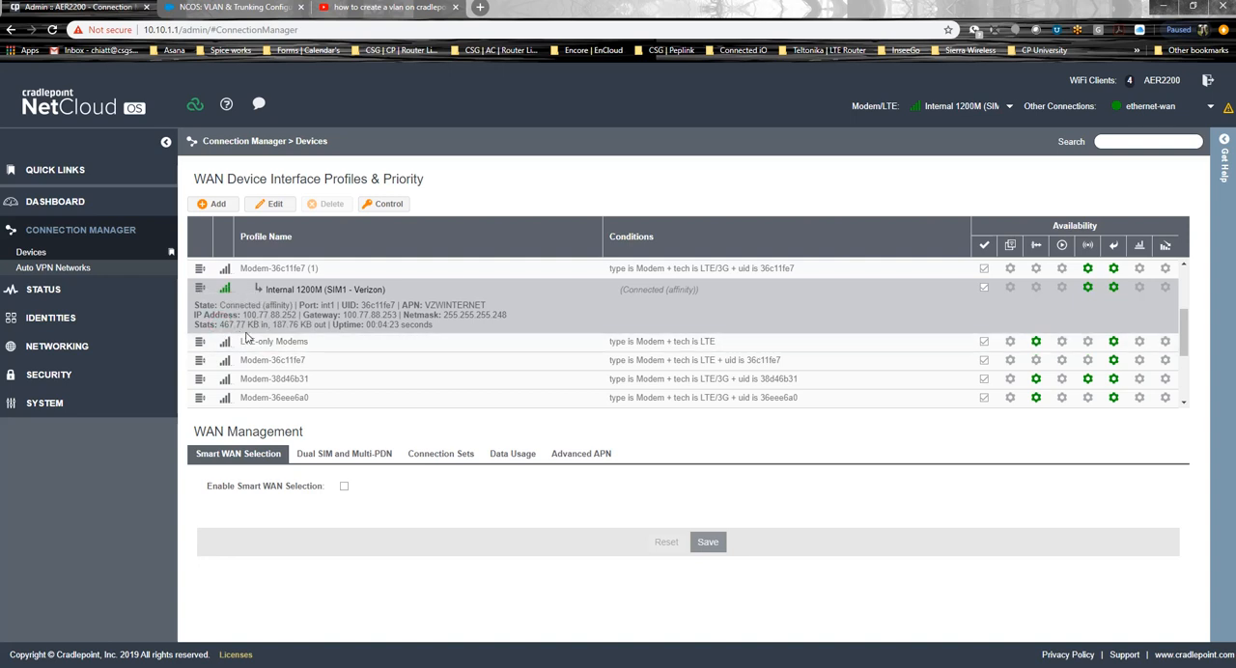
mouse_move(242, 344)
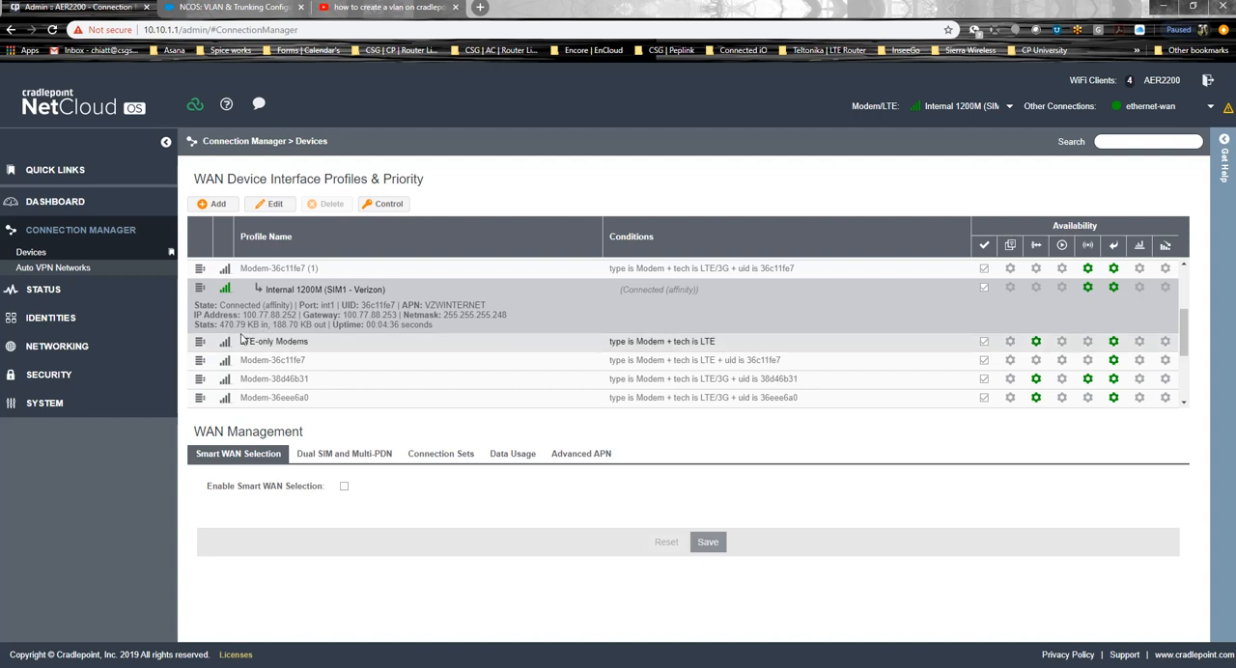
mouse_move(256, 341)
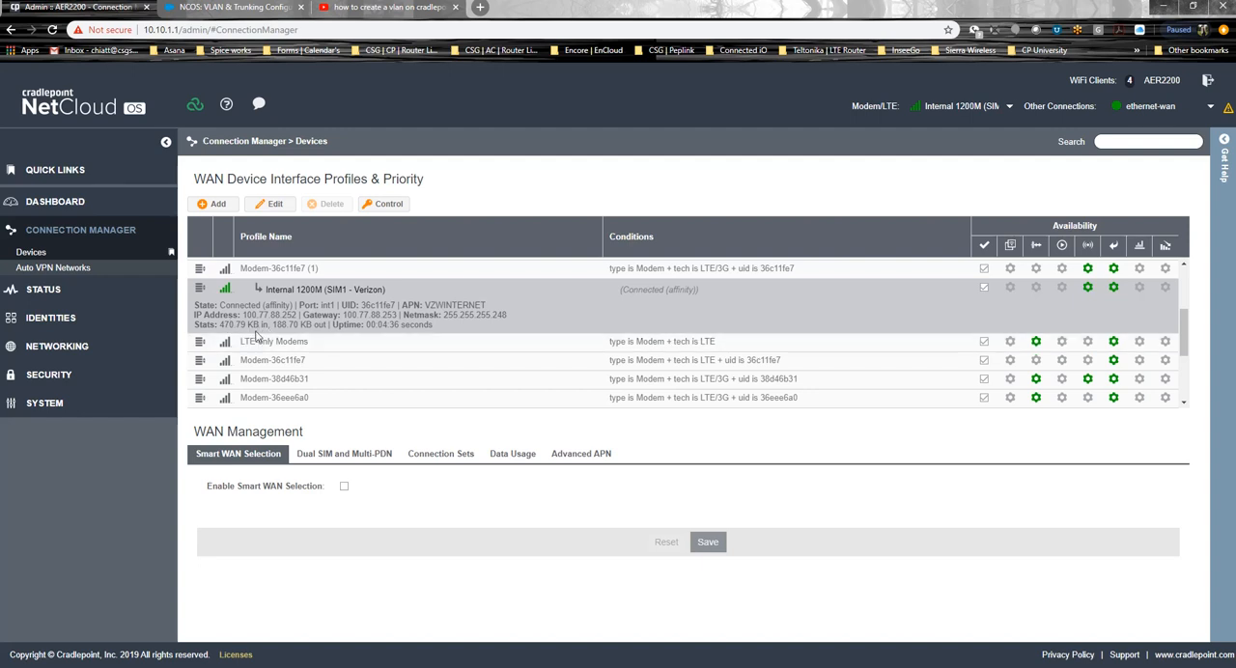
mouse_move(265, 314)
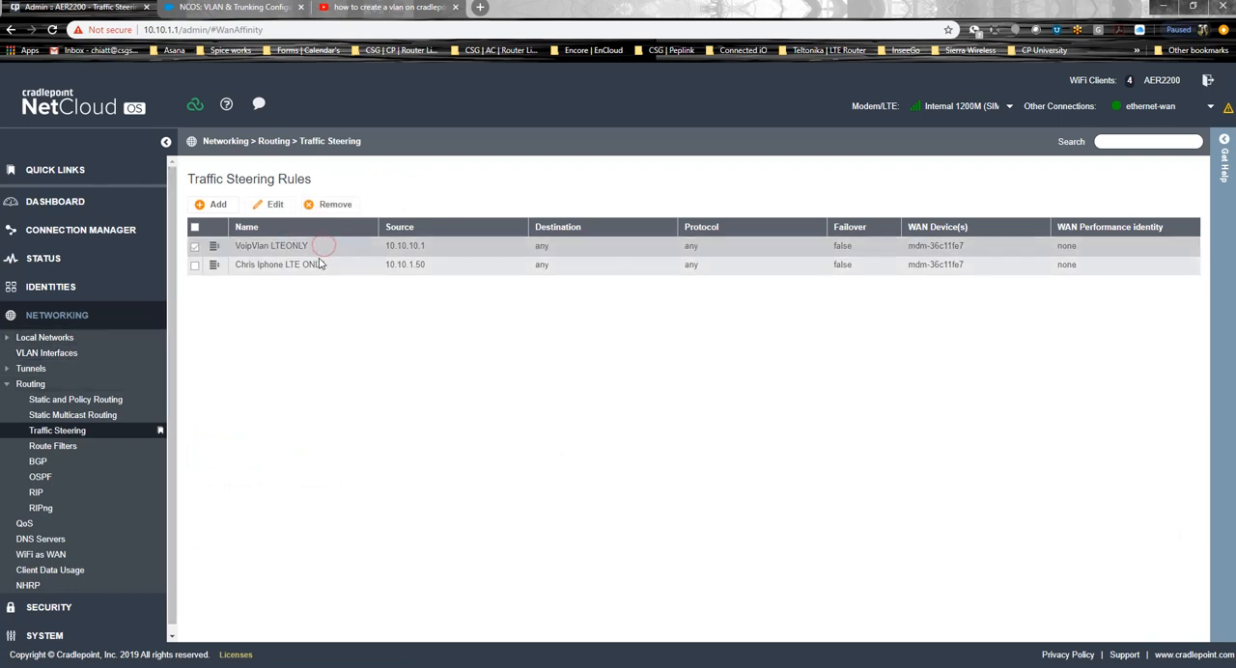
Step: Check the iPhone LTE ONLY steering rule, then bring up the WAN device profiles list
click(194, 265)
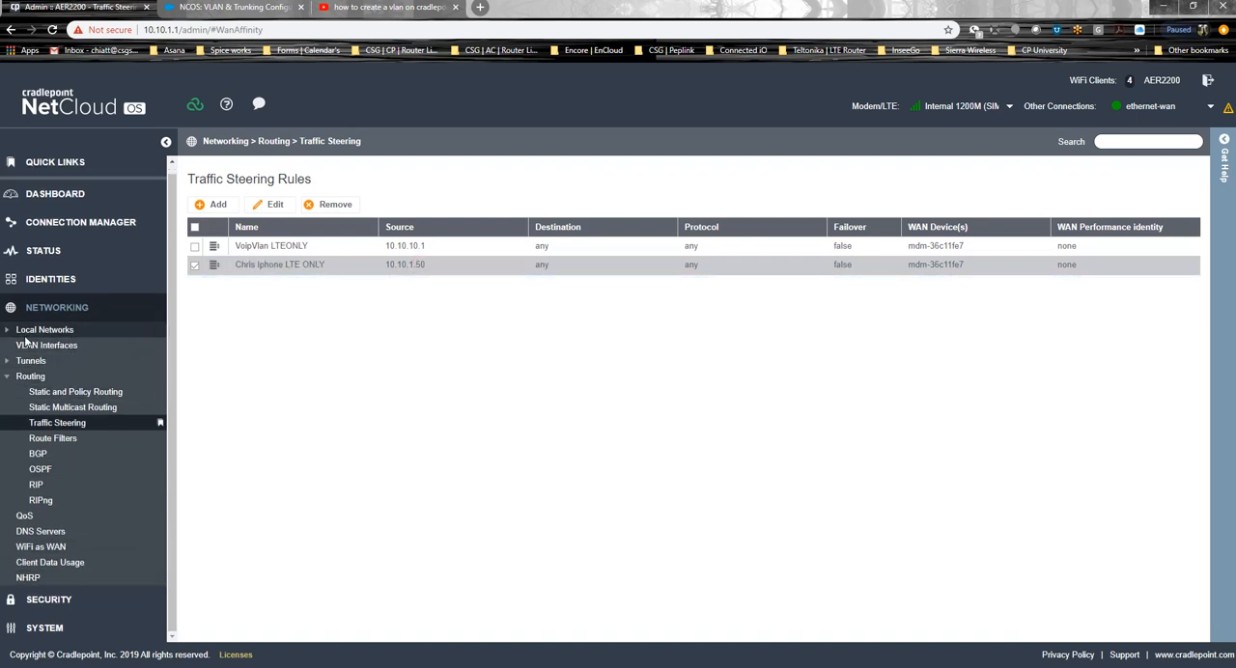
click(45, 329)
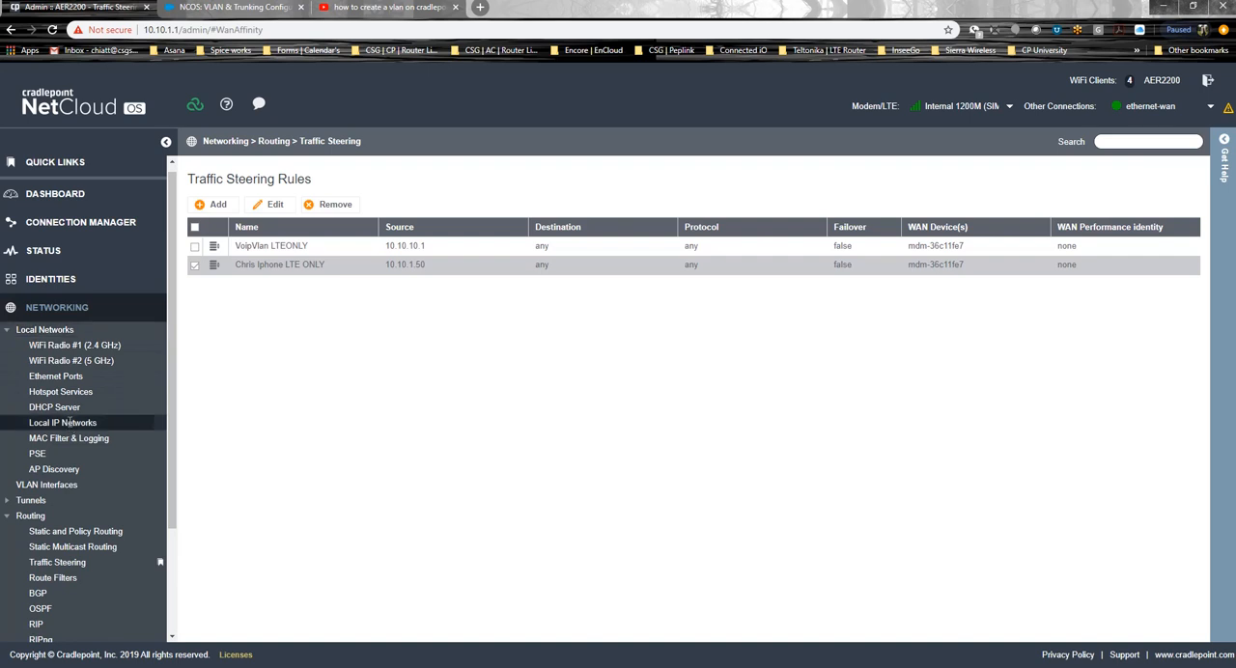
click(63, 423)
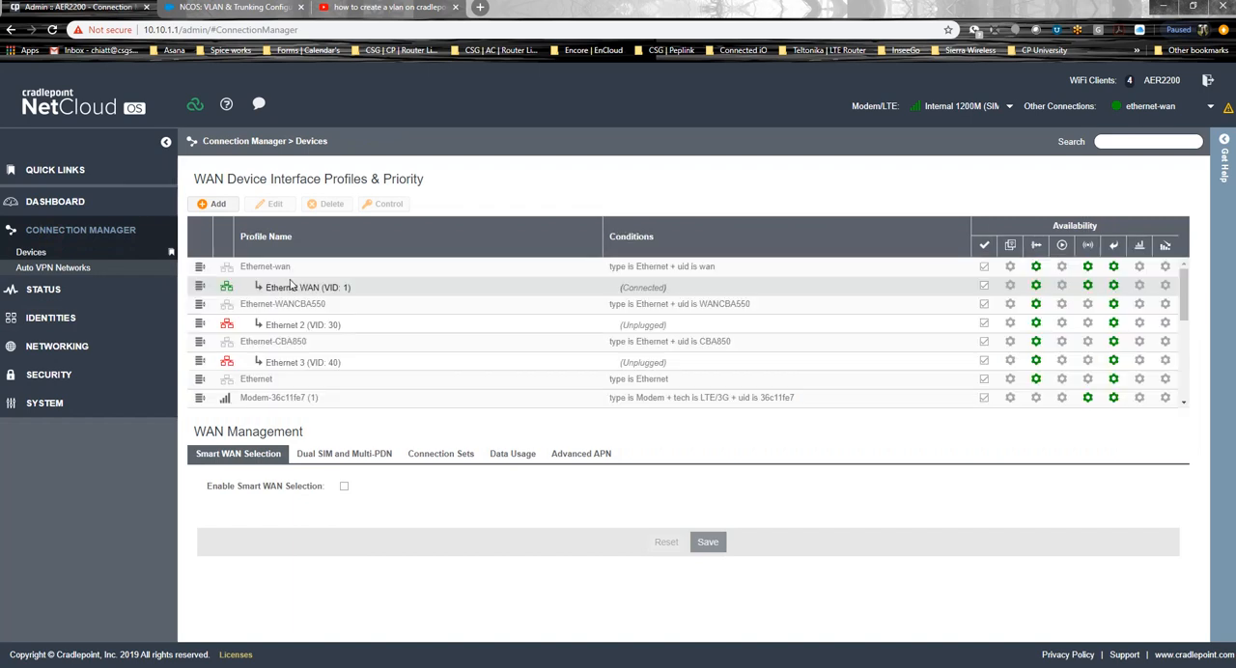
click(307, 287)
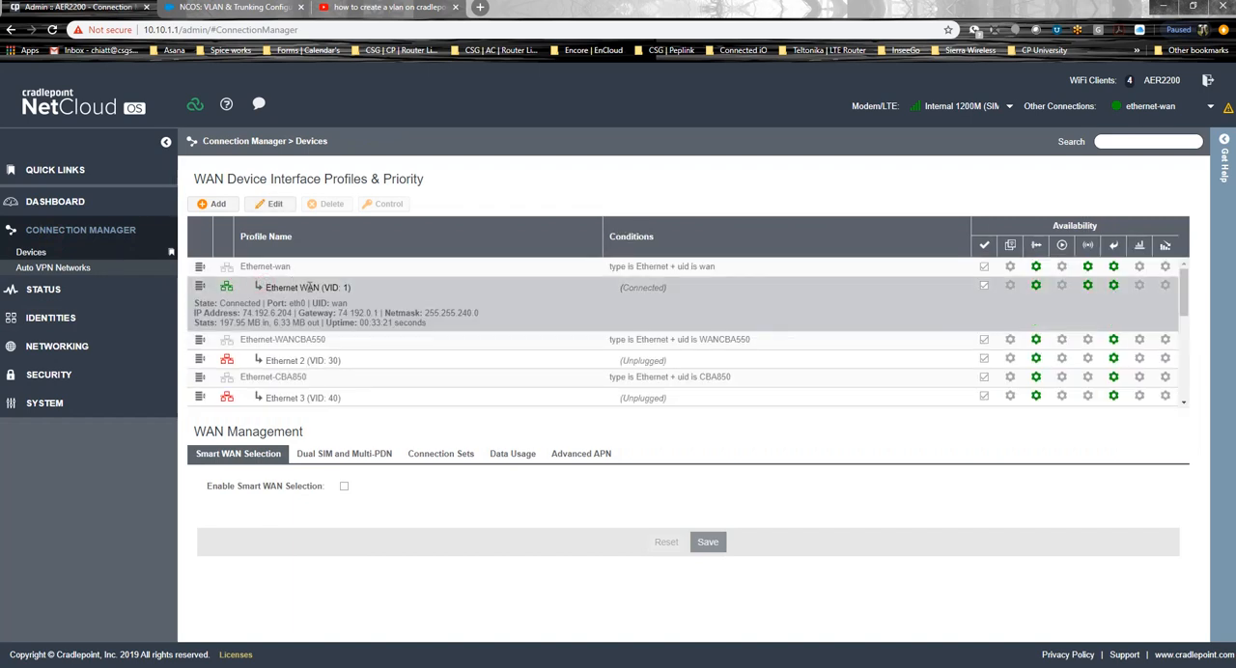
scroll(down, 3)
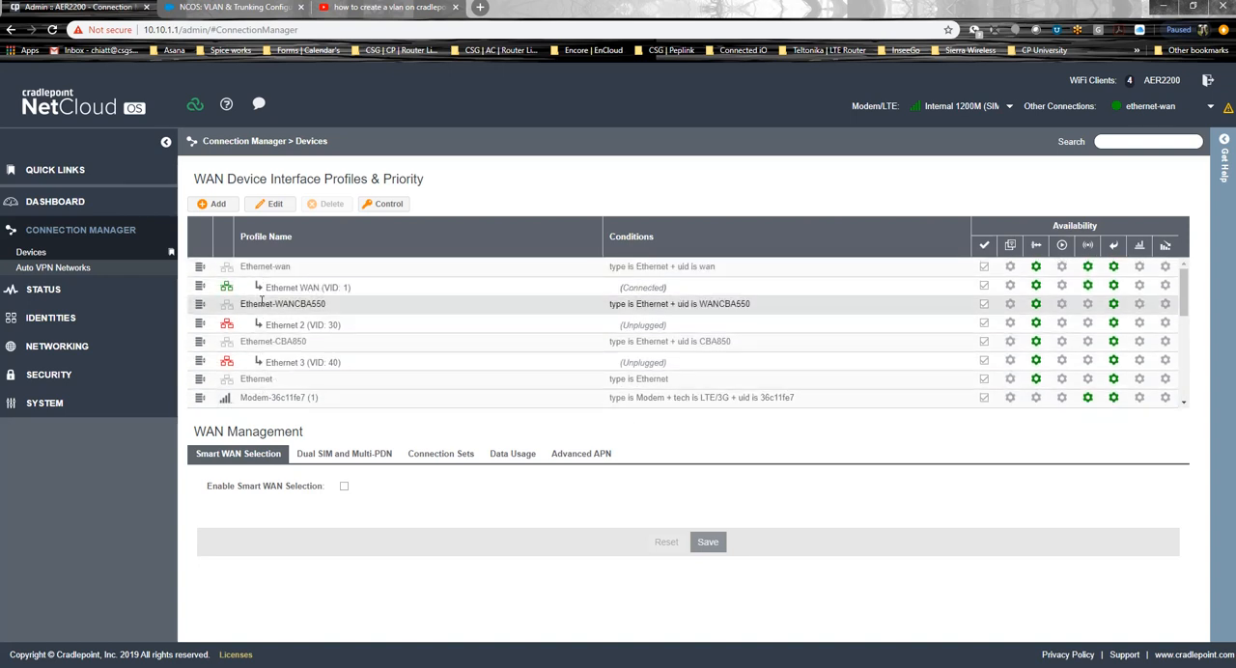
click(308, 286)
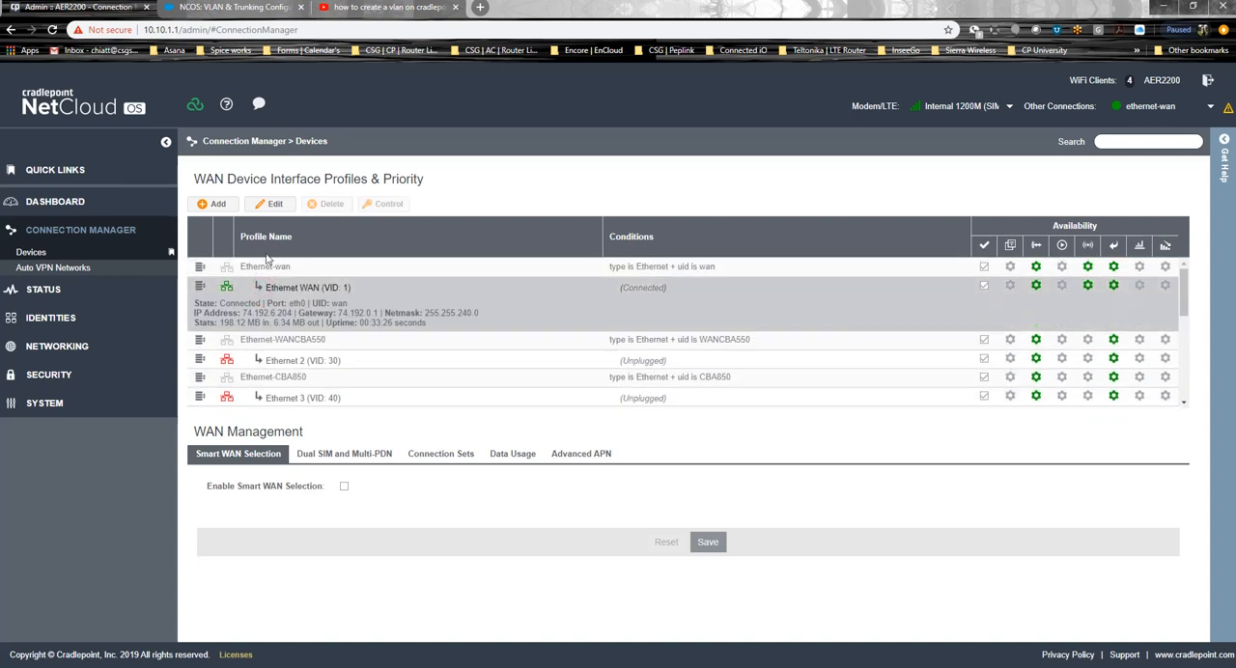
click(272, 204)
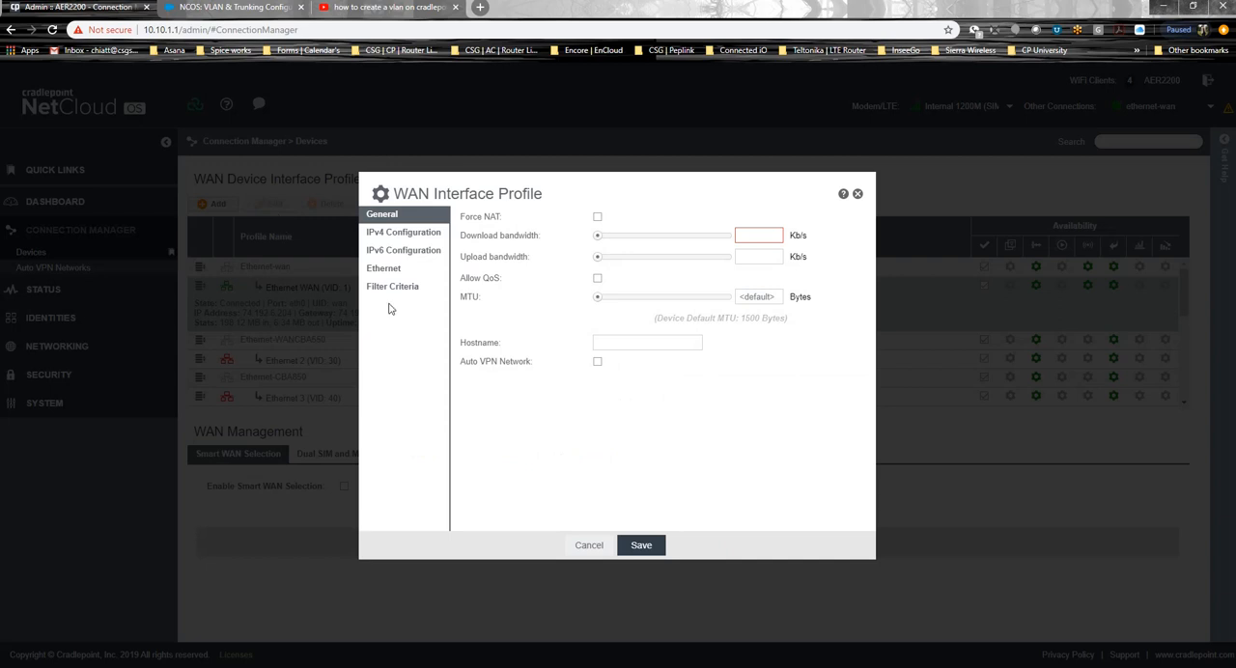
click(403, 250)
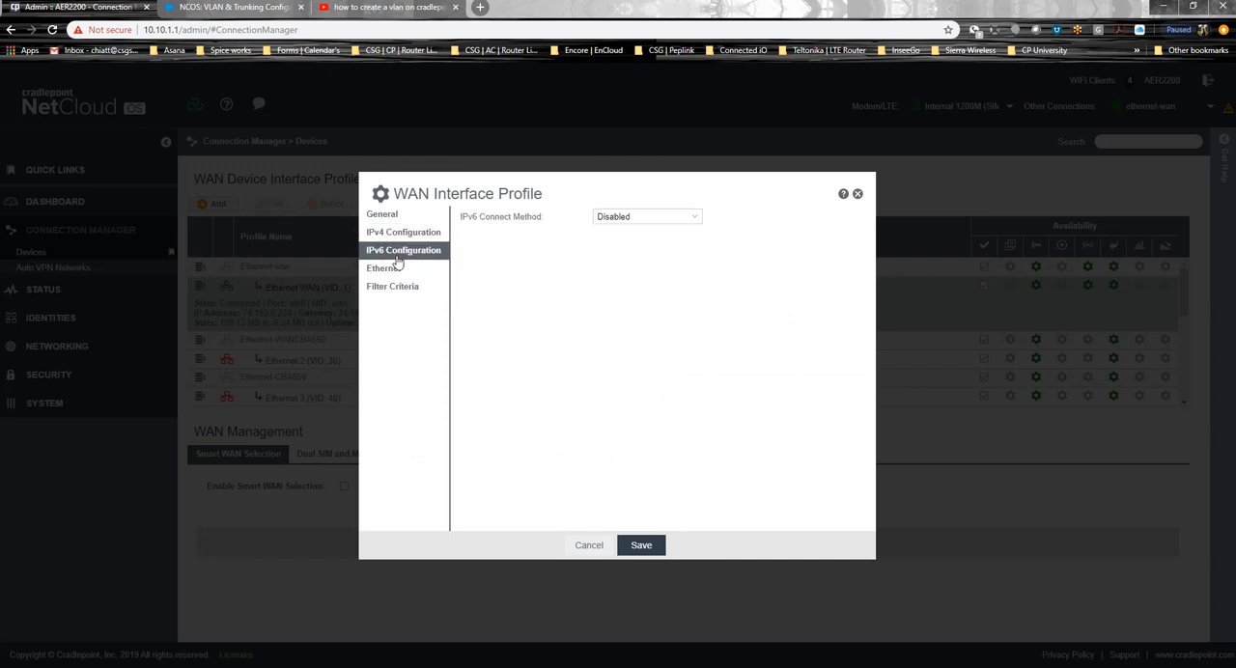
click(384, 267)
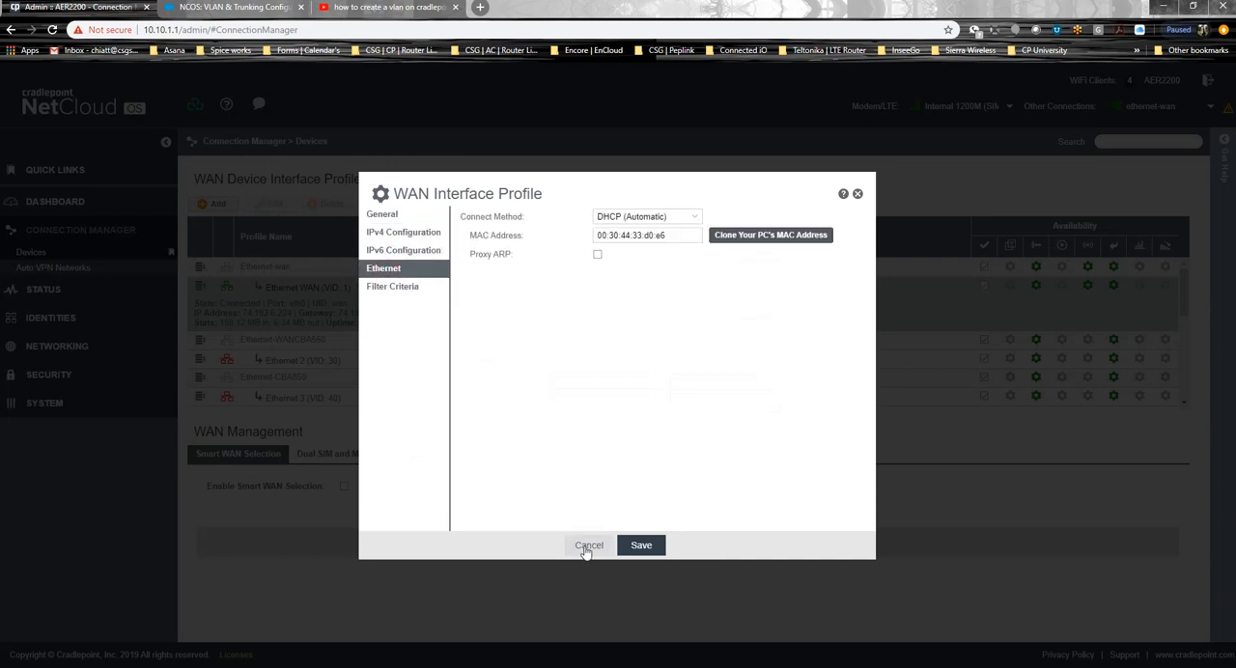
click(588, 544)
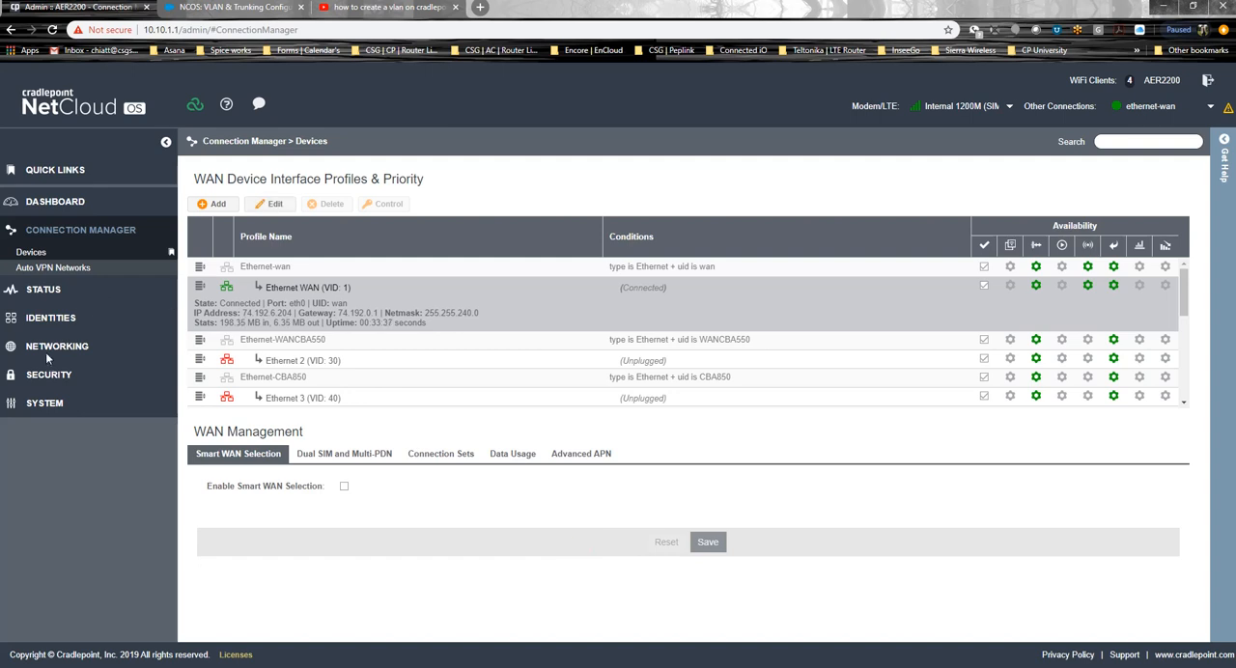
Step: Open the HiattNetworks local IP network's settings editor
click(56, 346)
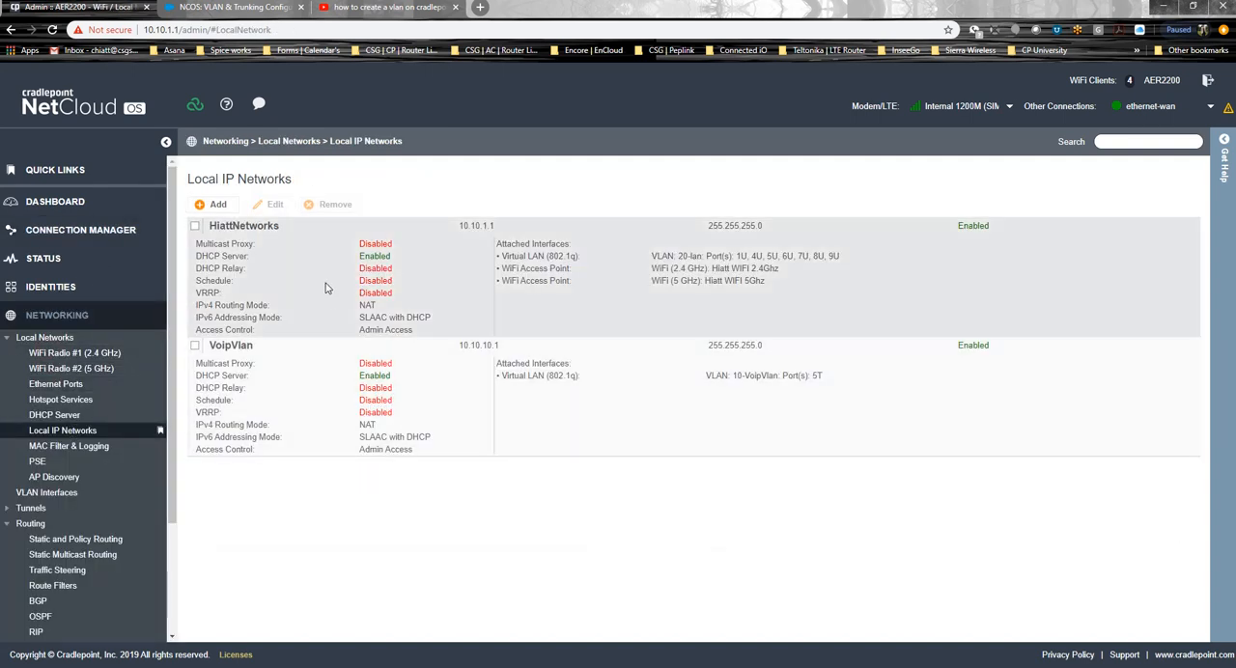
click(194, 225)
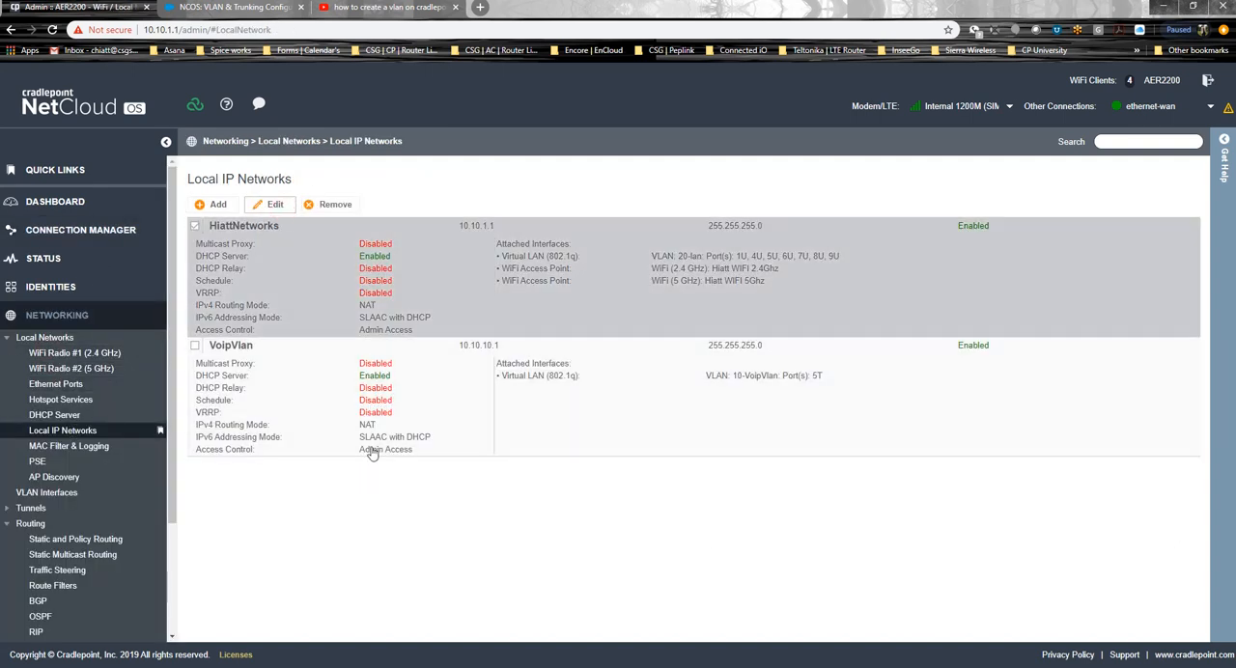
click(276, 204)
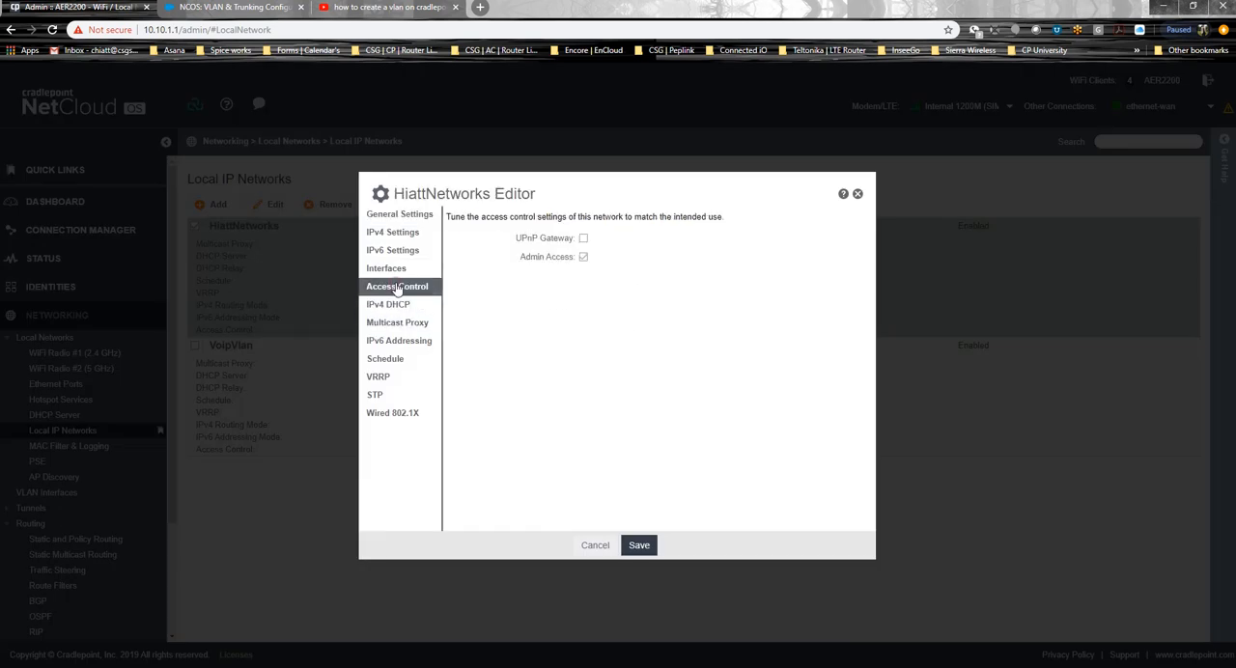
Step: Review HiattNetworks' interfaces, cancel without saving, and go to the VLAN & Trunking article
click(387, 268)
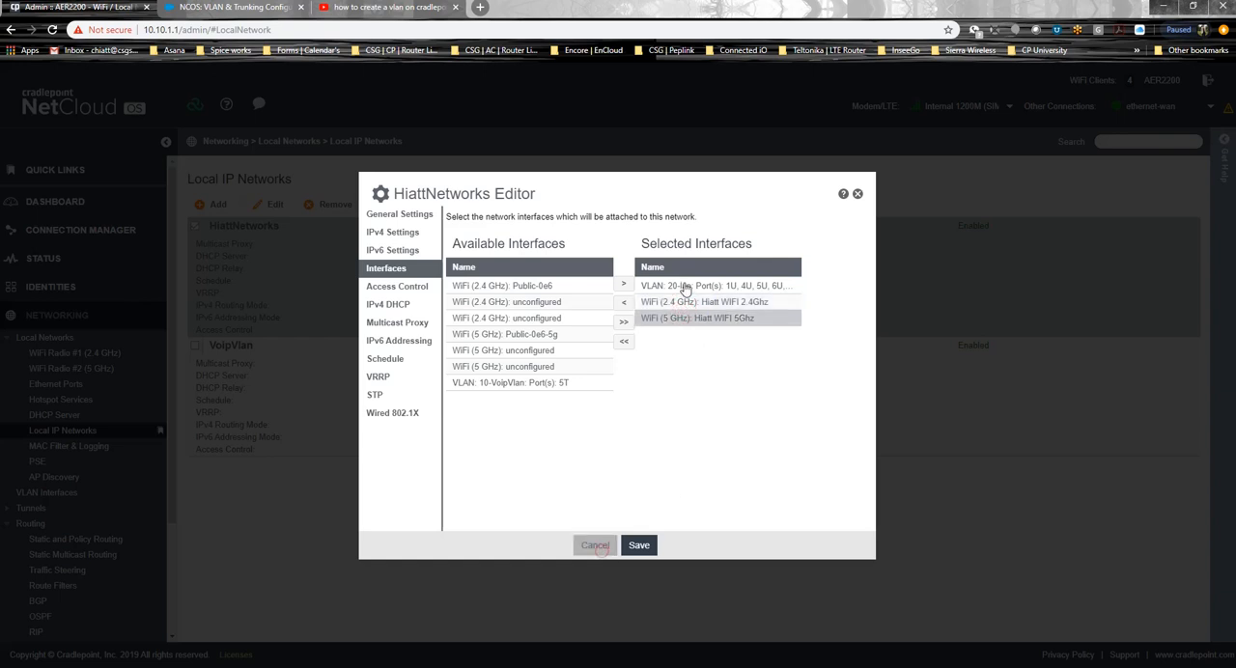
click(639, 545)
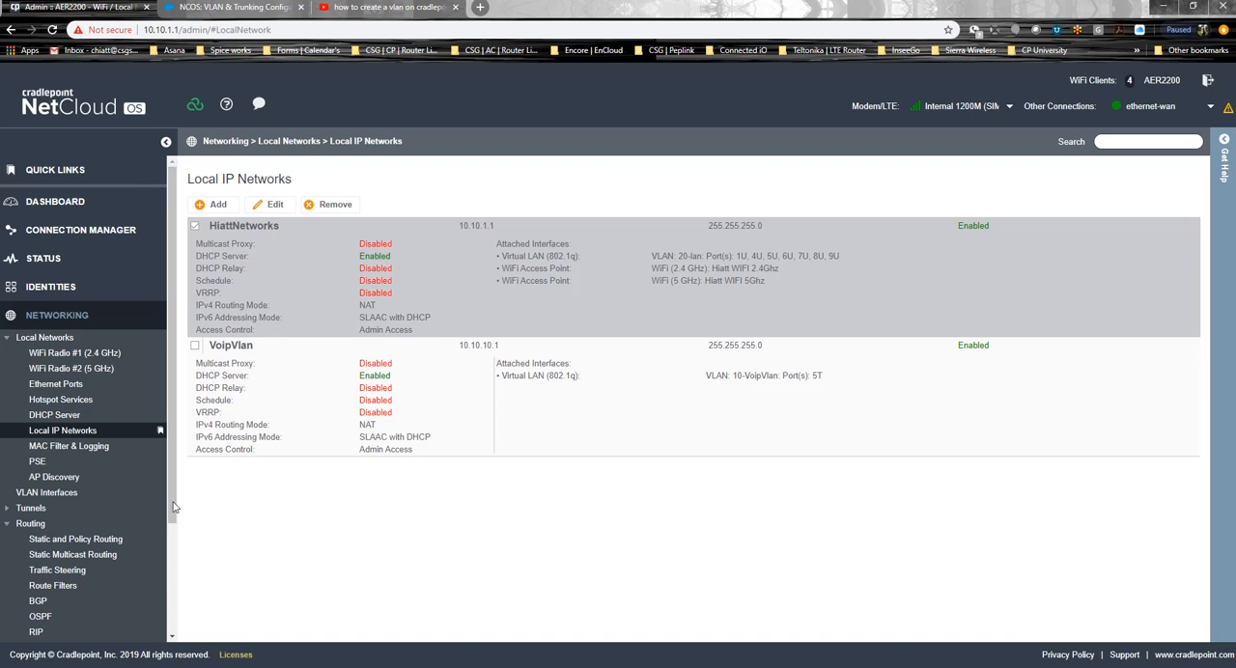
mouse_move(84, 241)
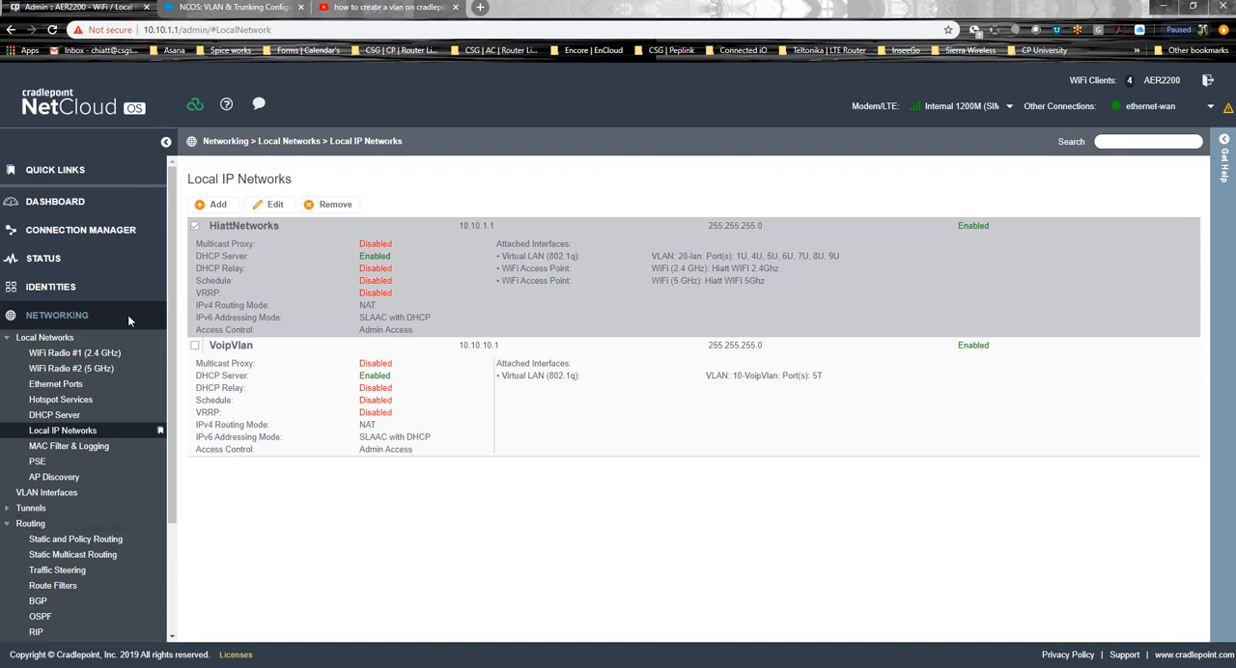
click(232, 6)
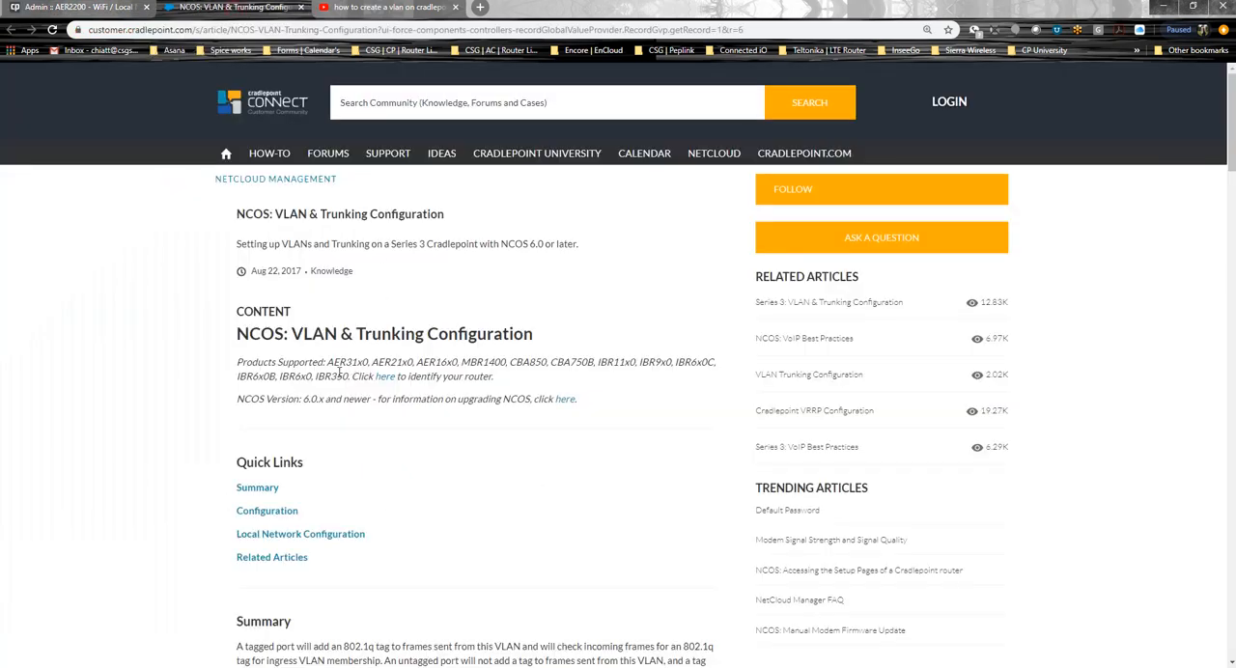
Step: Search Cradlepoint Connect for "Traffic Steeriong NCOS" articles
scroll(down, 3)
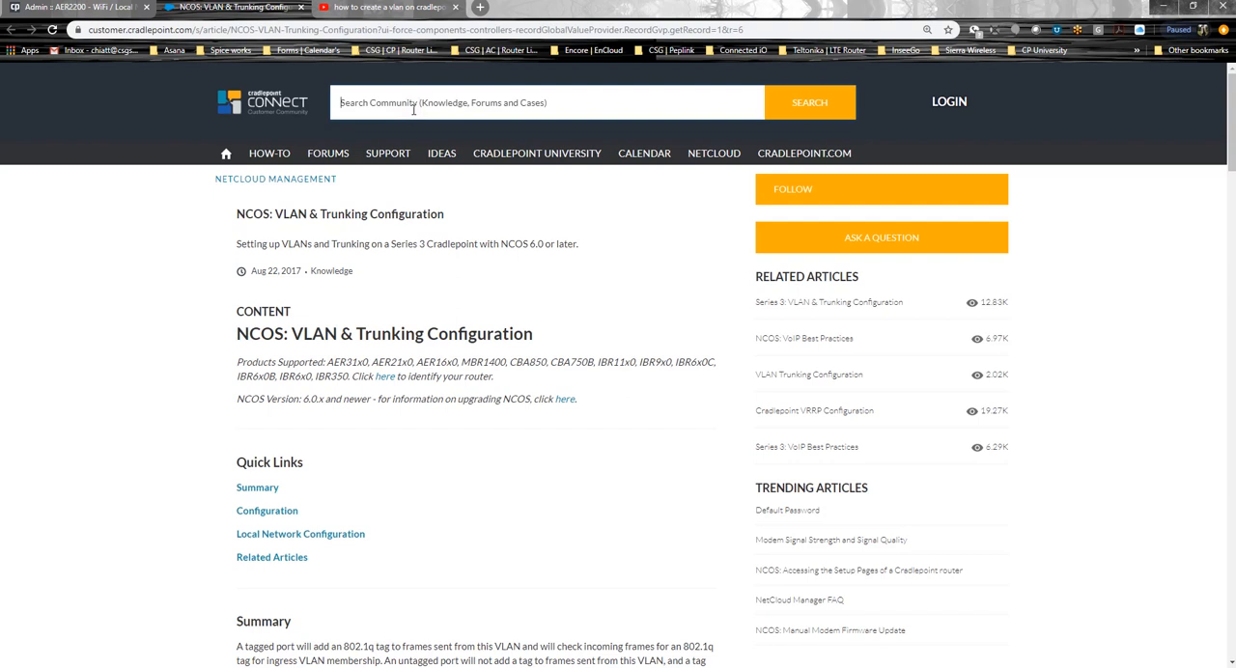
text(Traffic Steeriong NCOS)
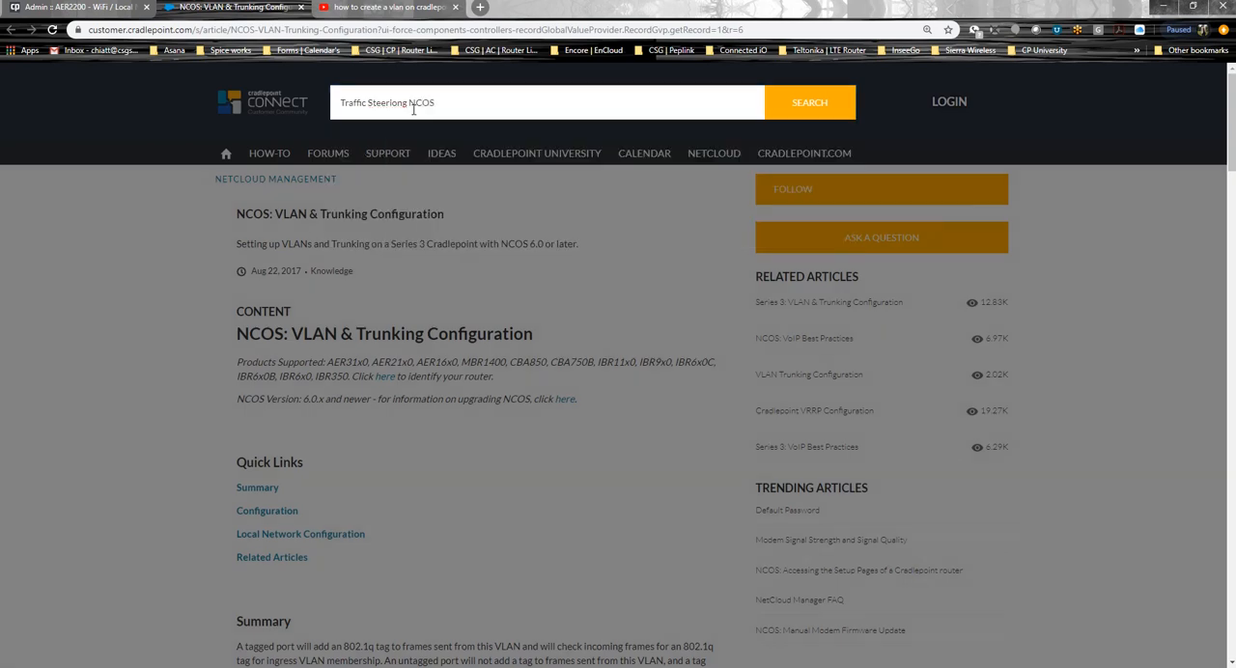
click(815, 102)
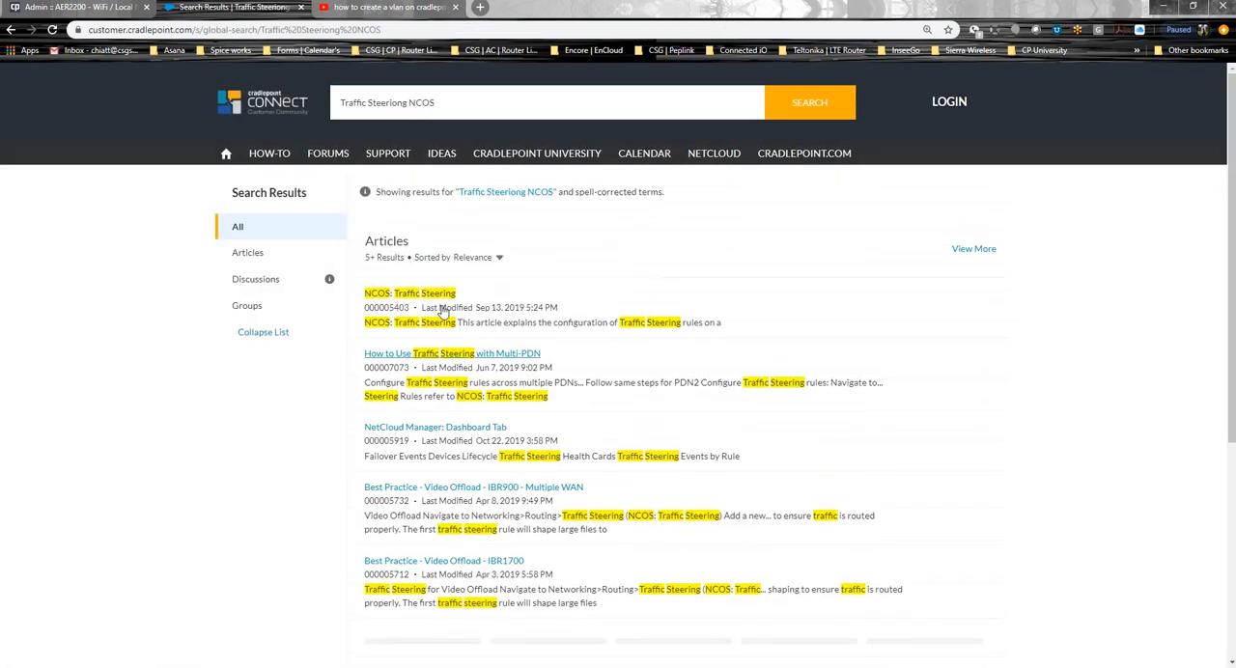
Step: Open the NCOS: Traffic Steering article and read through to step 13 on saving
click(412, 293)
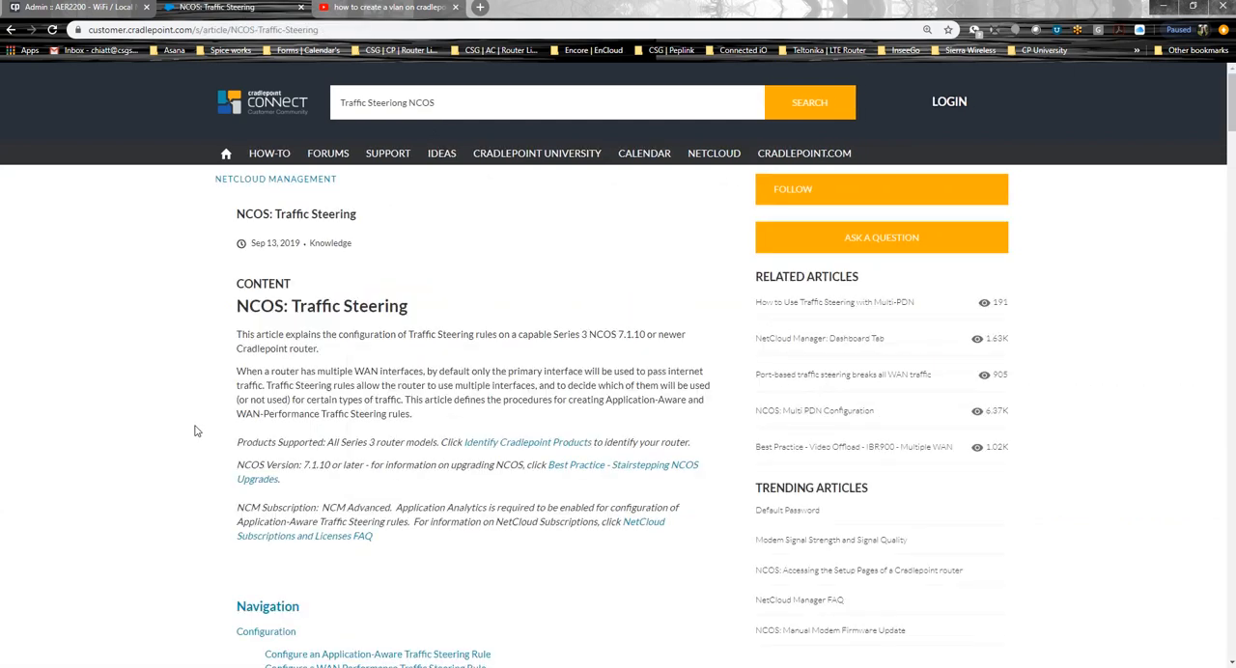
scroll(down, 3)
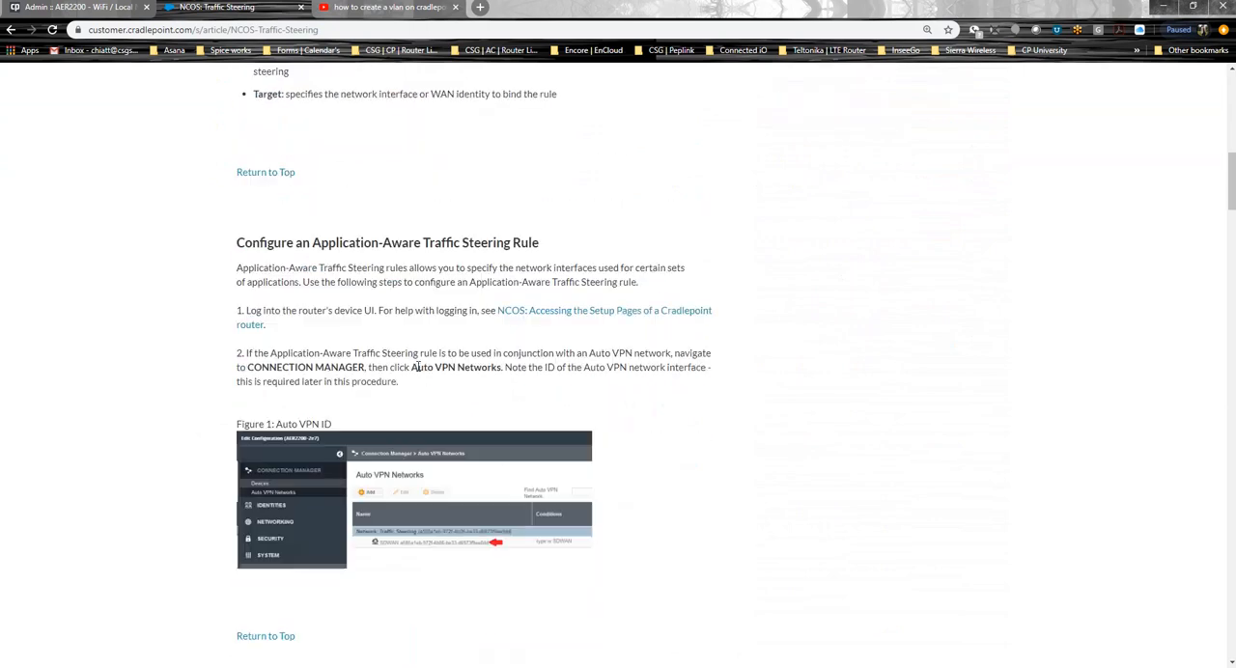
scroll(down, 3)
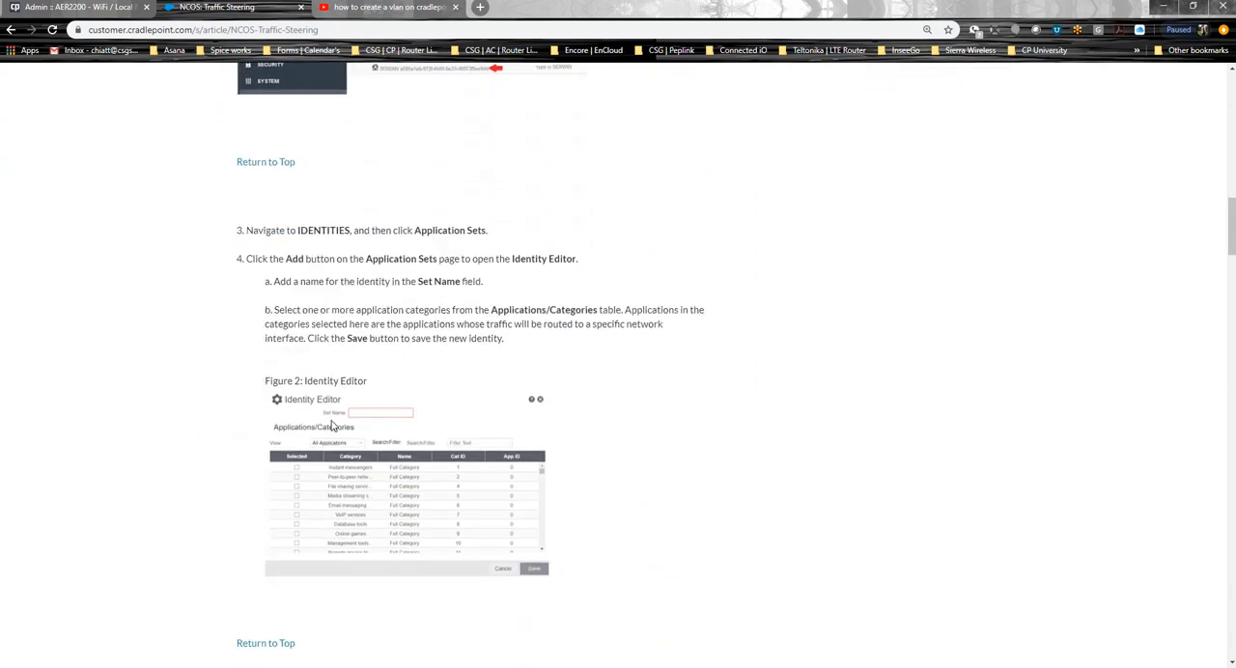
scroll(down, 3)
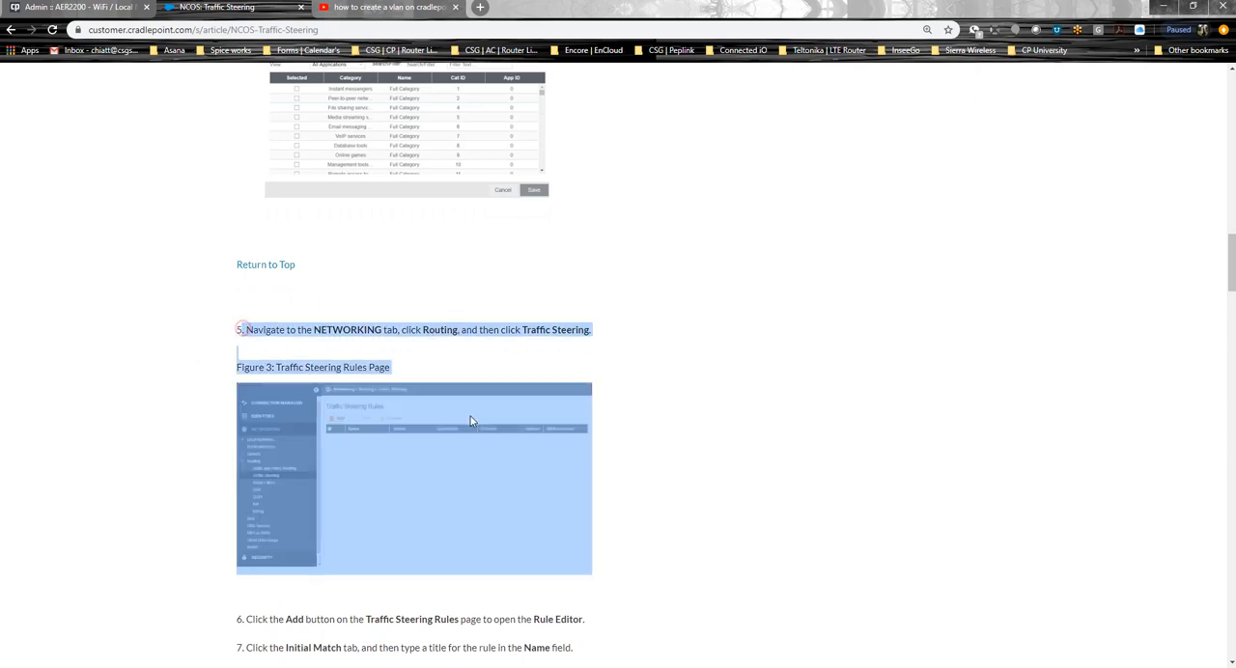
scroll(down, 3)
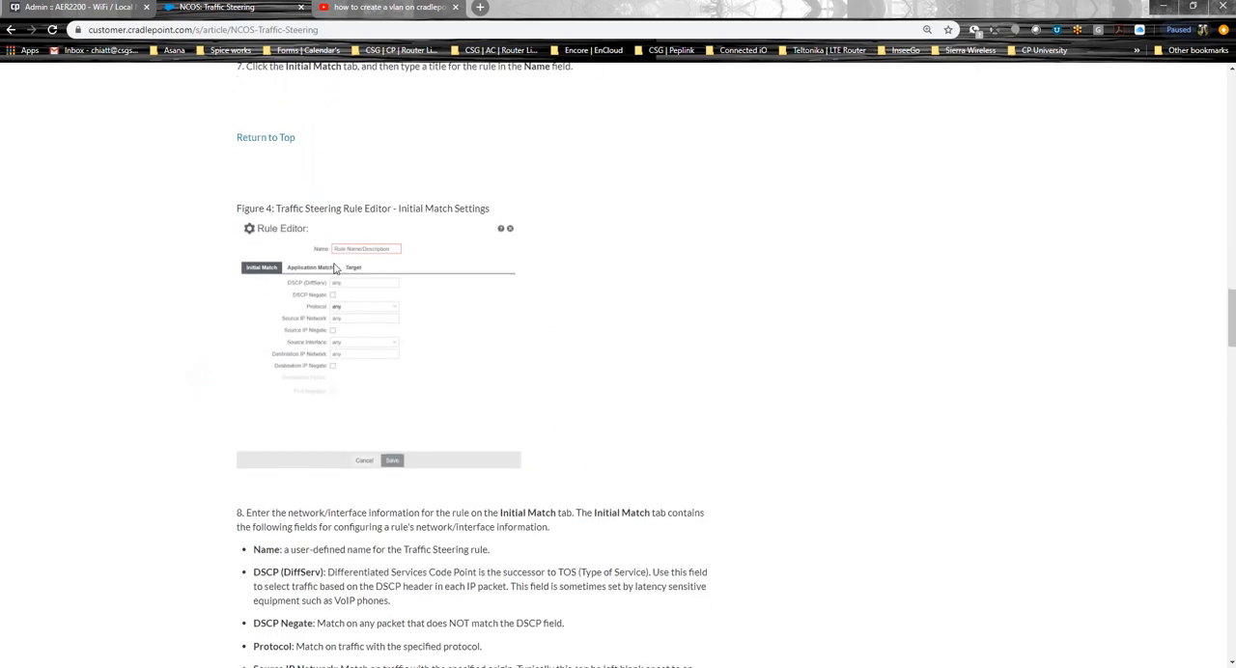
scroll(down, 3)
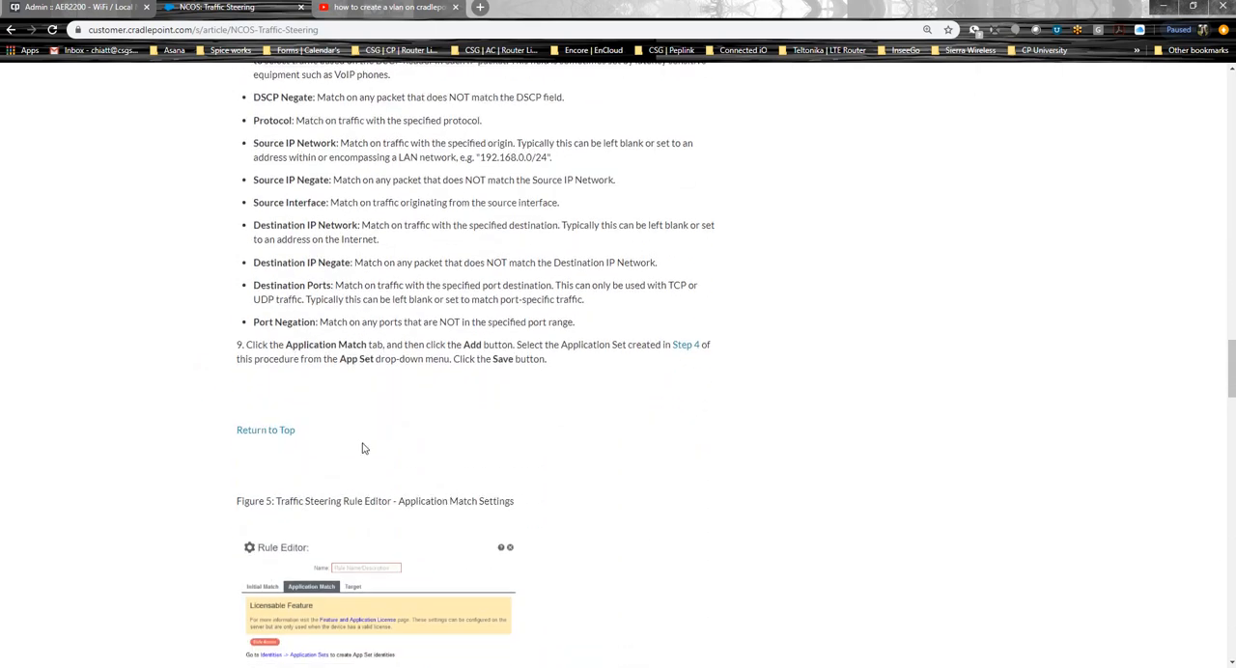
scroll(down, 3)
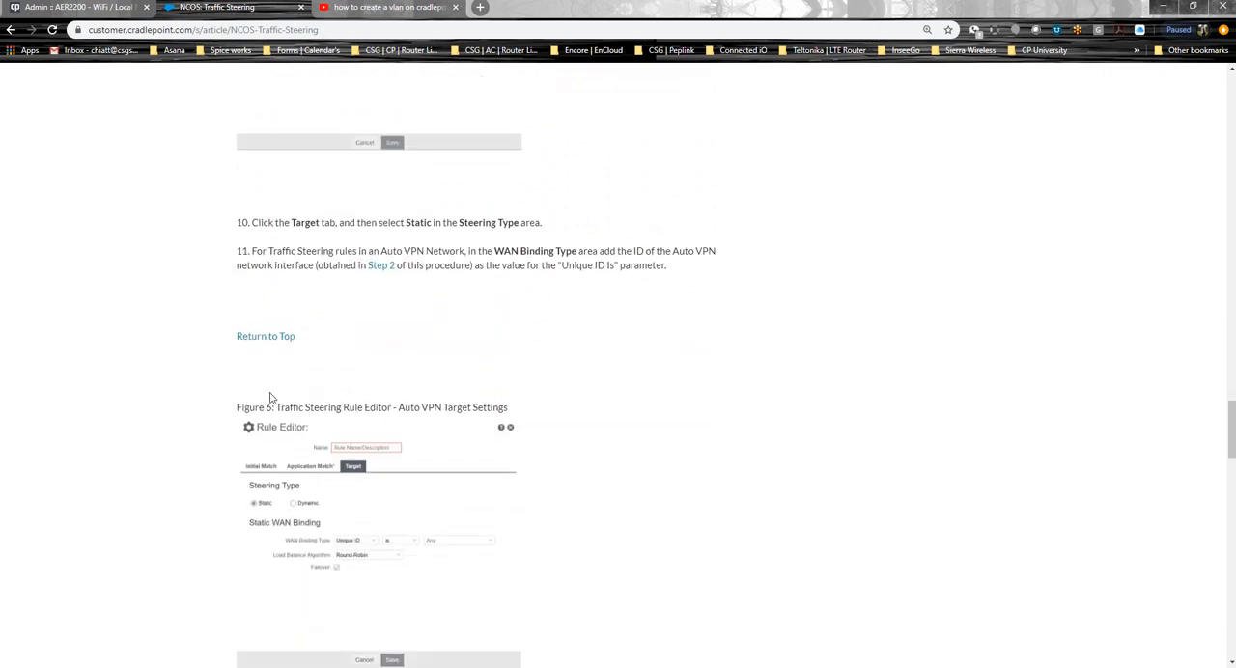
scroll(down, 3)
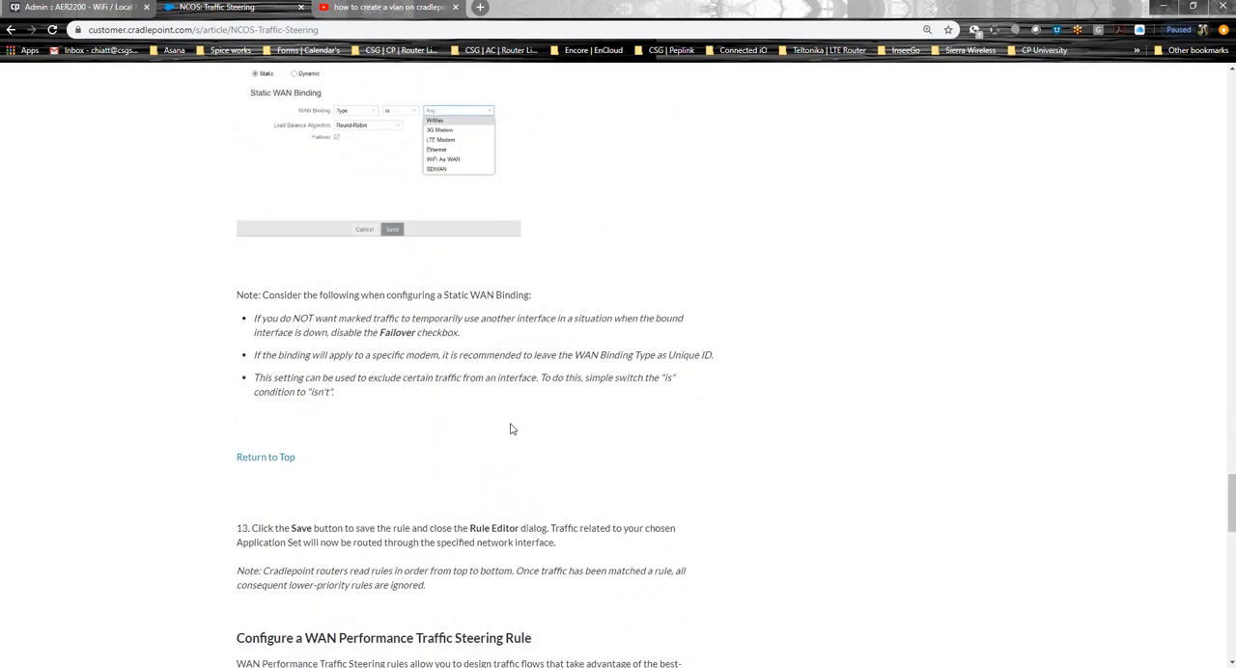